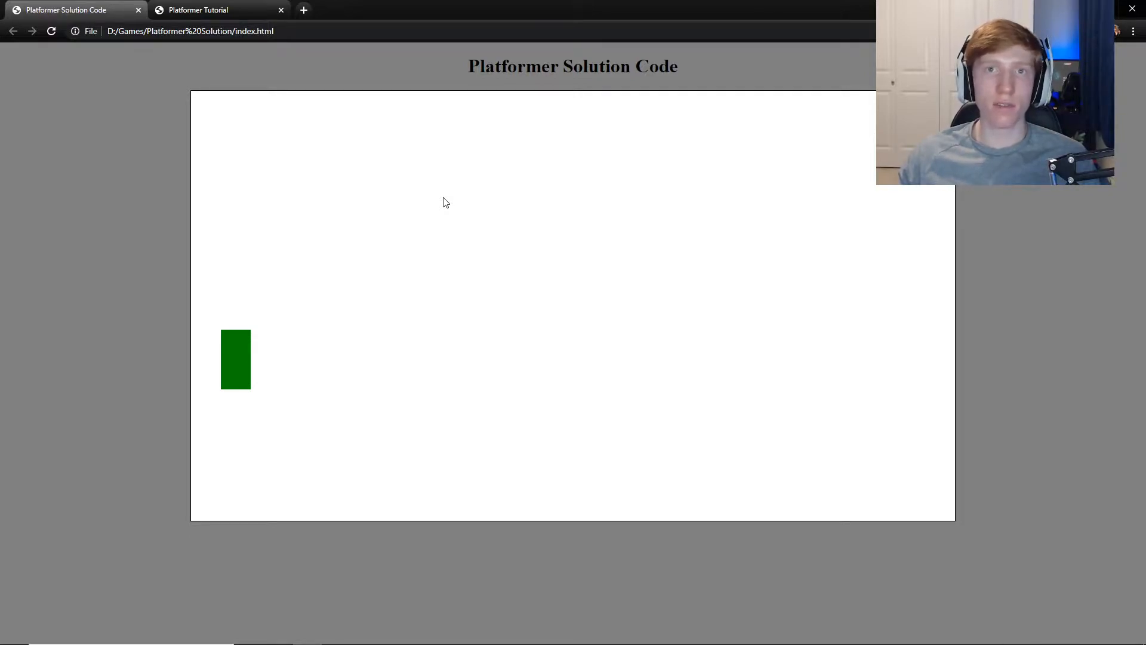
mouse_move(485, 159)
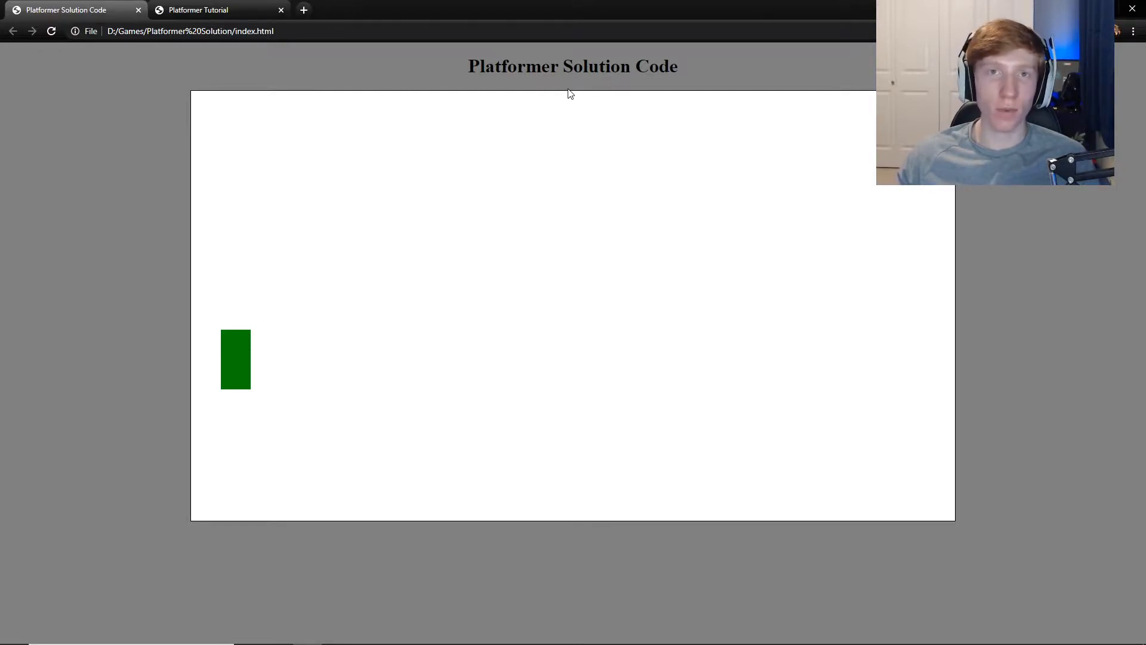
mouse_move(599, 135)
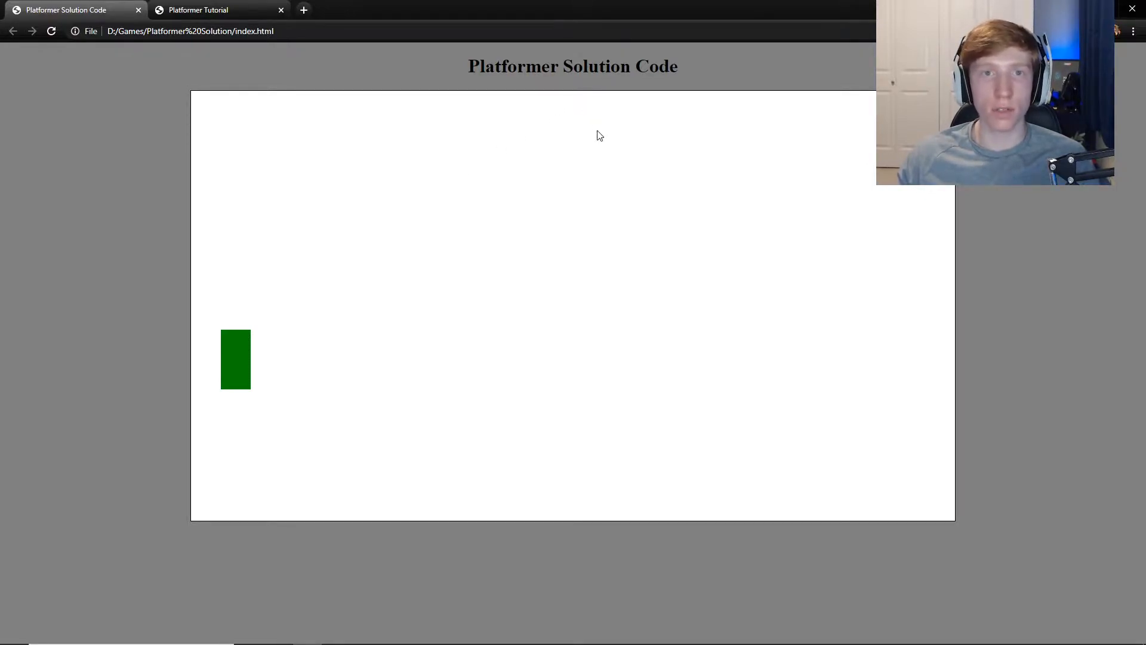
mouse_move(344, 286)
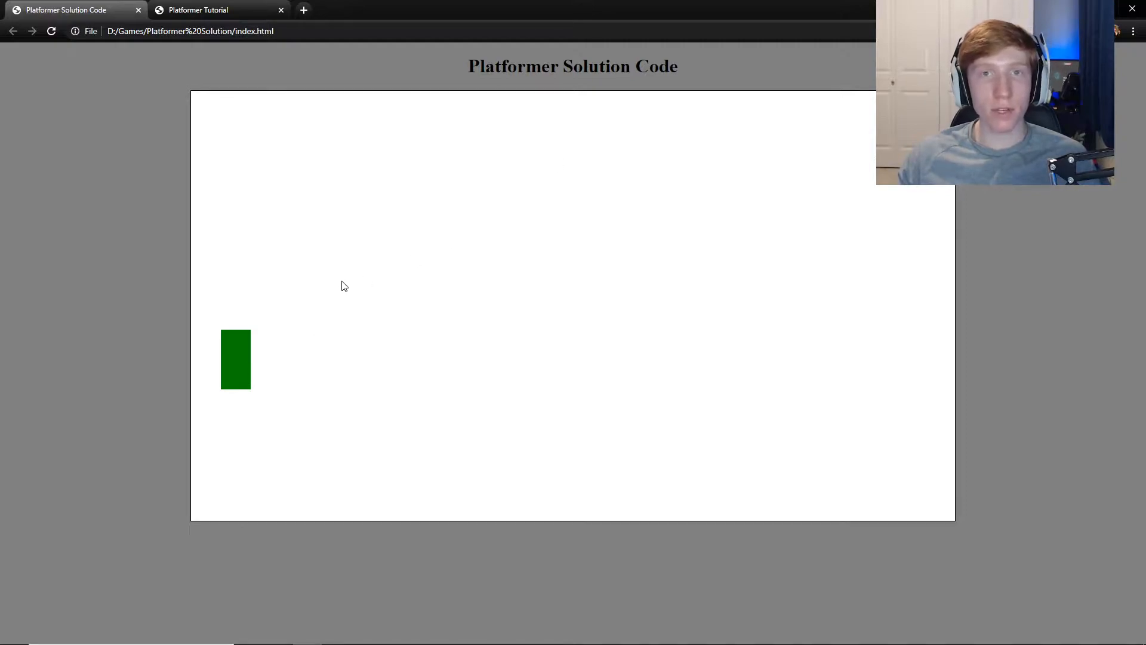
mouse_move(277, 402)
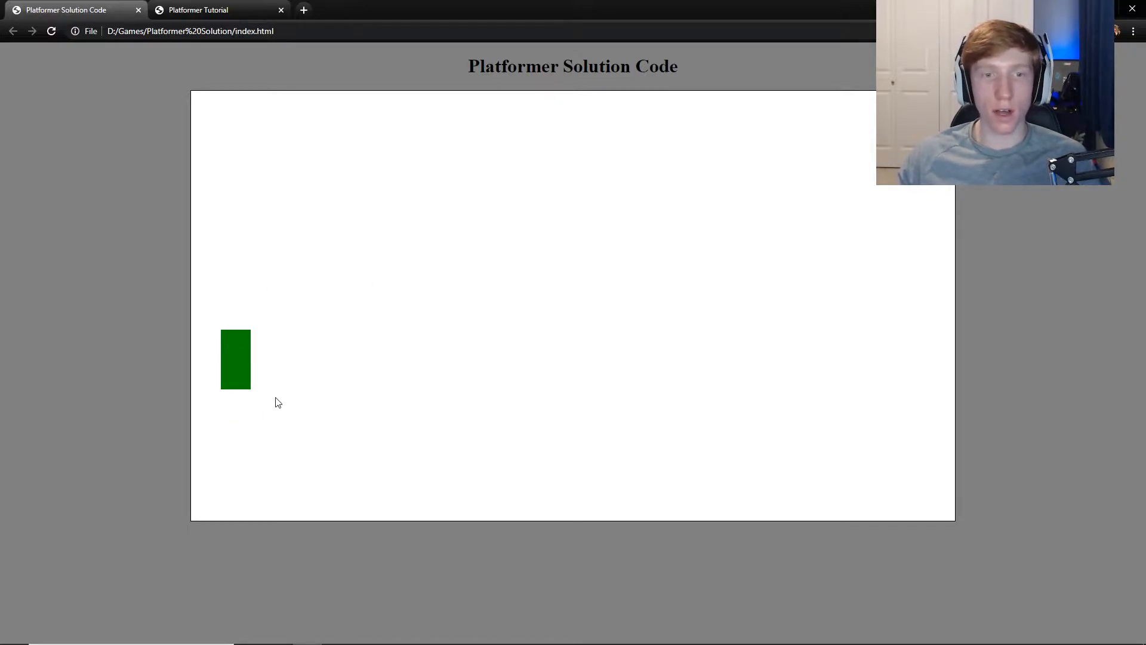
mouse_move(294, 383)
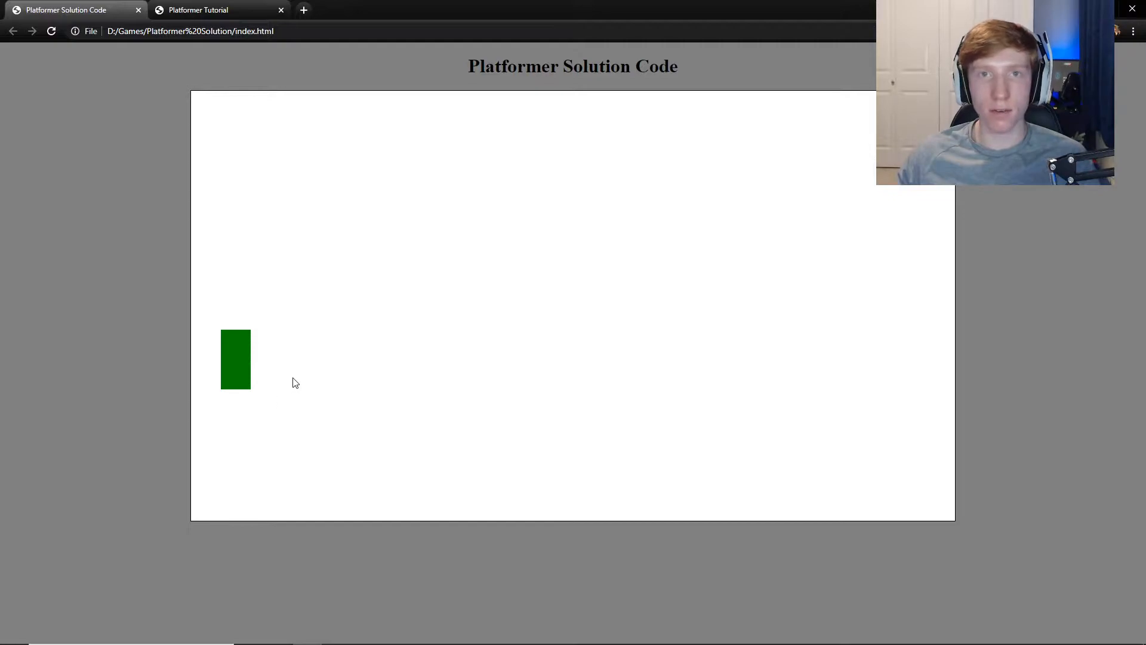
mouse_move(251, 332)
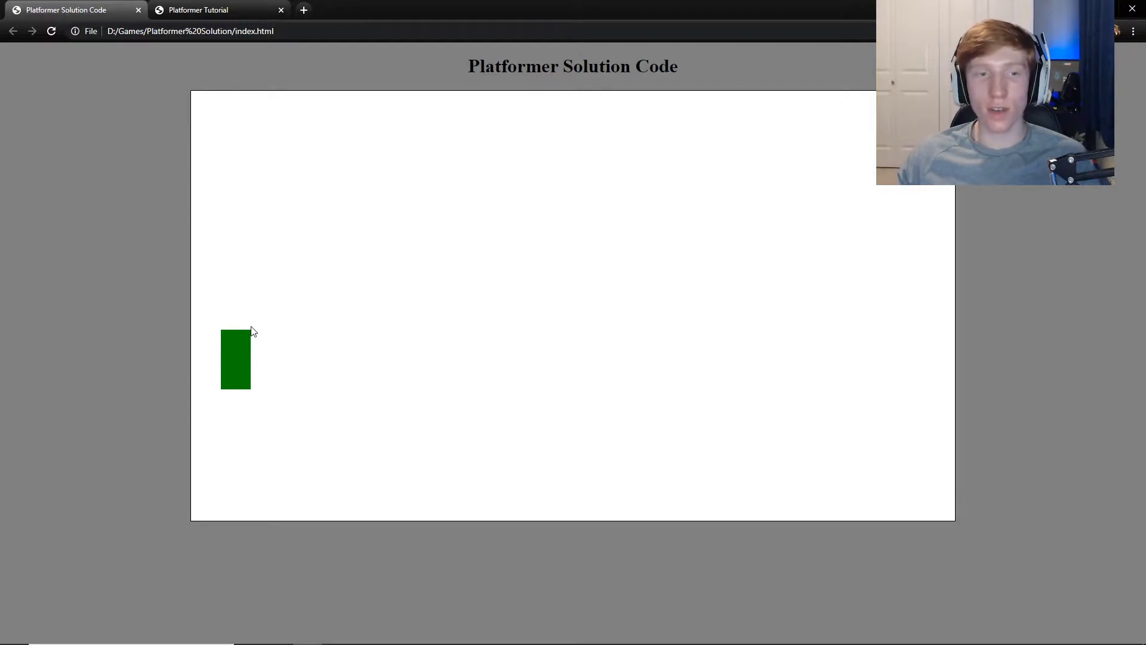
mouse_move(365, 329)
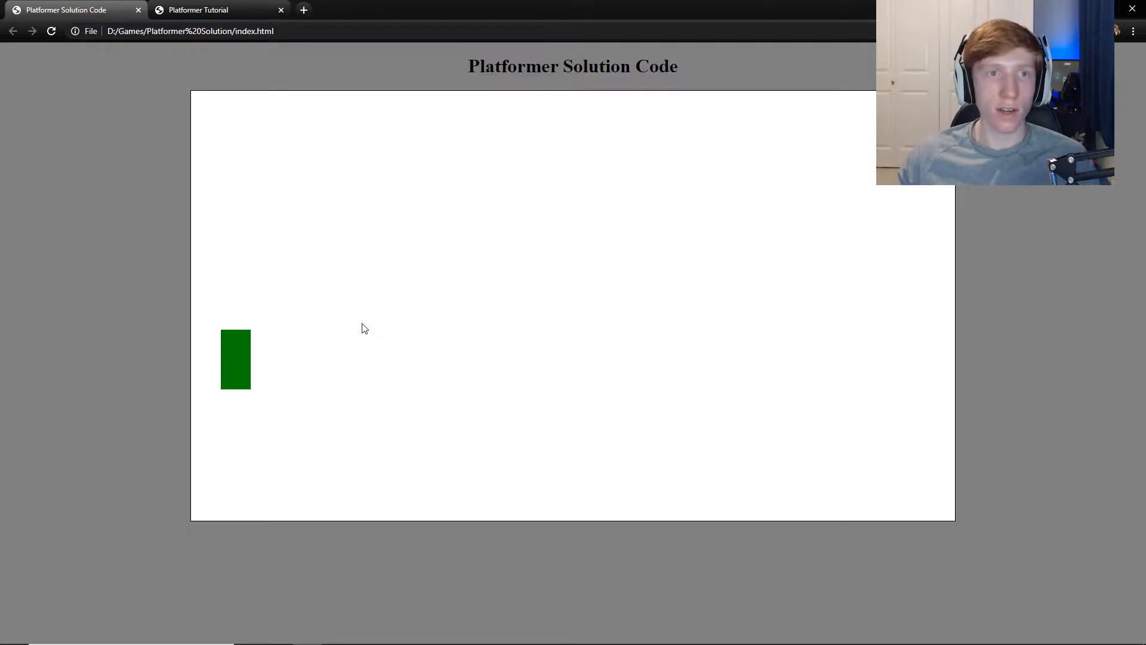
View the blank Platformer Tutorial canvas in Chrome, then return to index.html in VS Code.
click(209, 9)
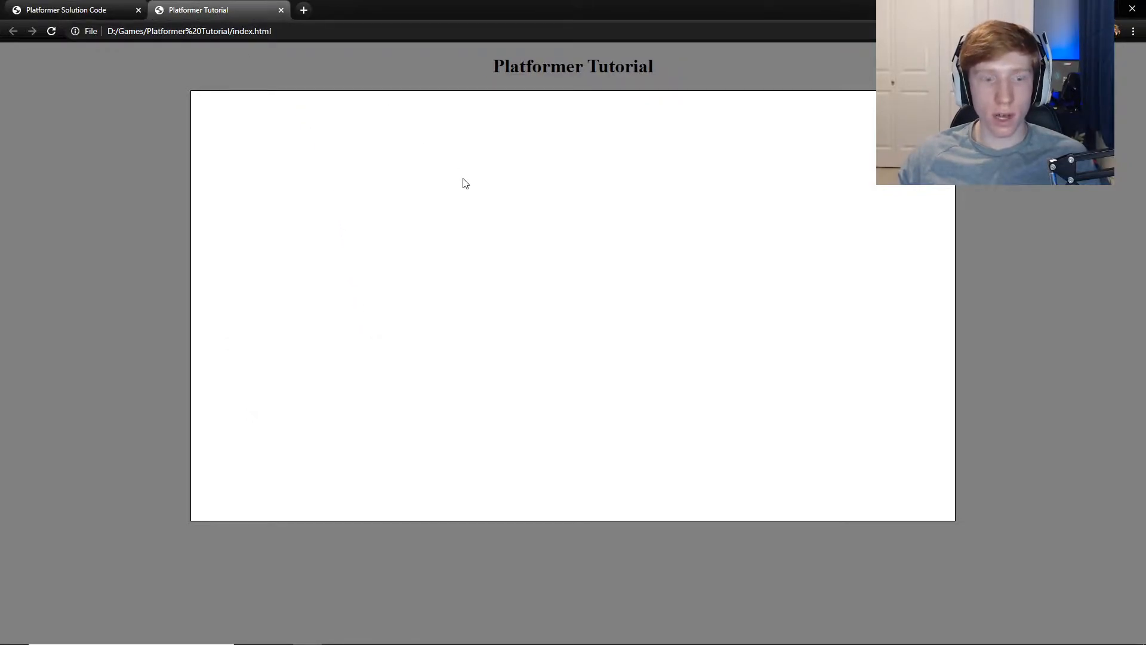
key(alt+tab)
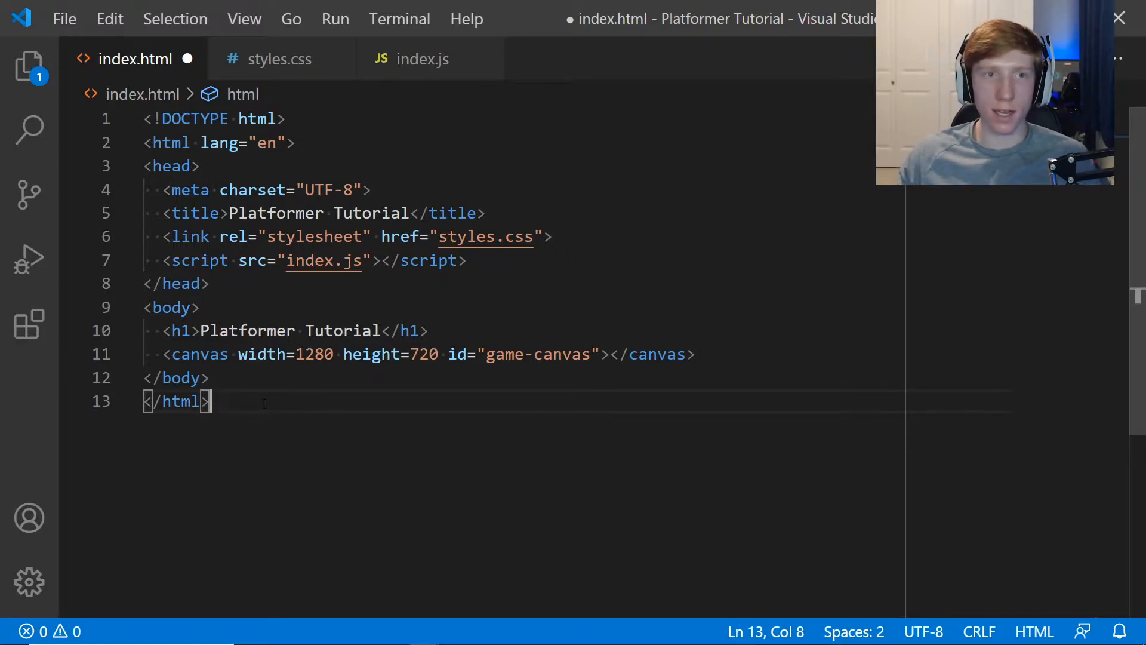
Create a js folder in the project Explorer and move index.js into it.
click(24, 66)
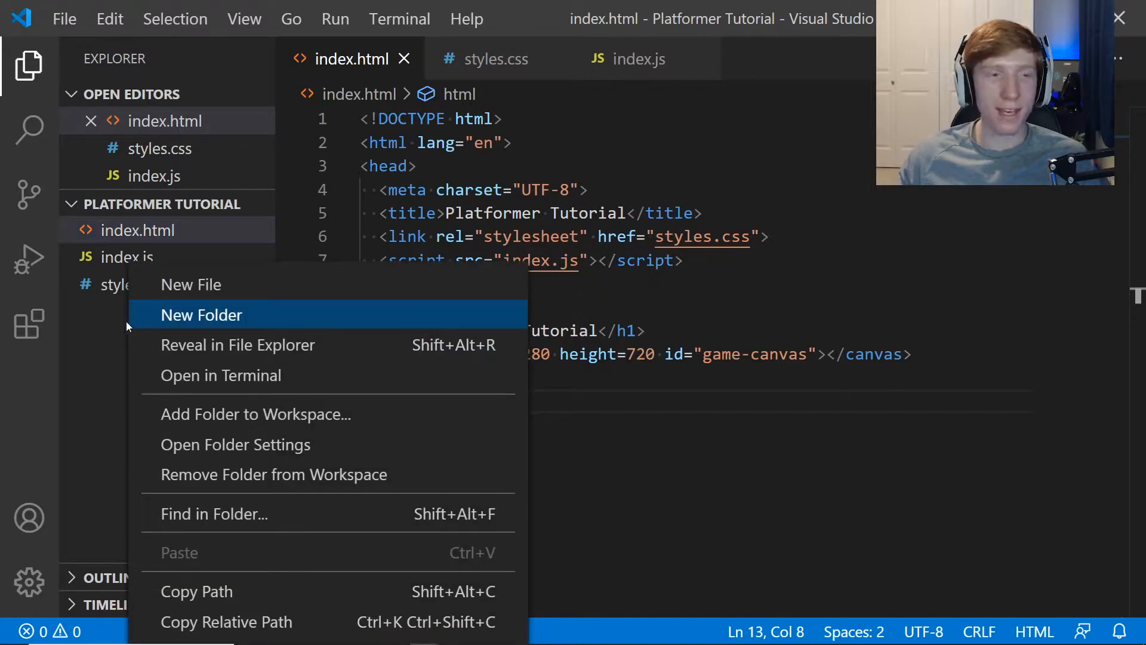
click(202, 316)
text(js)
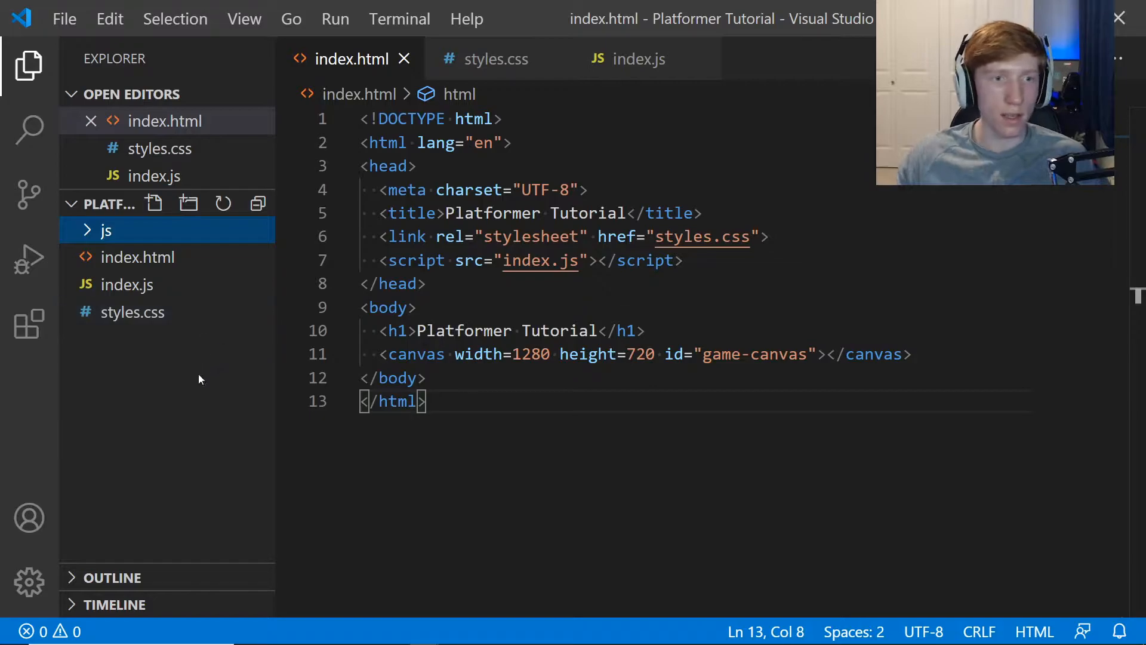
click(106, 231)
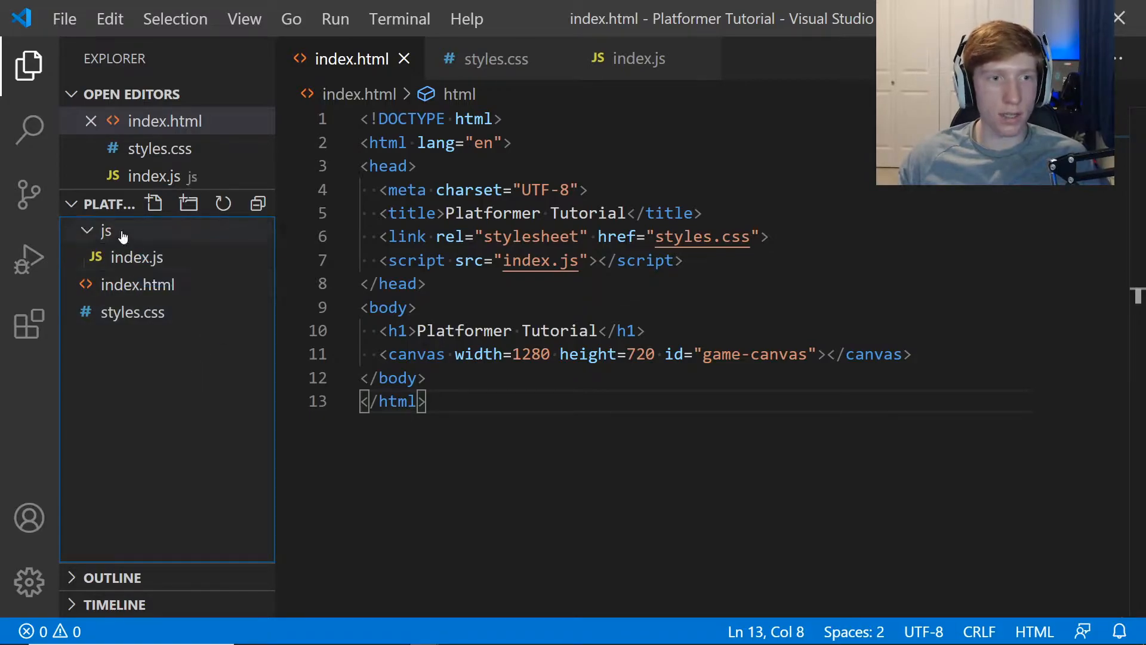
mouse_move(516, 81)
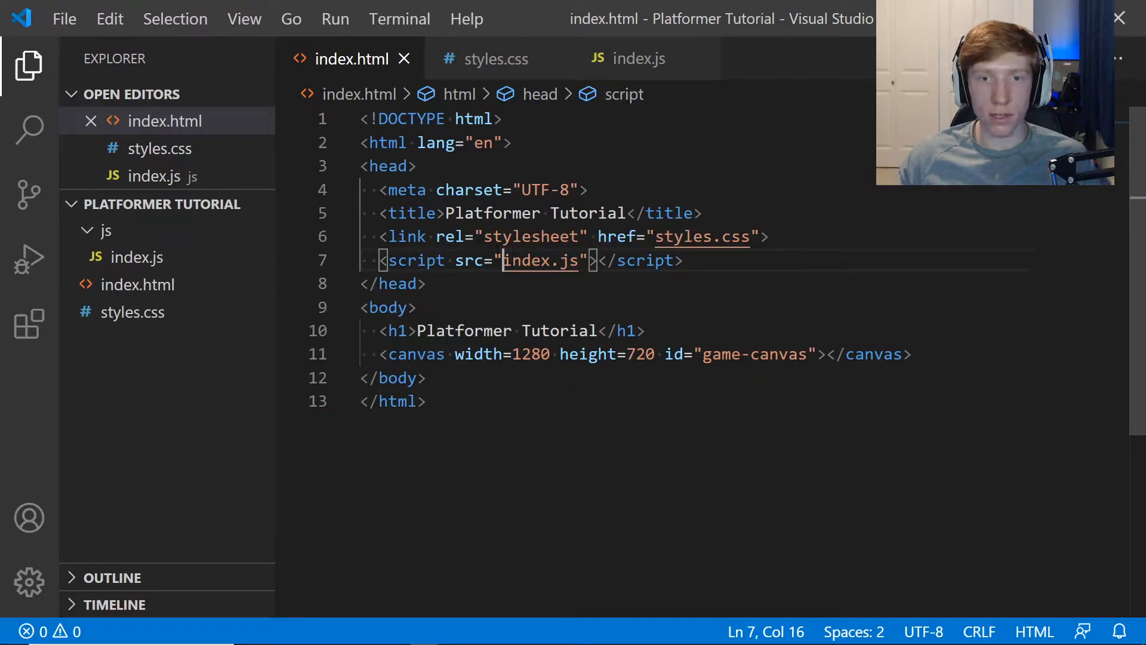
Change the line 7 script src to js/index.js after checking the js folder contents.
text(js)
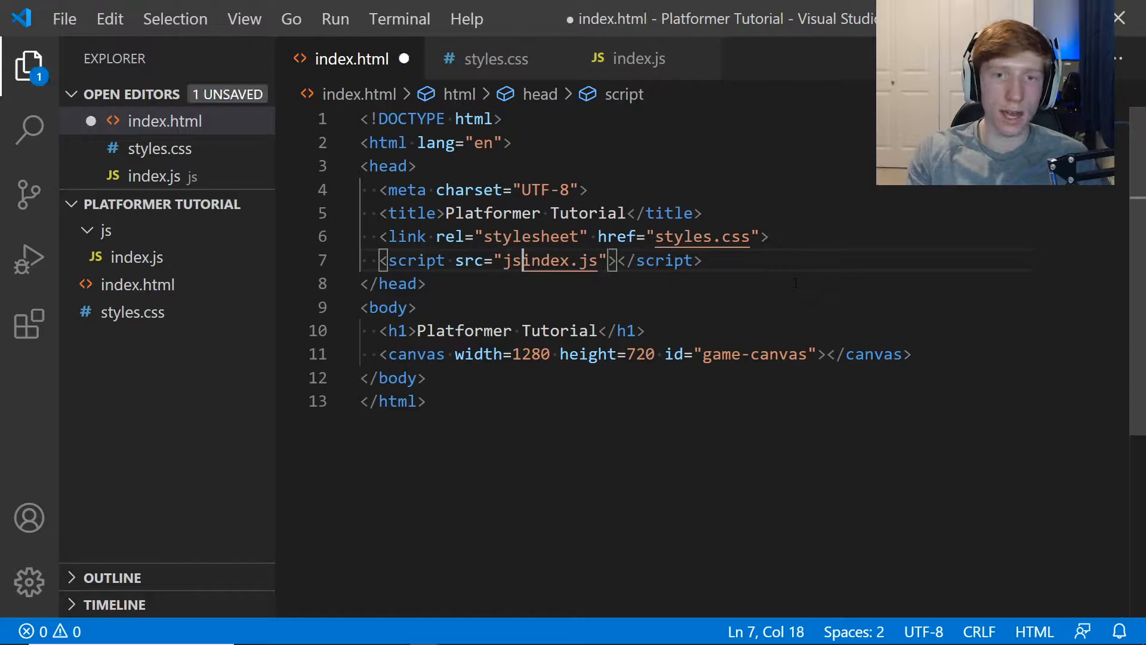
text(/)
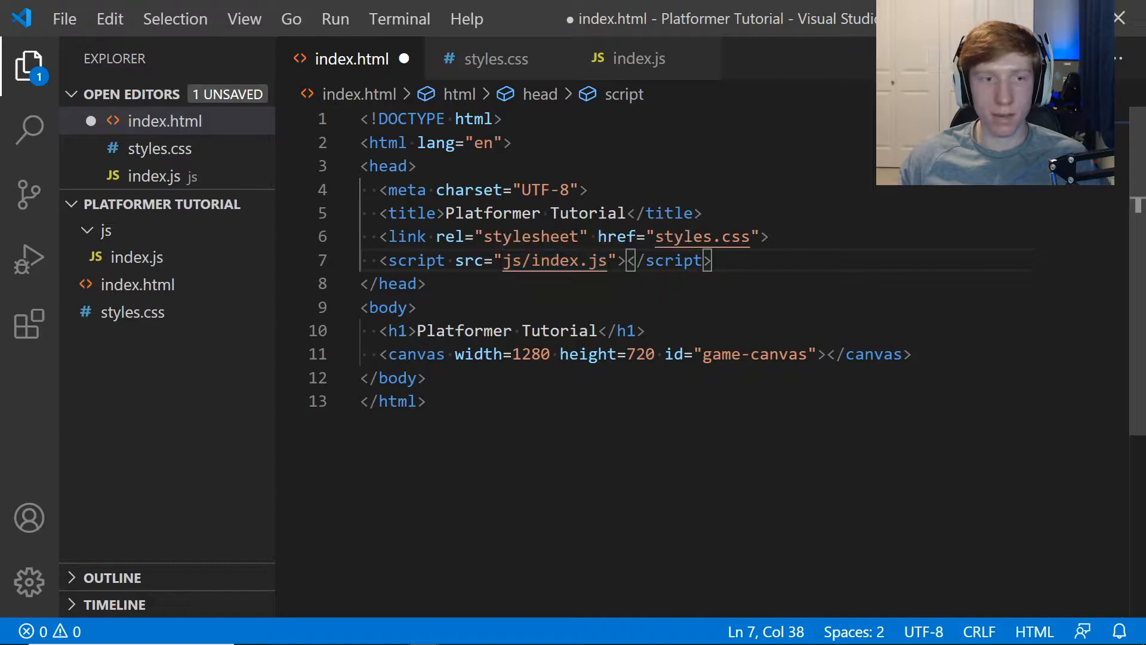
mouse_move(137, 284)
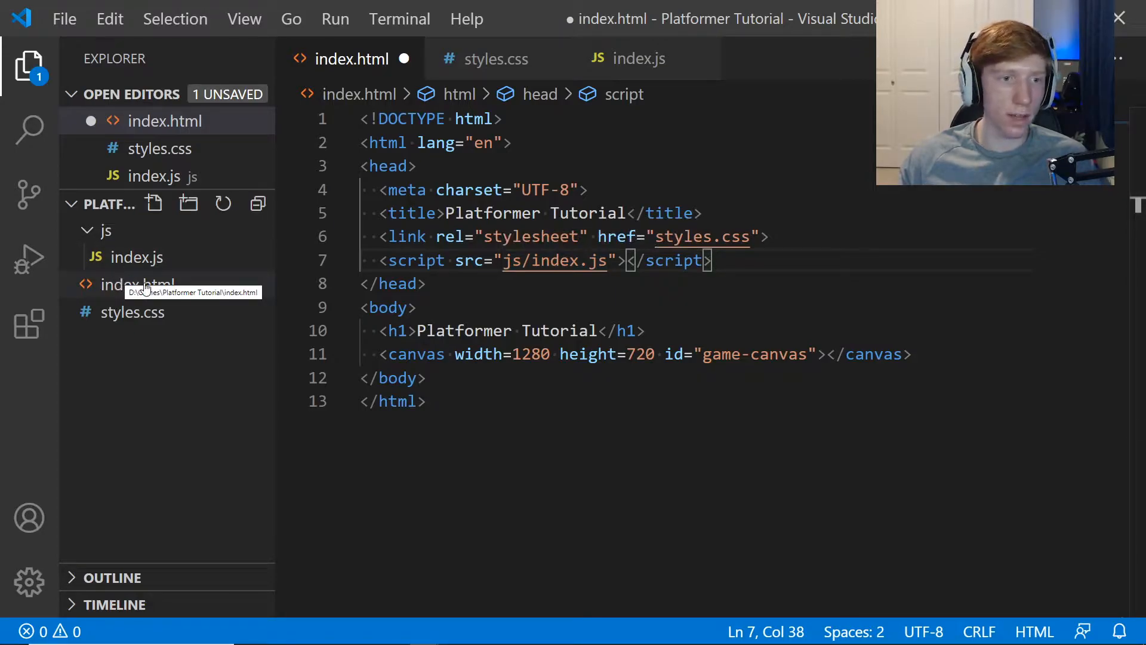
click(105, 230)
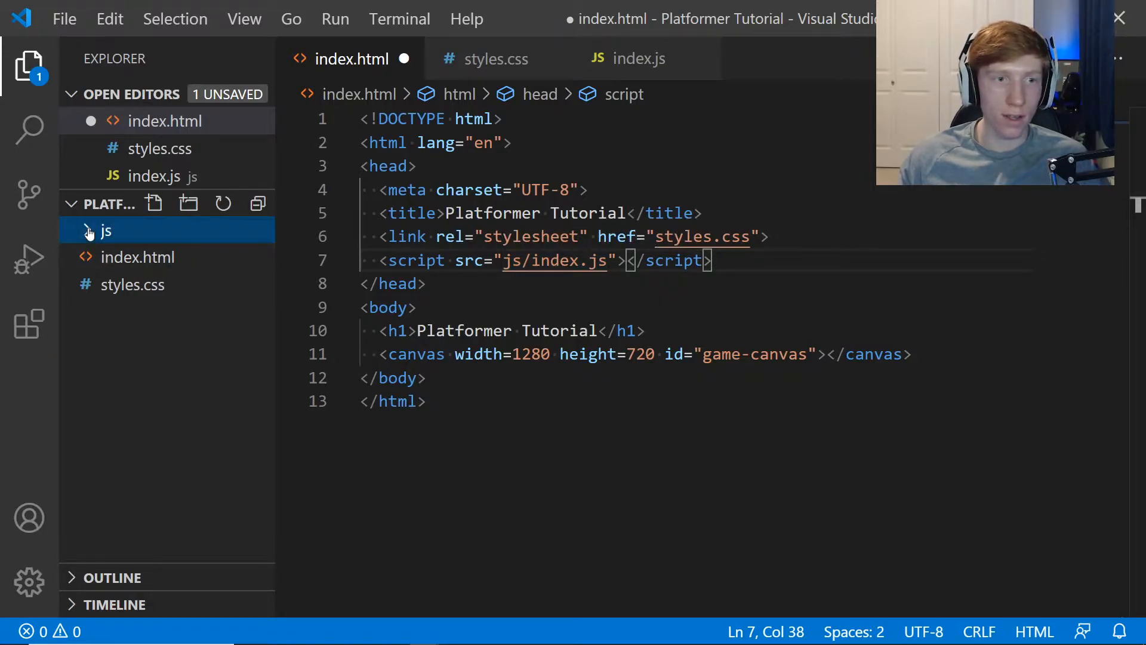
click(105, 231)
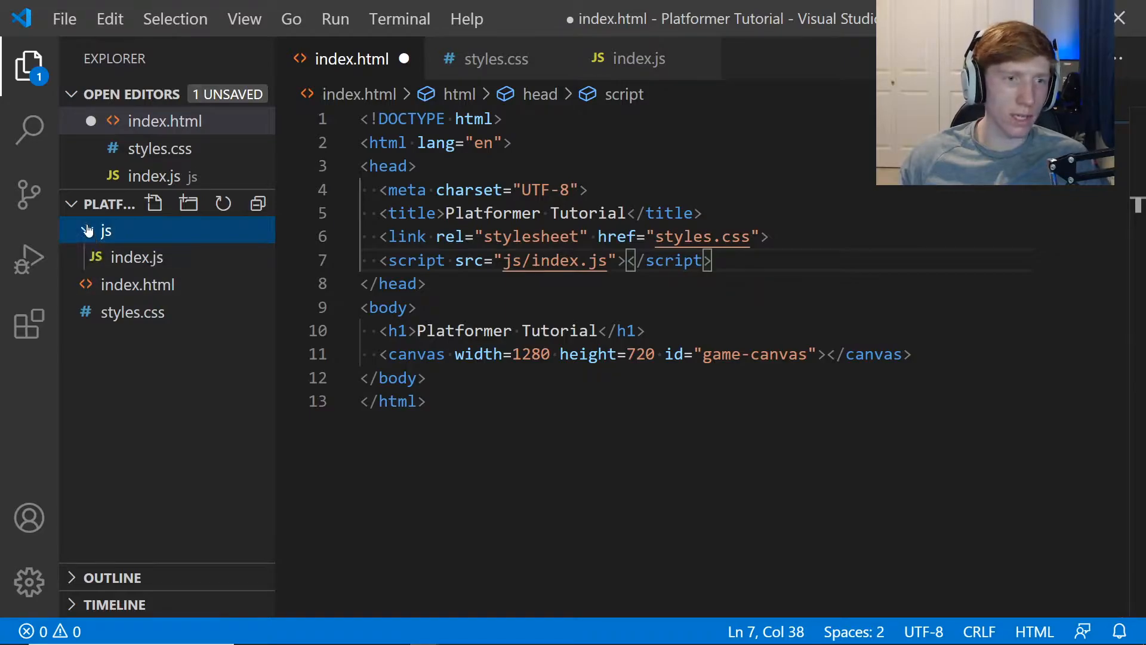
click(105, 230)
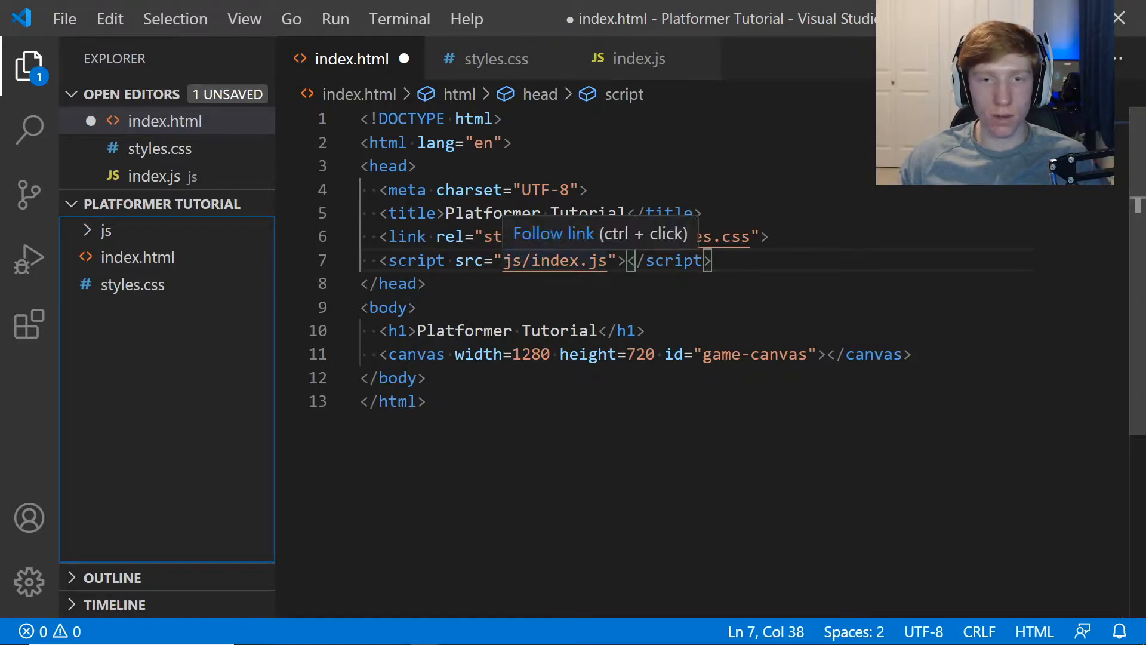
click(106, 230)
text(script)
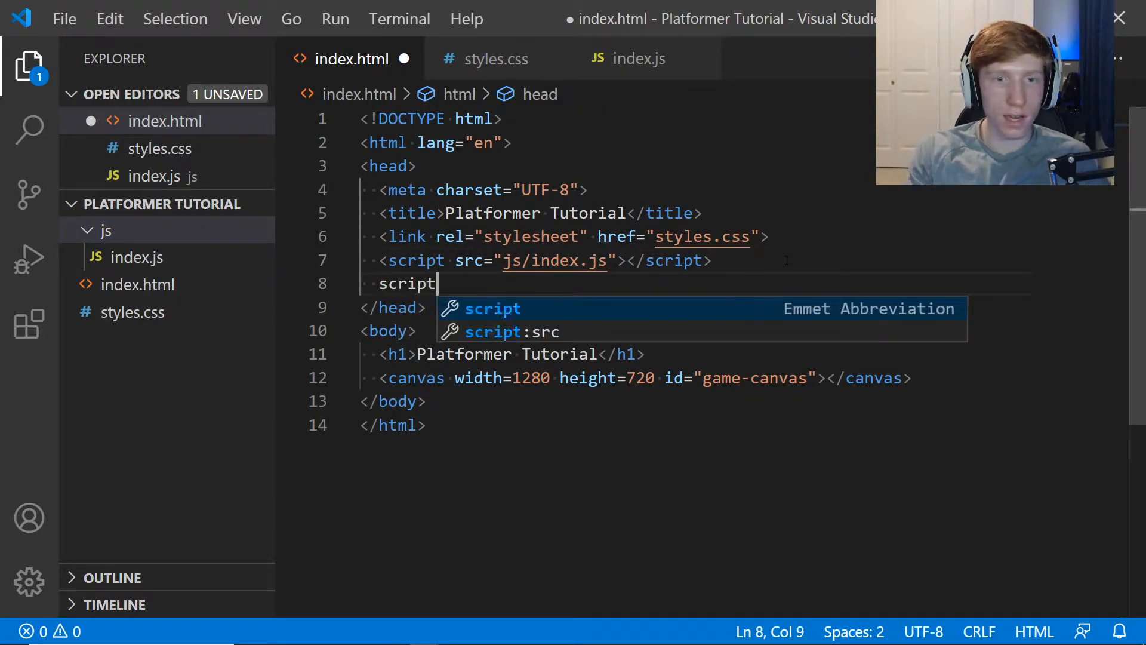
Add a second script tag loading js/player.js below index.js and save index.html.
key(Tab)
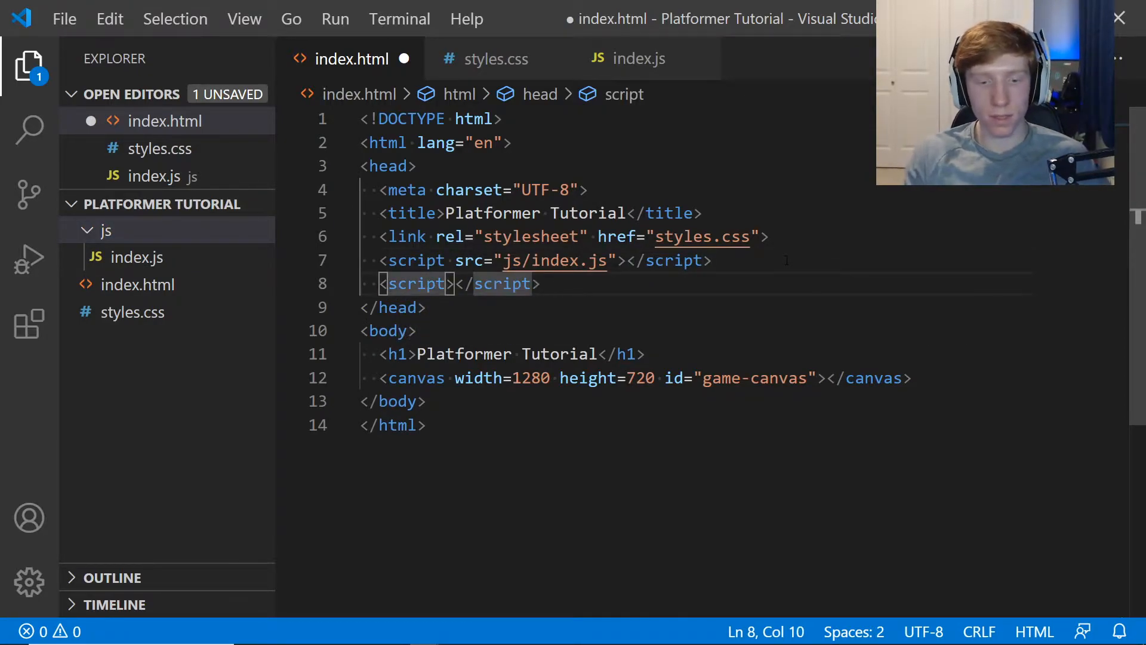
text(src="play")
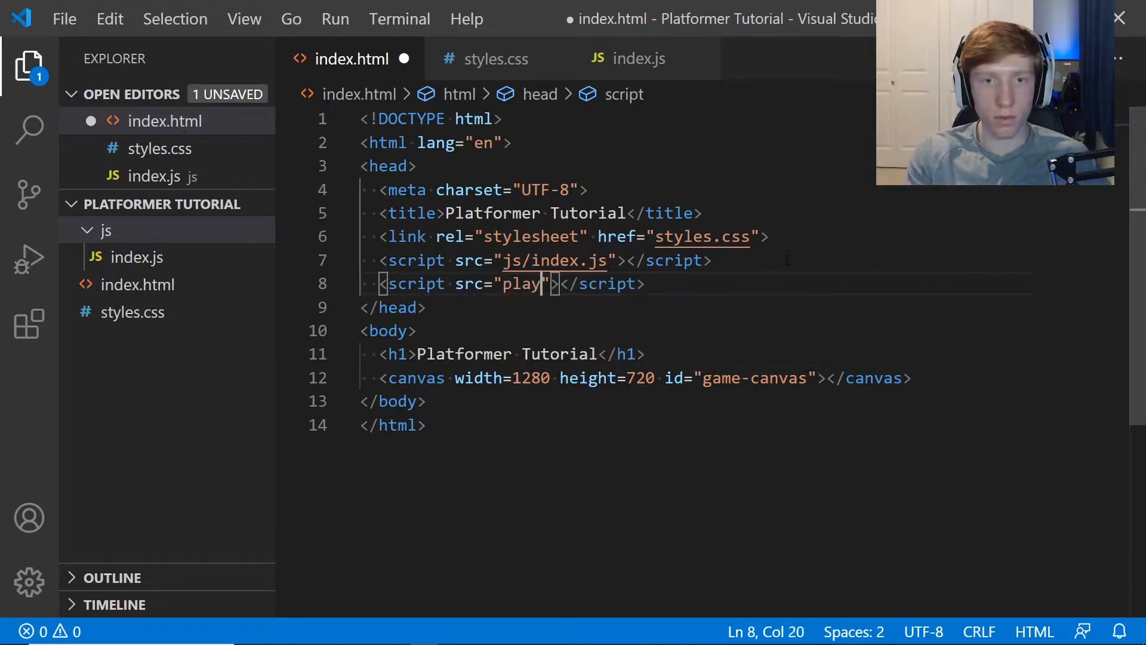
text(js/)
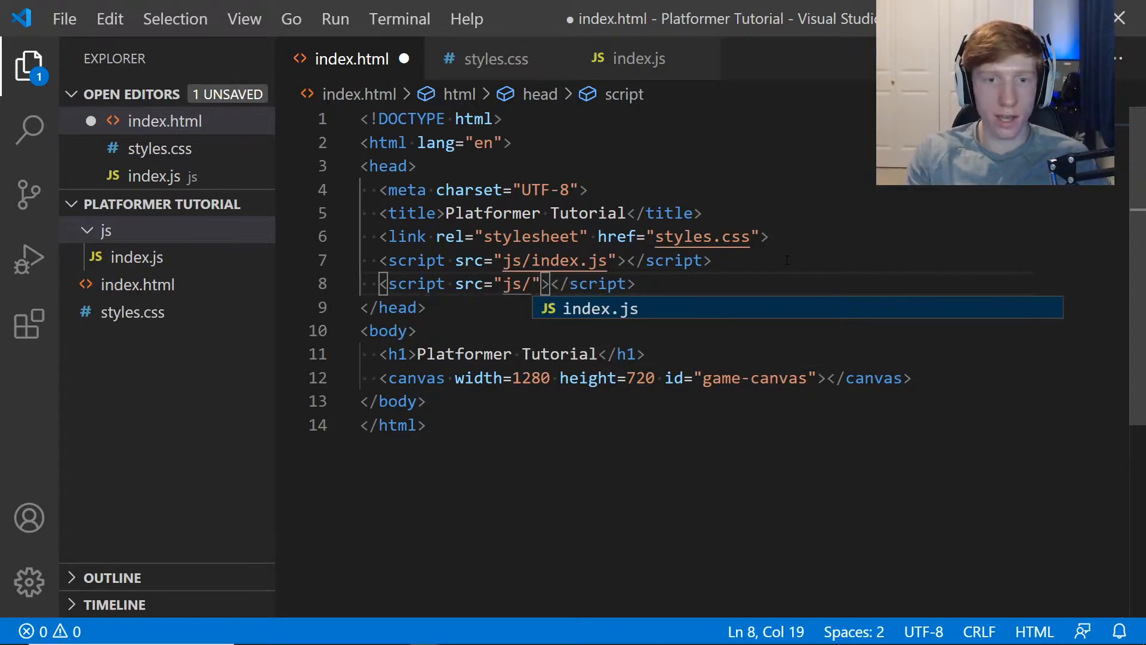
text(player.js)
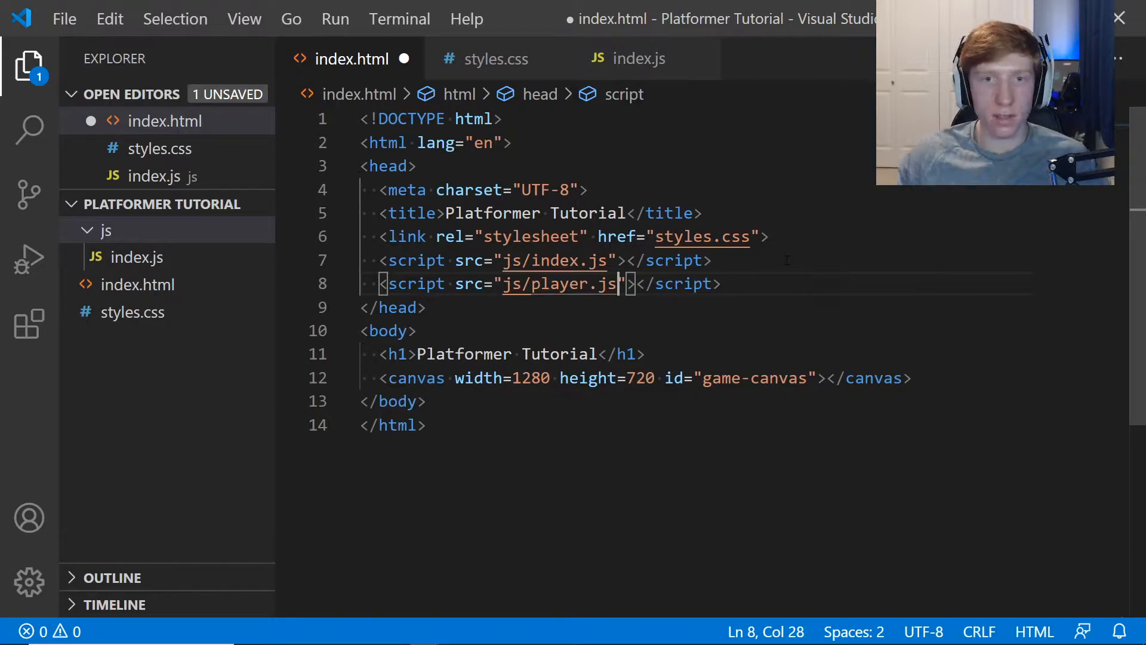
key(Ctrl+s)
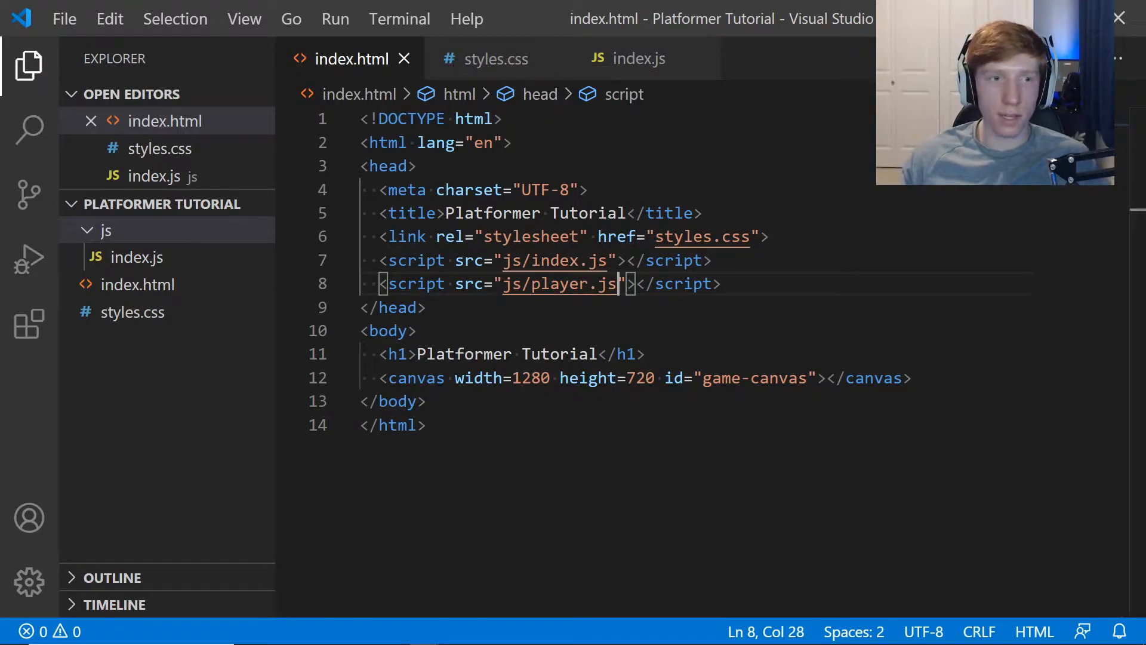
Add an empty player.js file inside the js folder and return to index.js.
right_click(106, 230)
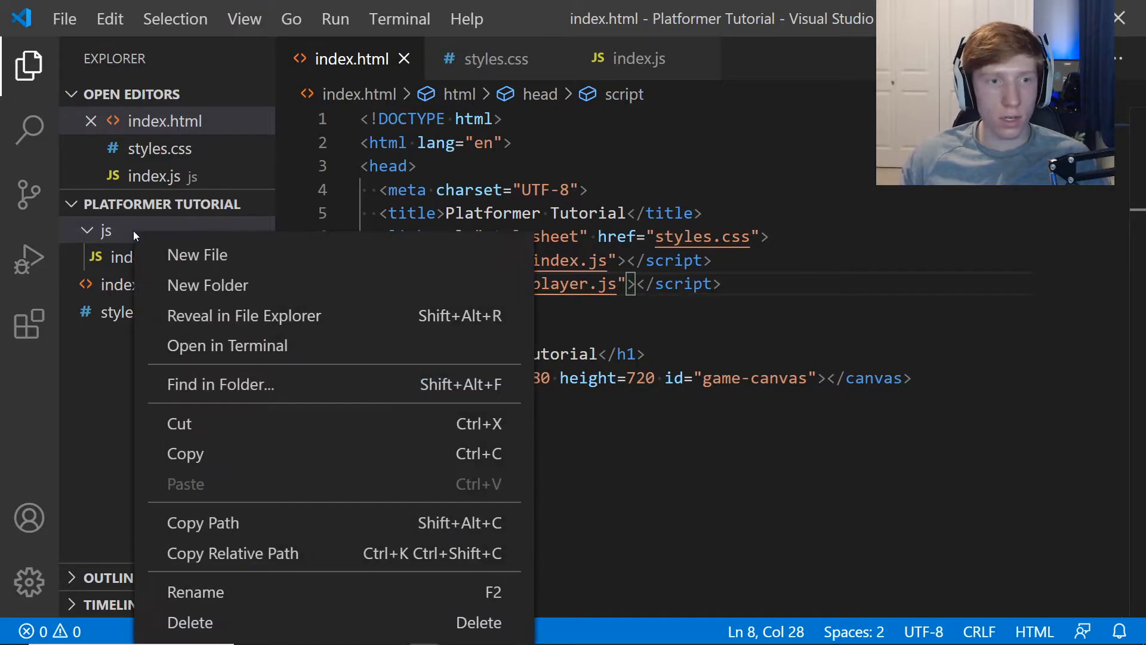
click(197, 255)
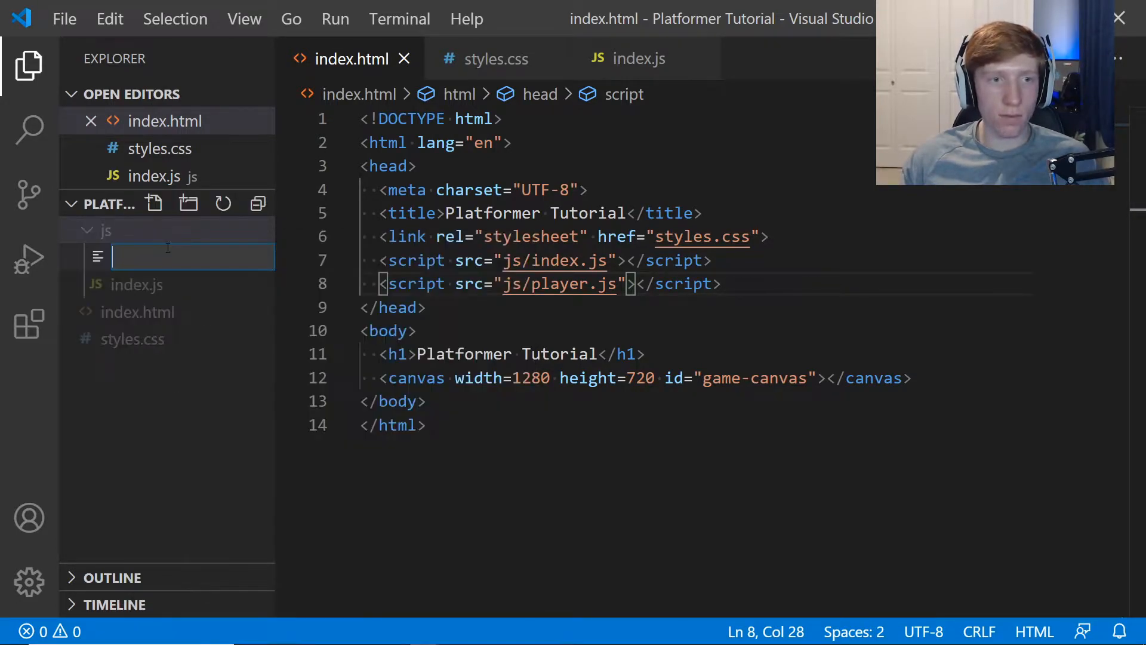
text(player.js)
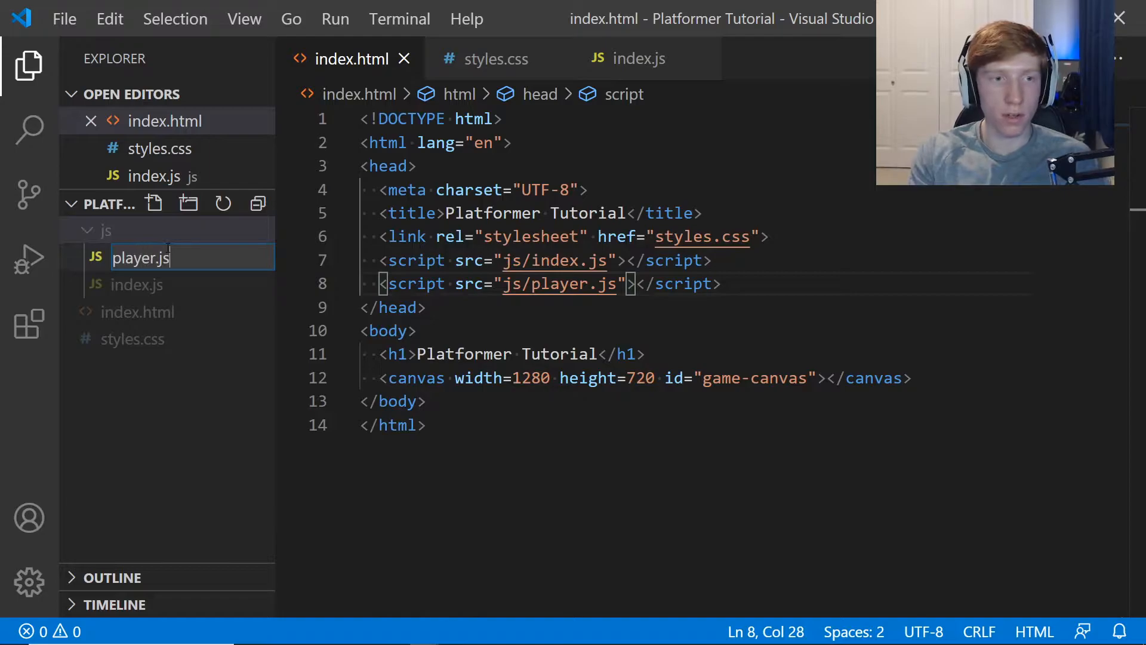
key(Enter)
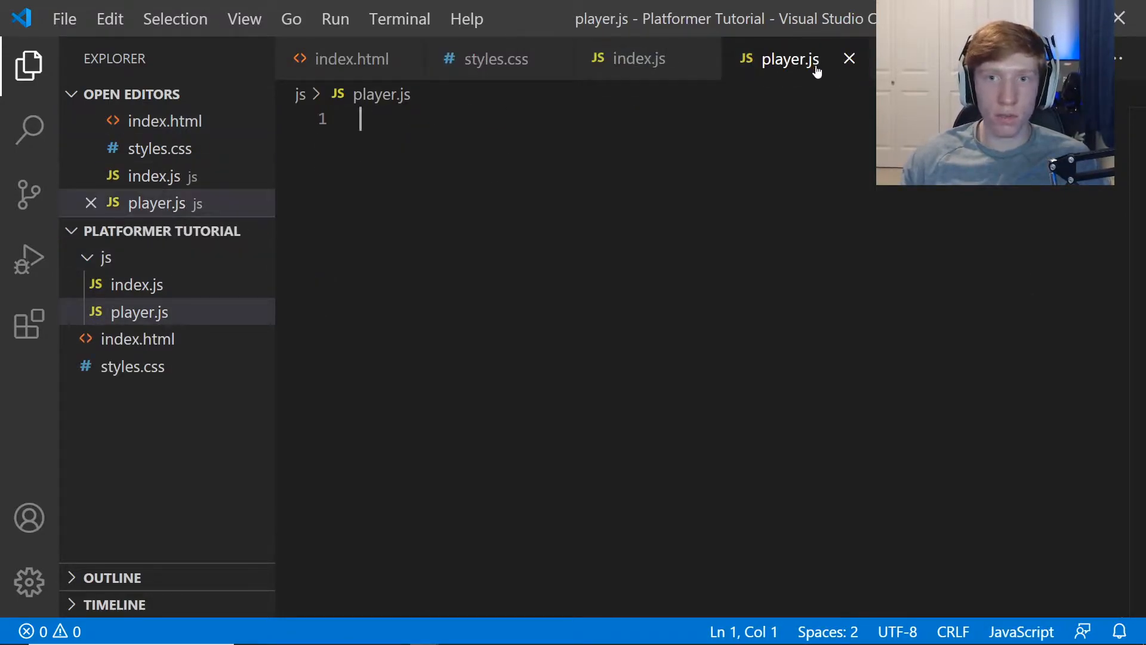
click(638, 58)
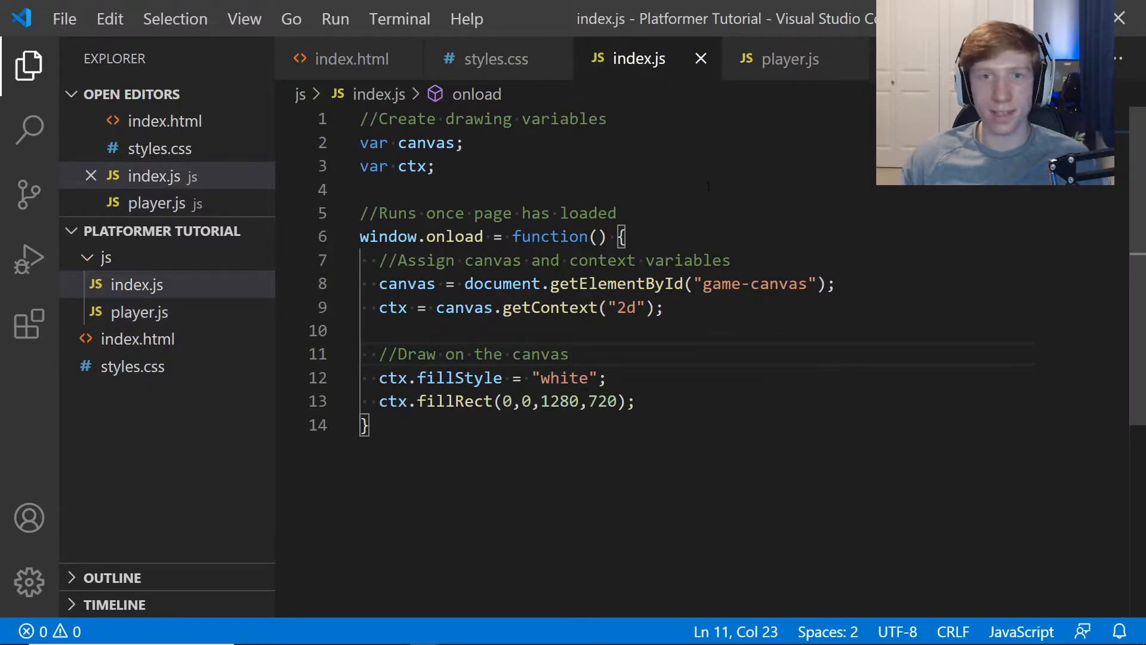
mouse_move(678, 77)
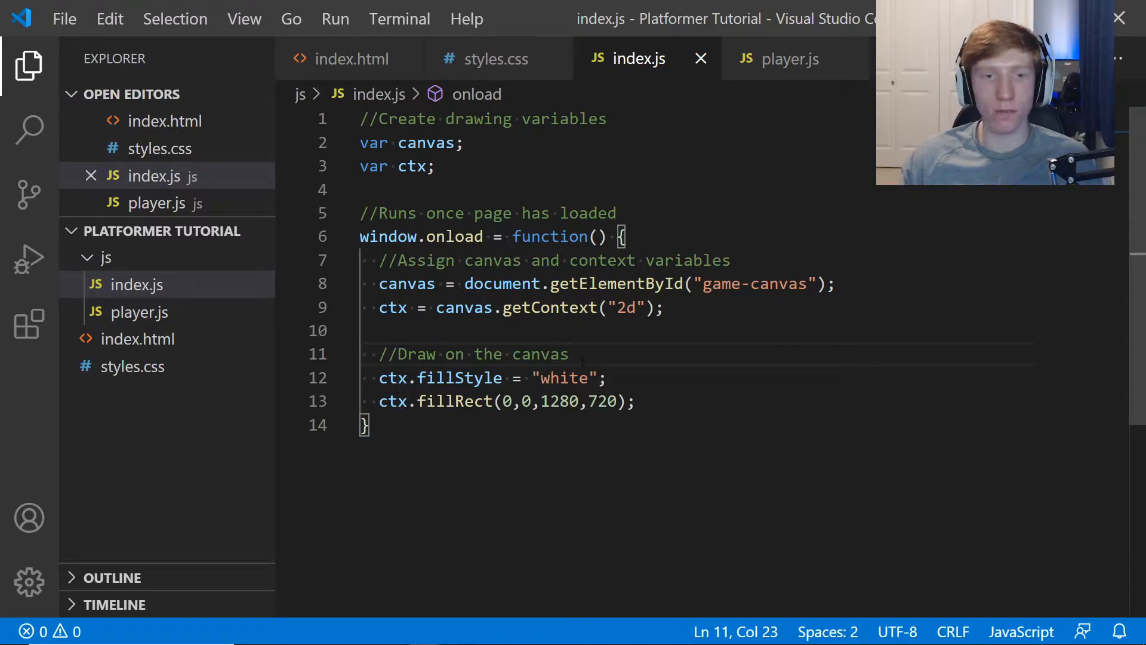
mouse_move(753, 77)
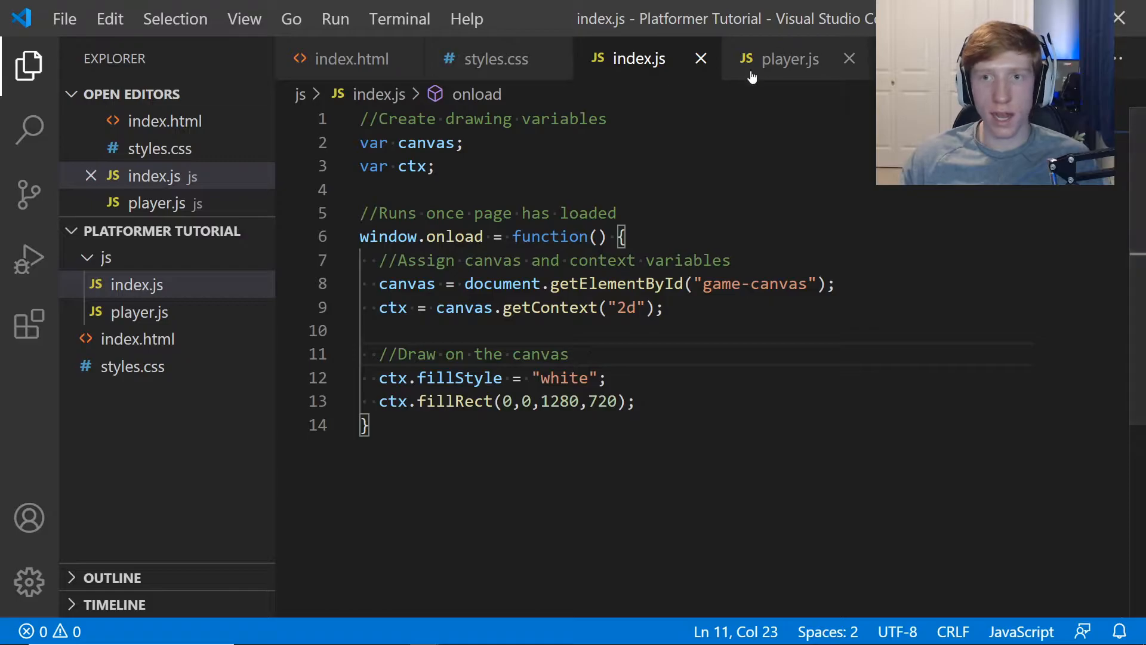
mouse_move(789, 66)
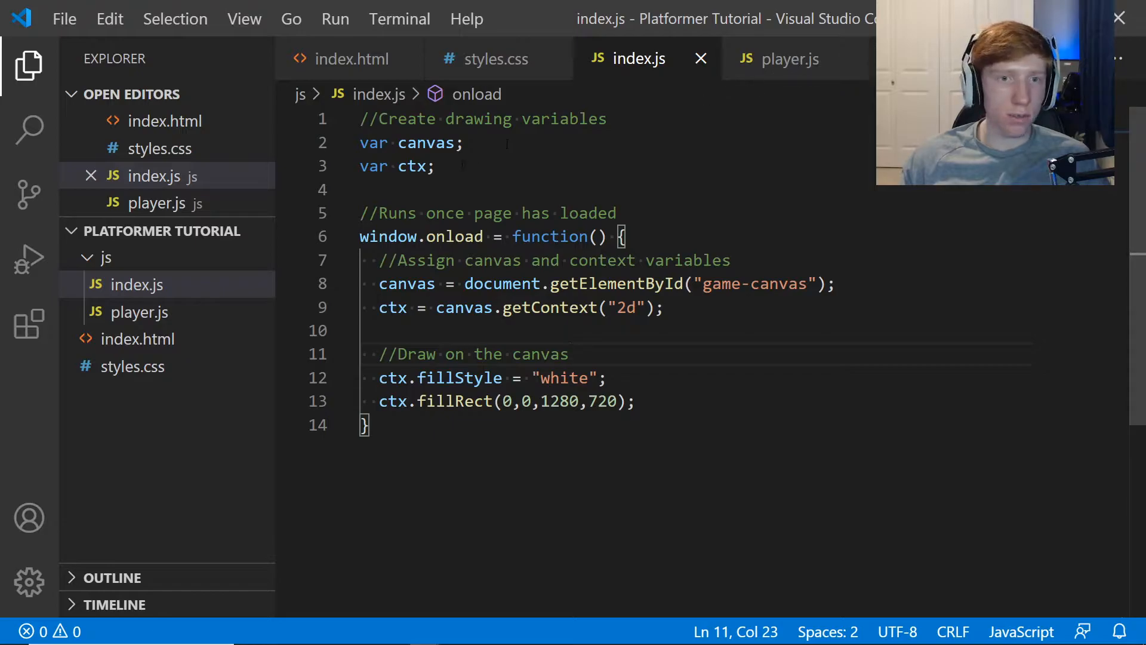
click(437, 166)
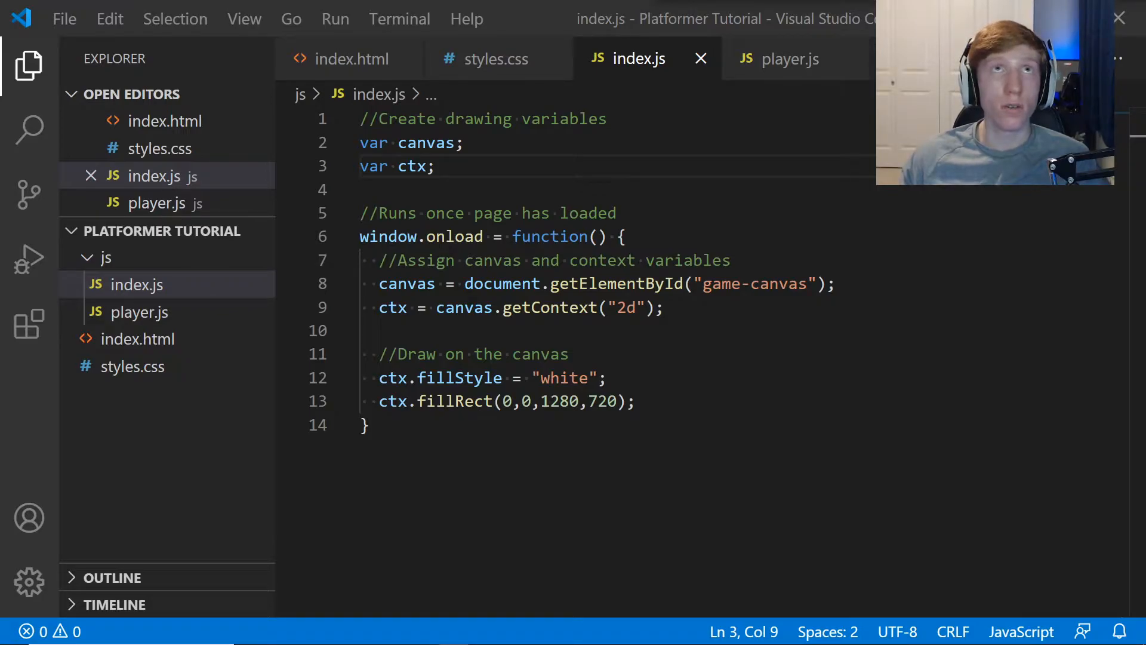
Add a 'Create game variables' comment declaring var gameLoop and var player in index.js.
key(Enter)
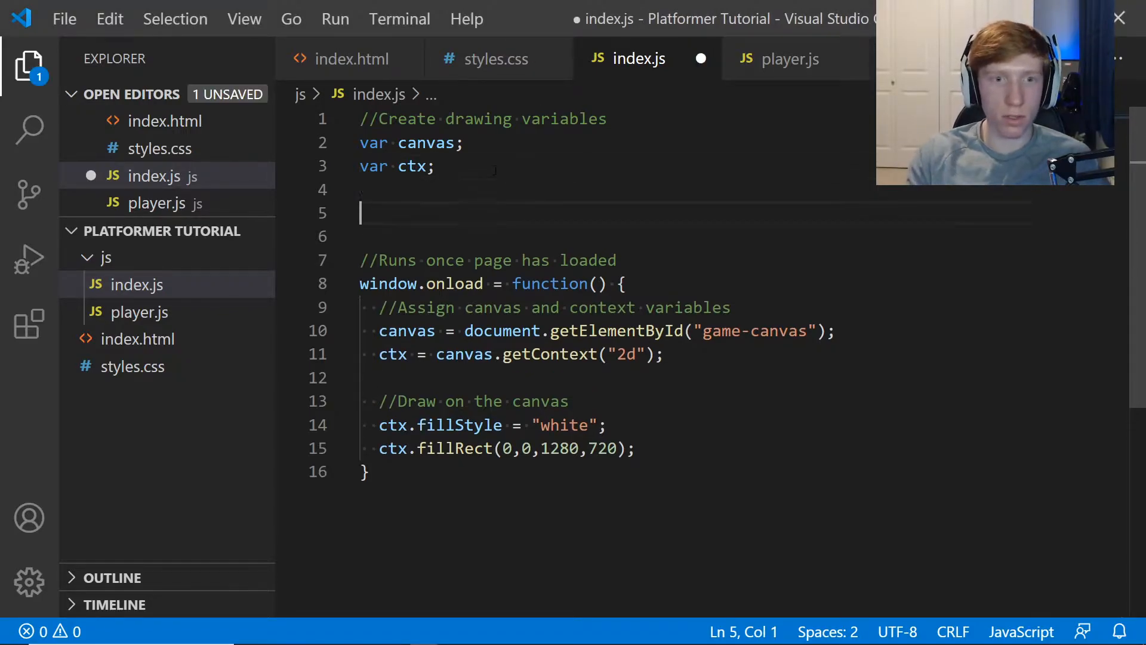
text(//Create game variables)
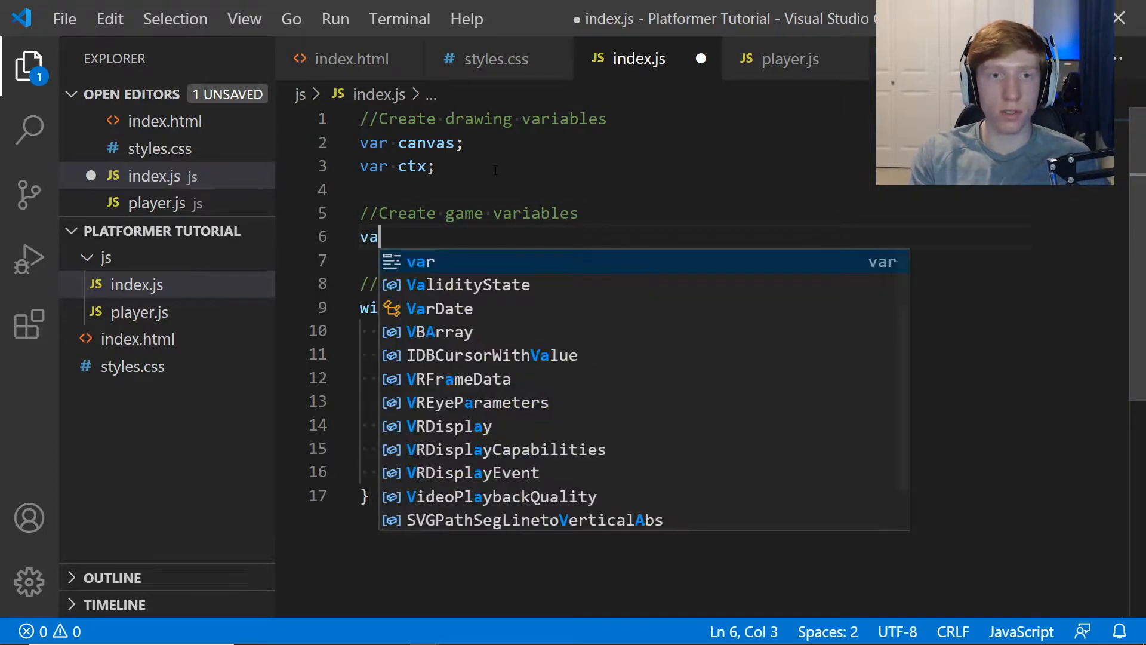
text(gameLoop;)
click(698, 260)
text(var)
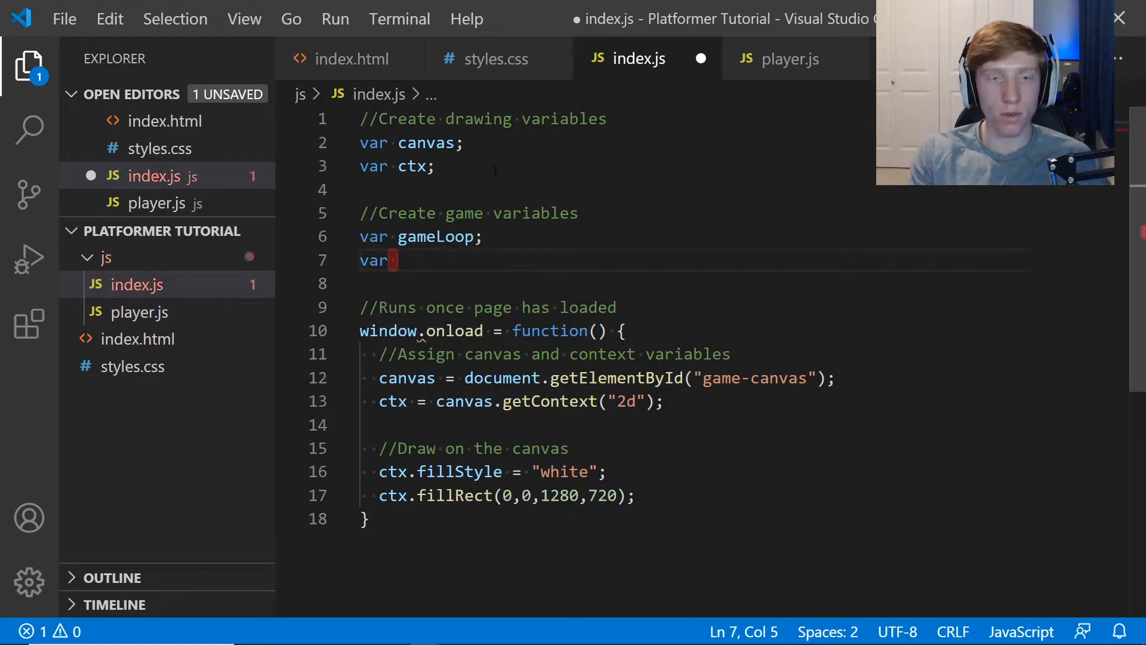
text(player;)
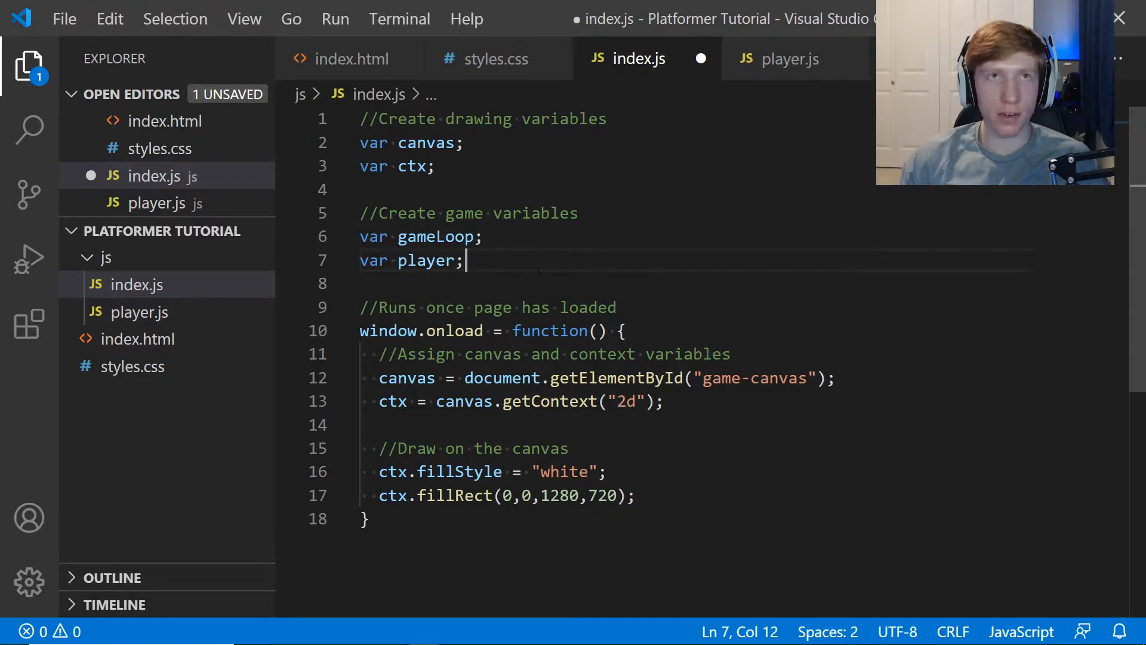
mouse_move(593, 78)
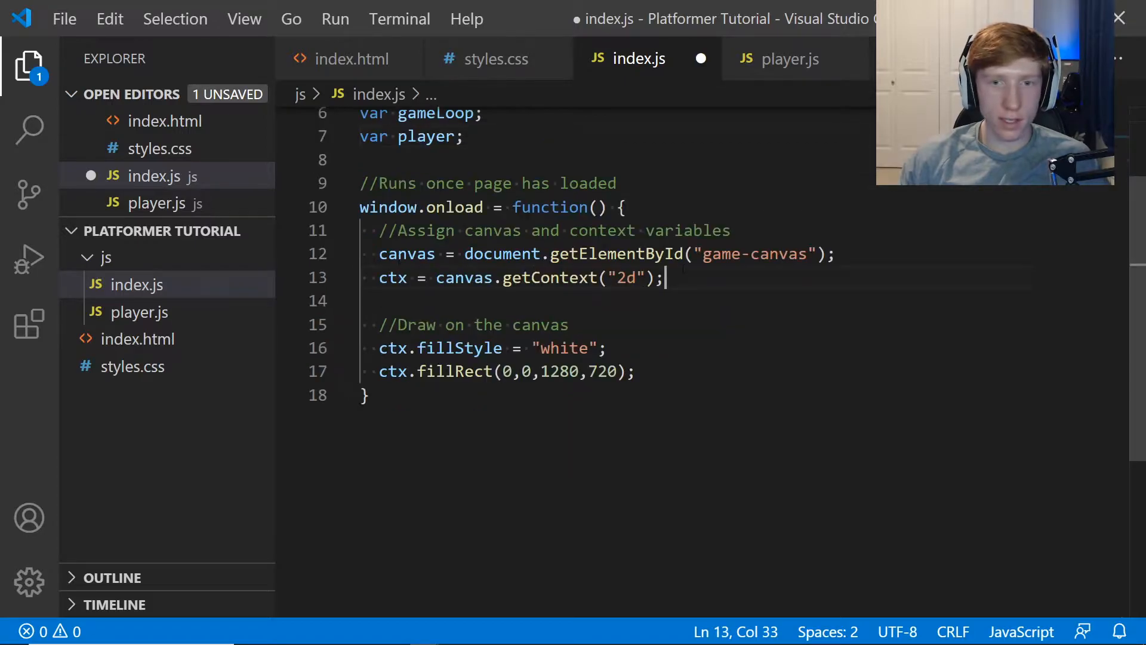
Add 'Setup key listeners' and 'Create Player' comment lines inside the onload function.
key(Enter)
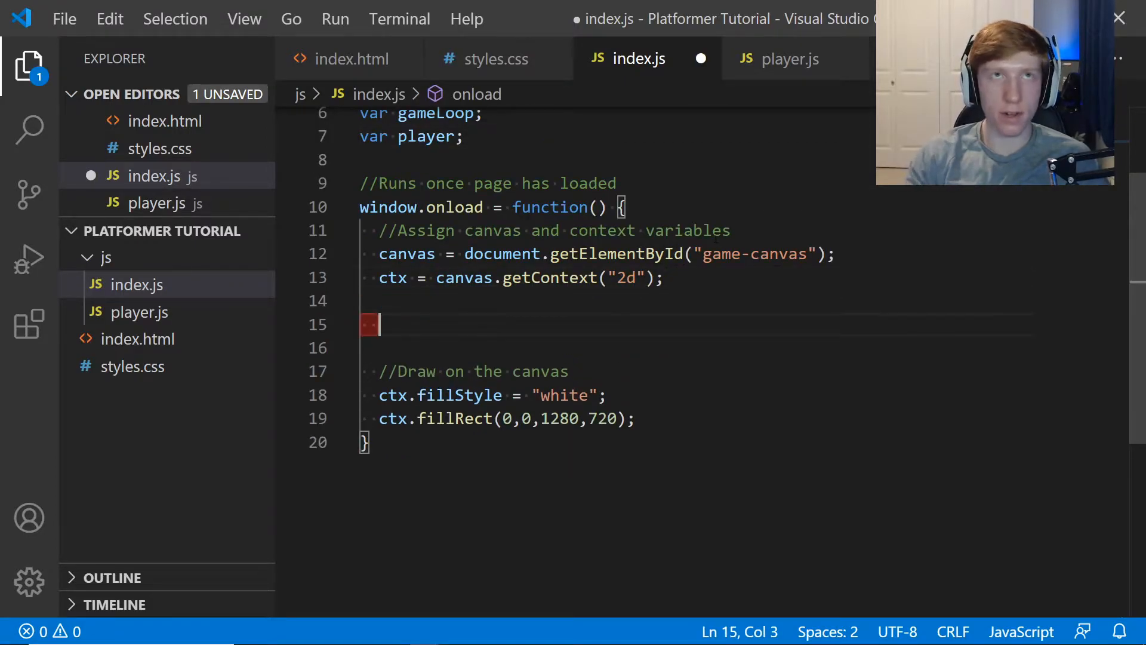
text(//Setup k)
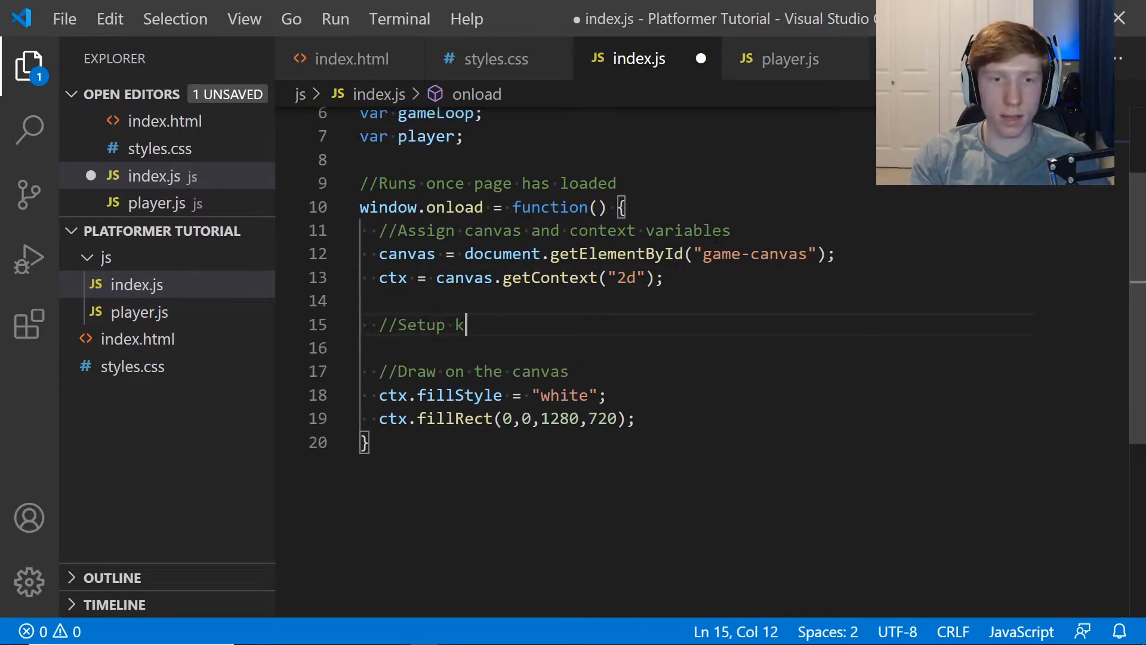
text(ey list)
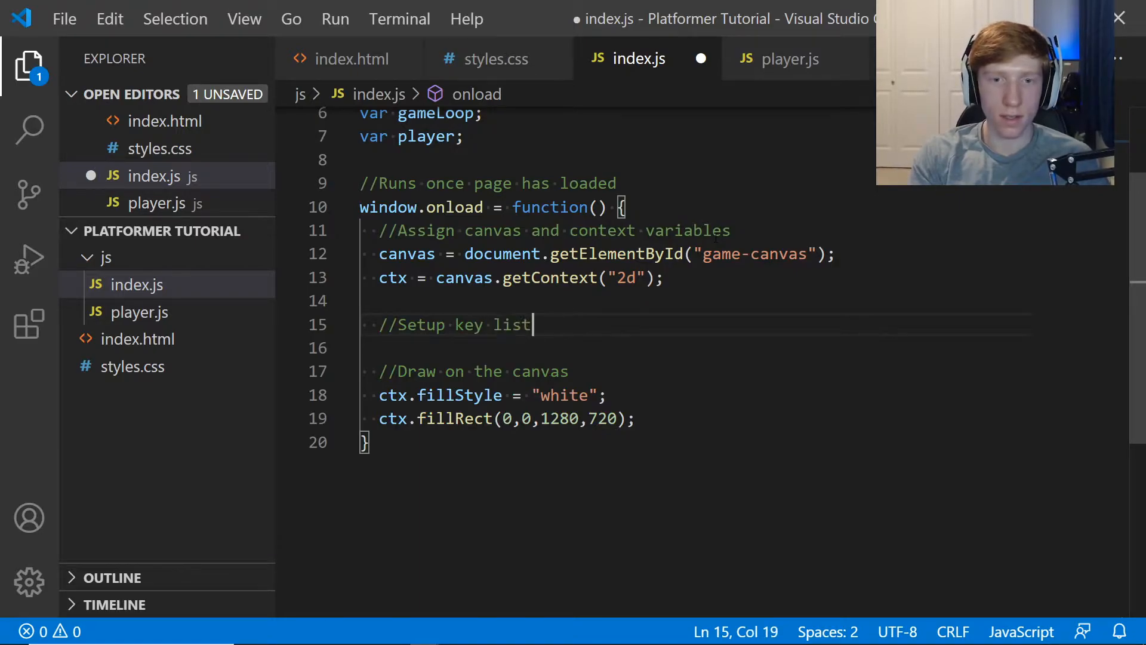
text(eners)
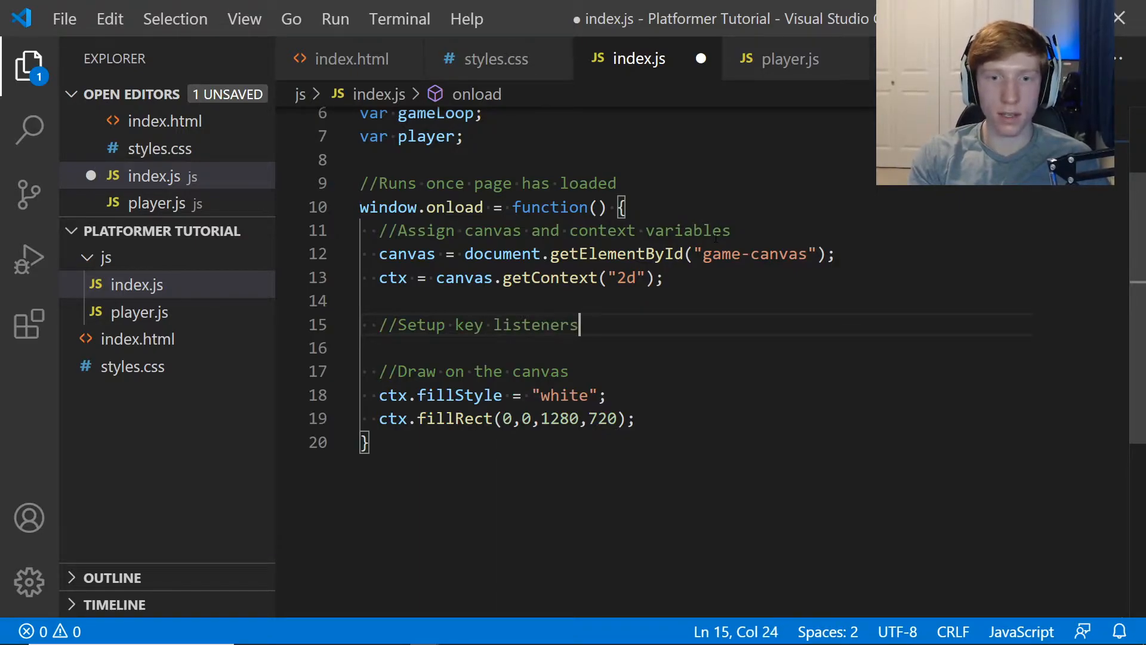
key(Enter)
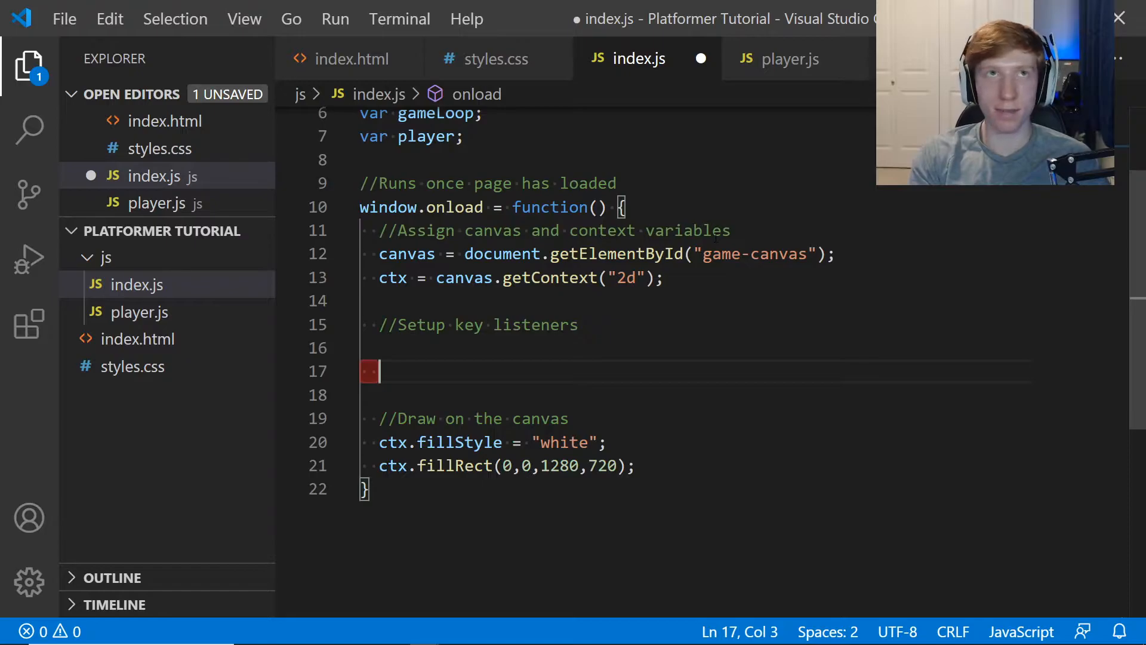
text(//Create P)
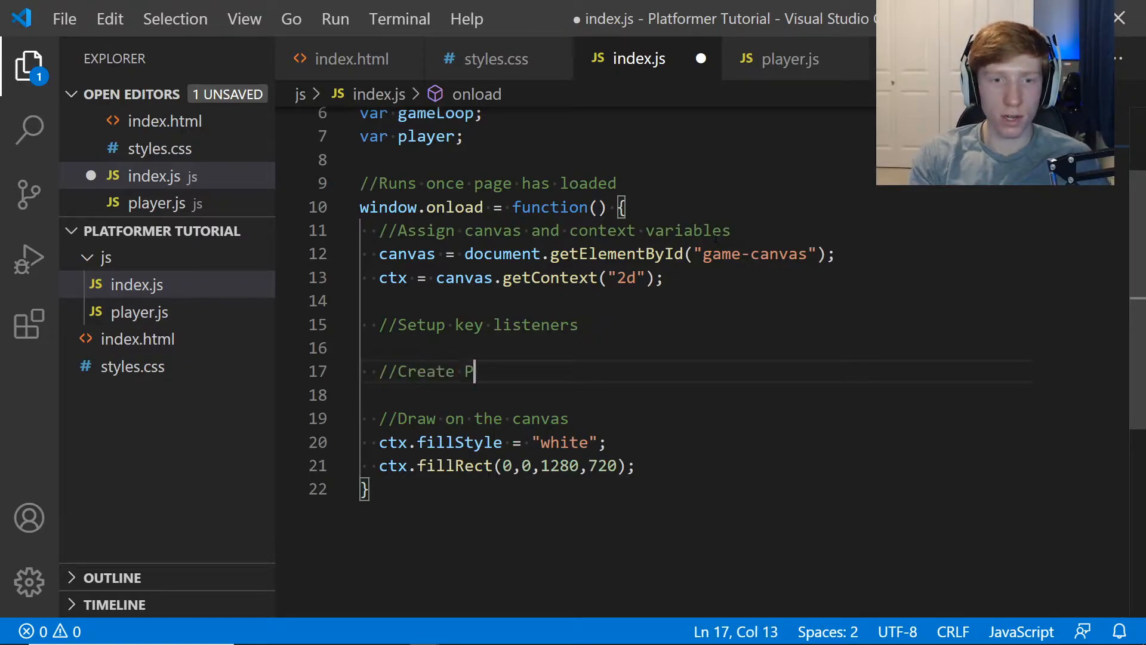
text(layer)
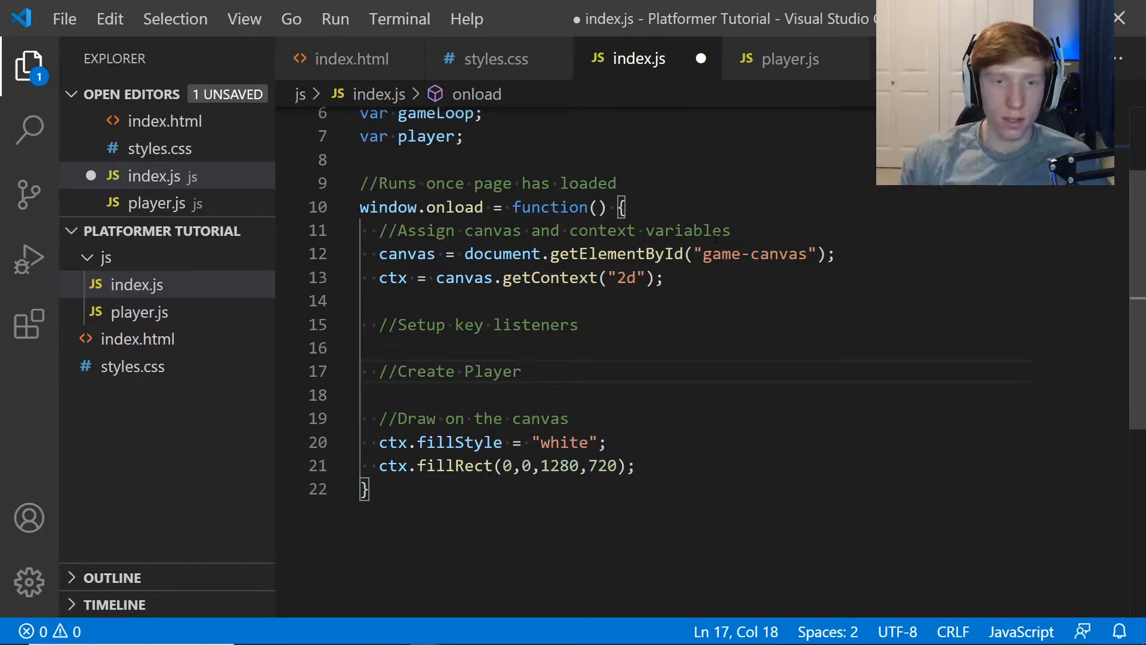
Assign player = new player(50, 400) and compare with the Chrome solution page.
text(player = new)
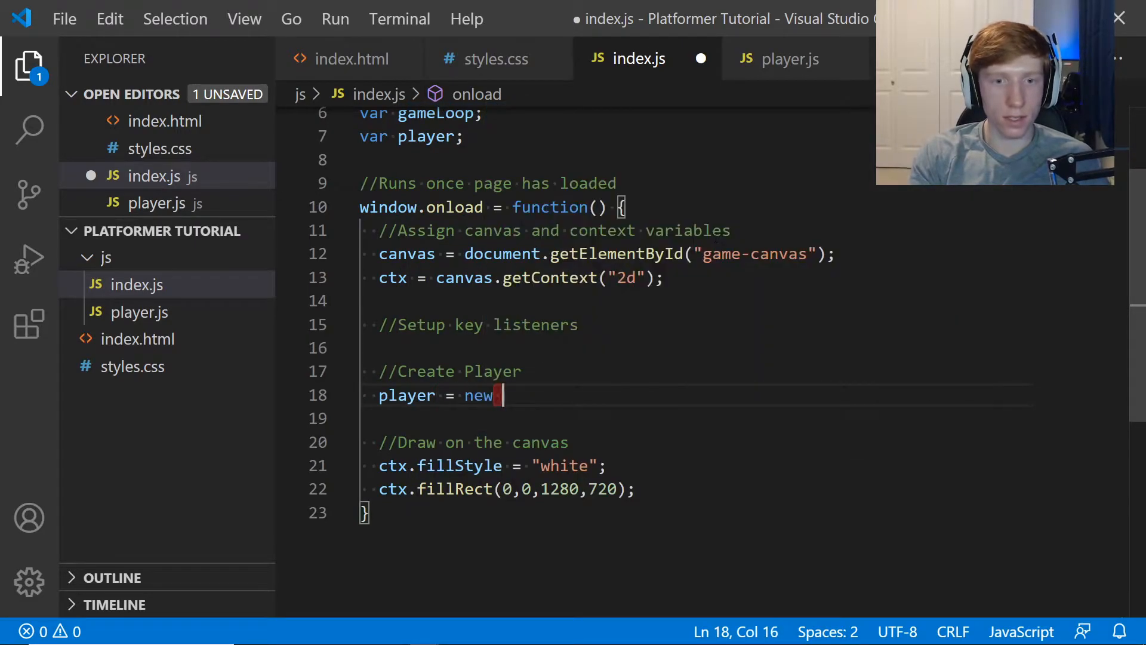
text(player())
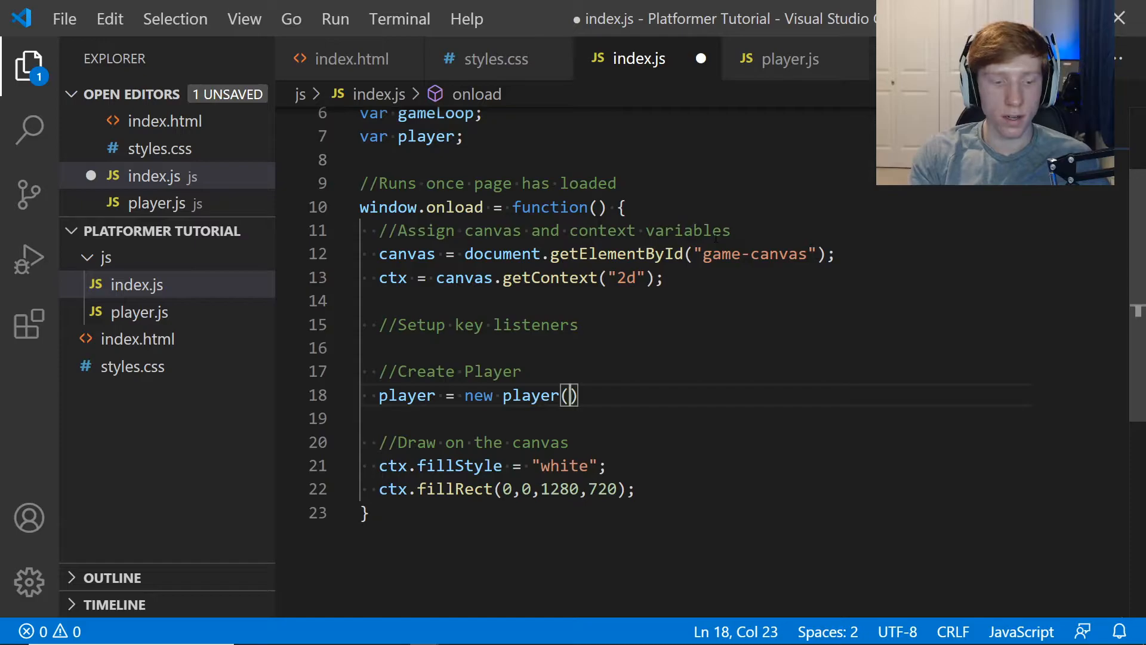
text(50,)
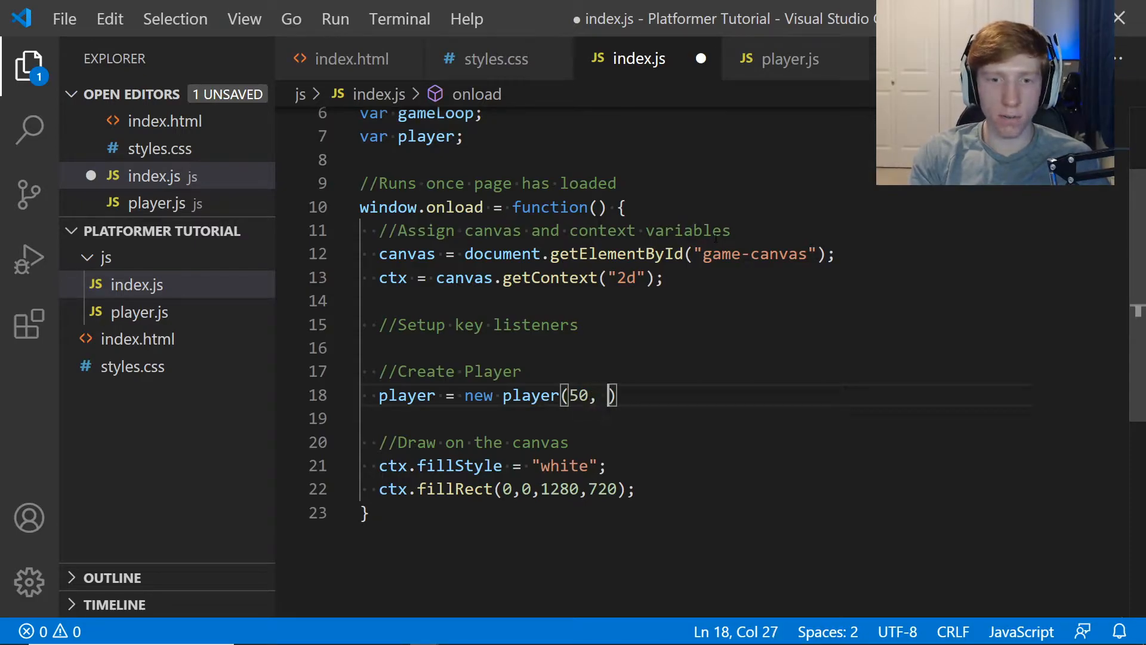
text(400);)
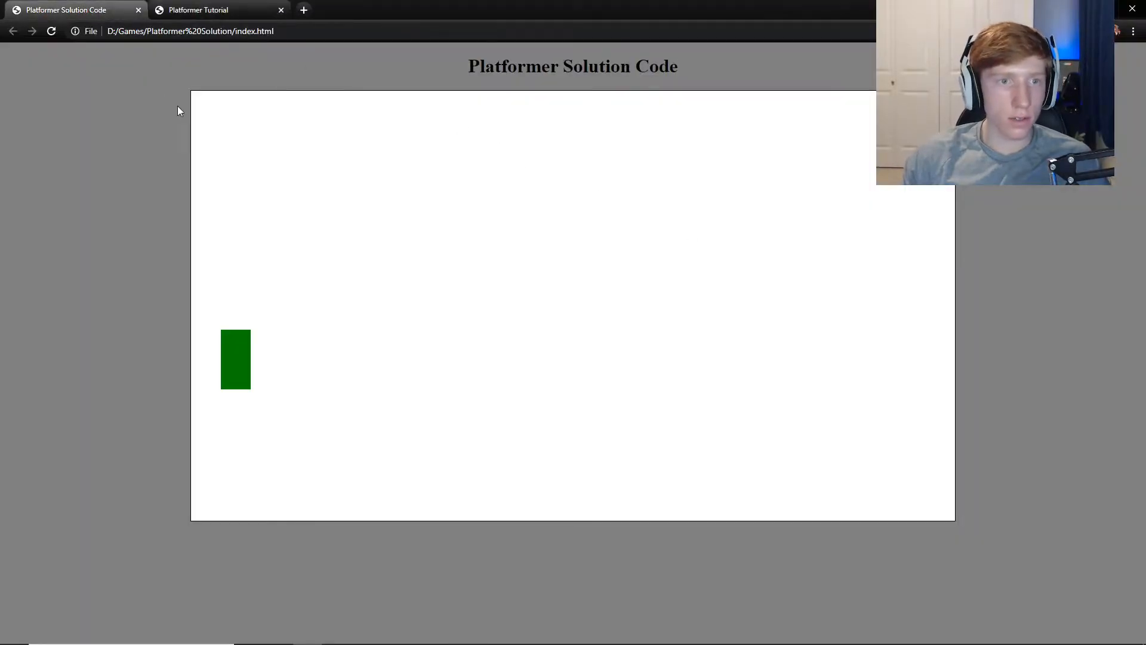
click(206, 10)
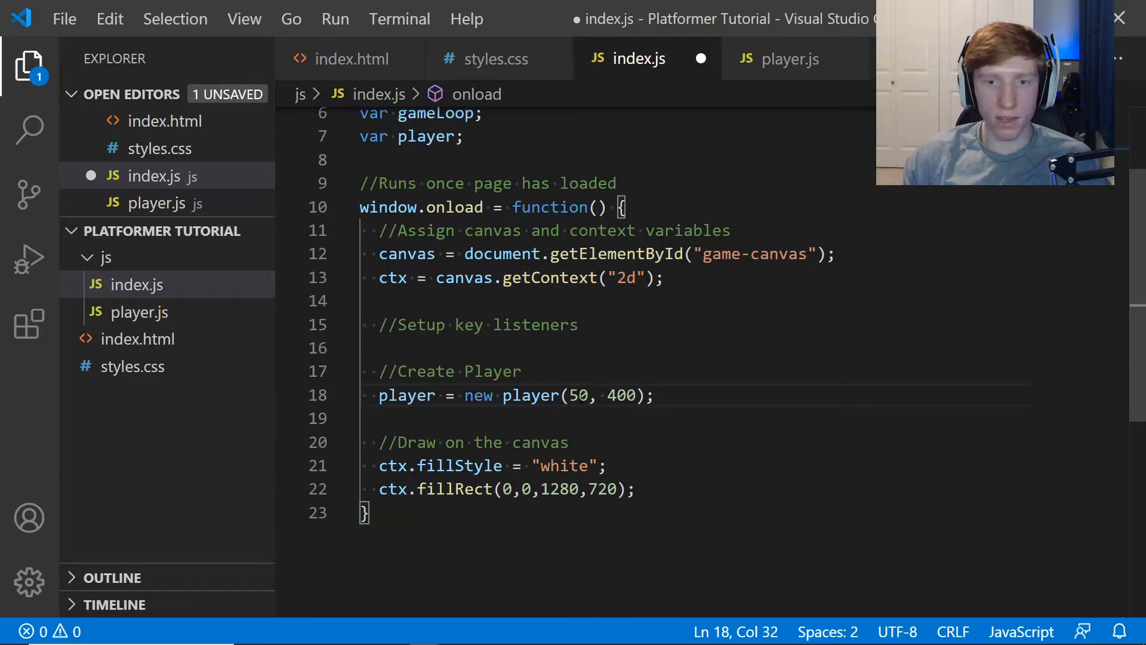
Correct the player line to new Player(100, 400) and save index.js.
text(1000)
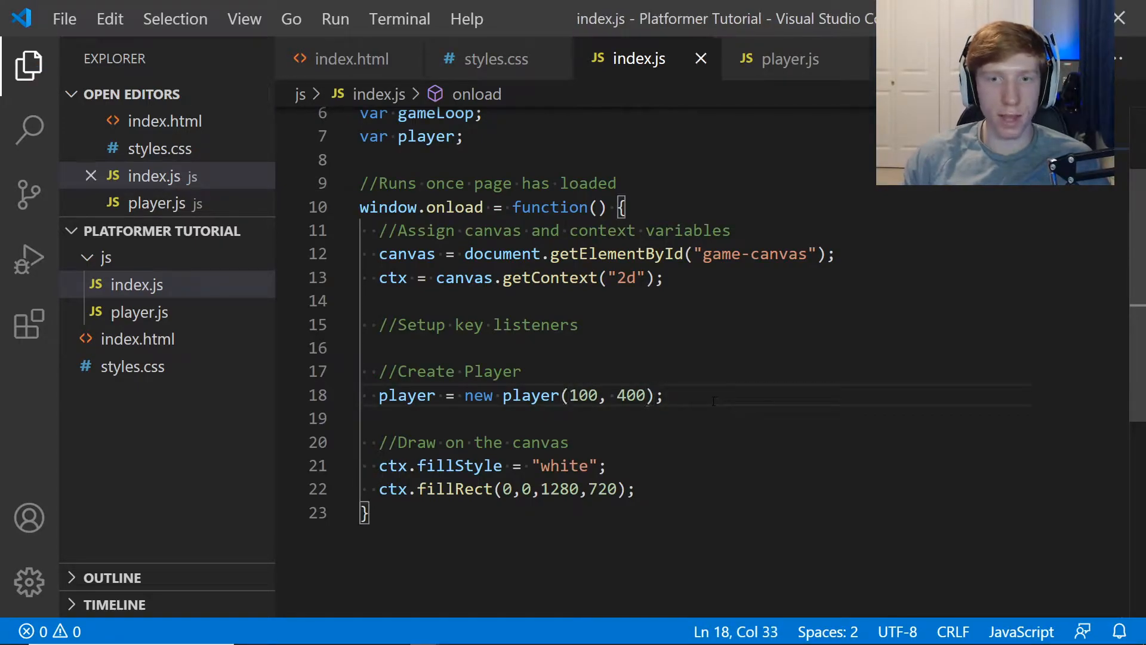
click(510, 395)
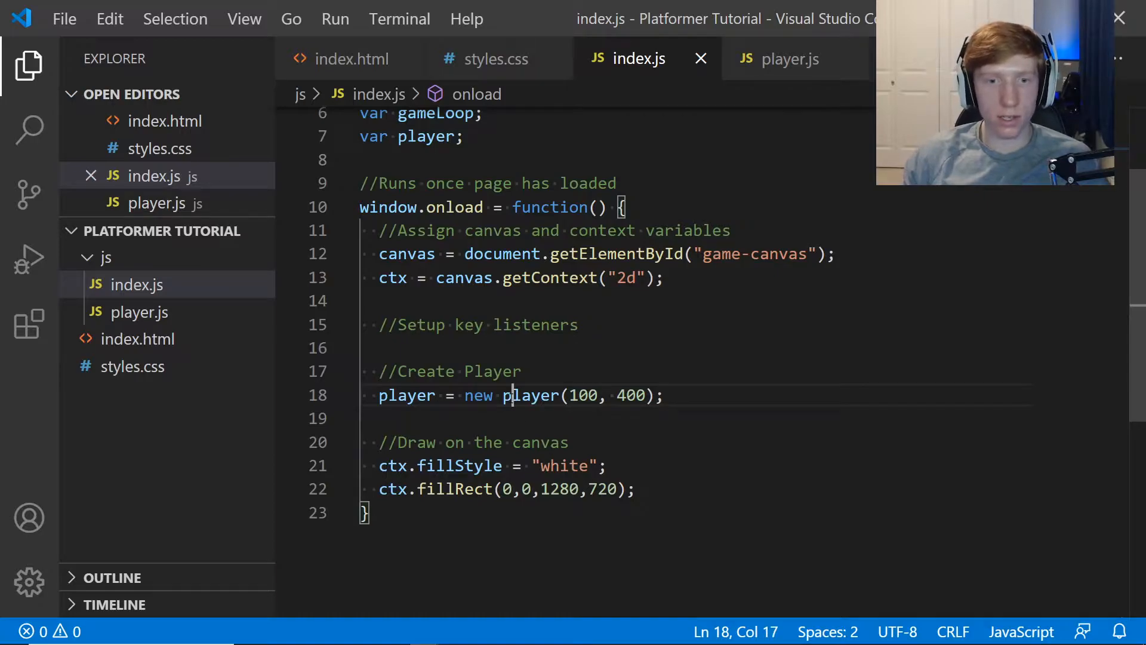
text(Player)
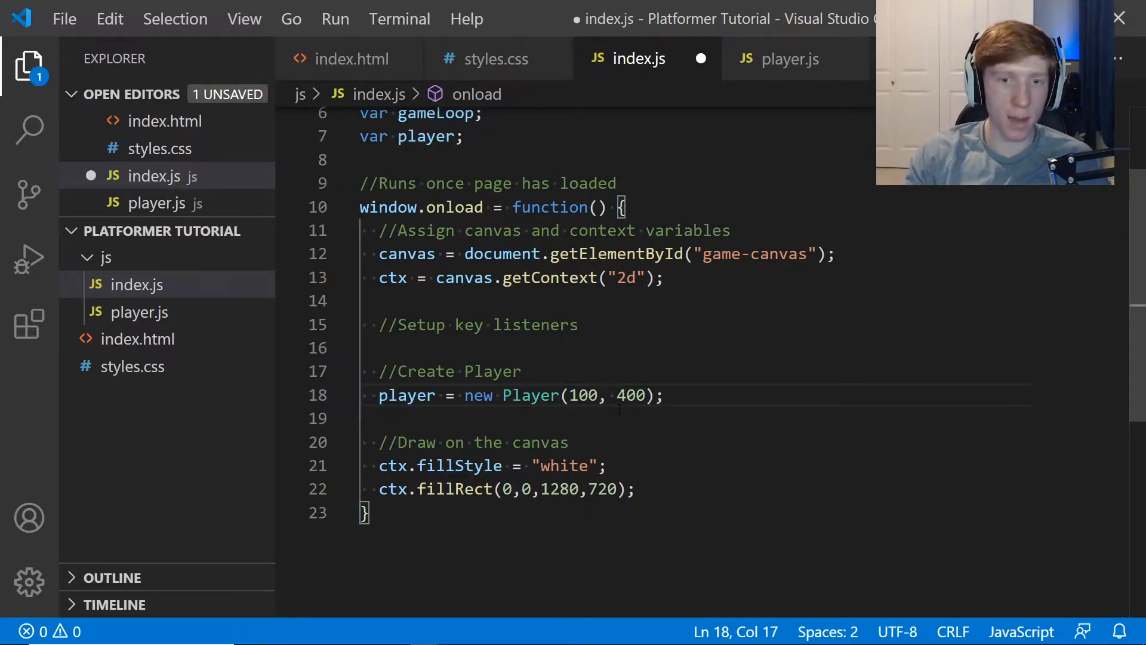
key(Ctrl+s)
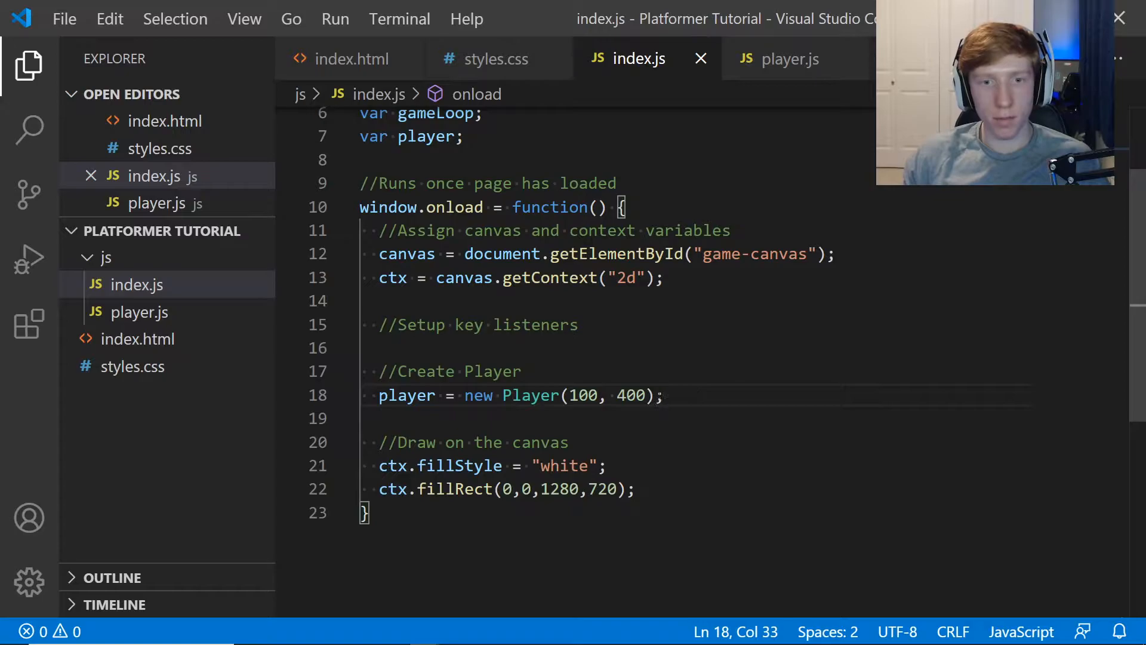
double_click(526, 395)
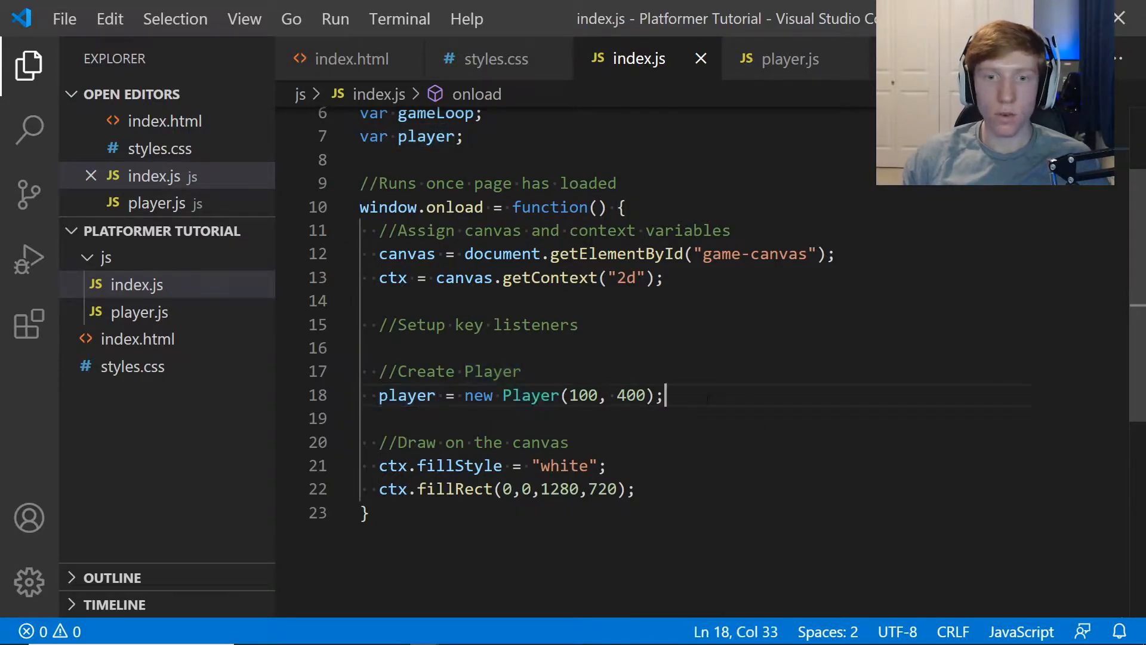
mouse_move(800, 69)
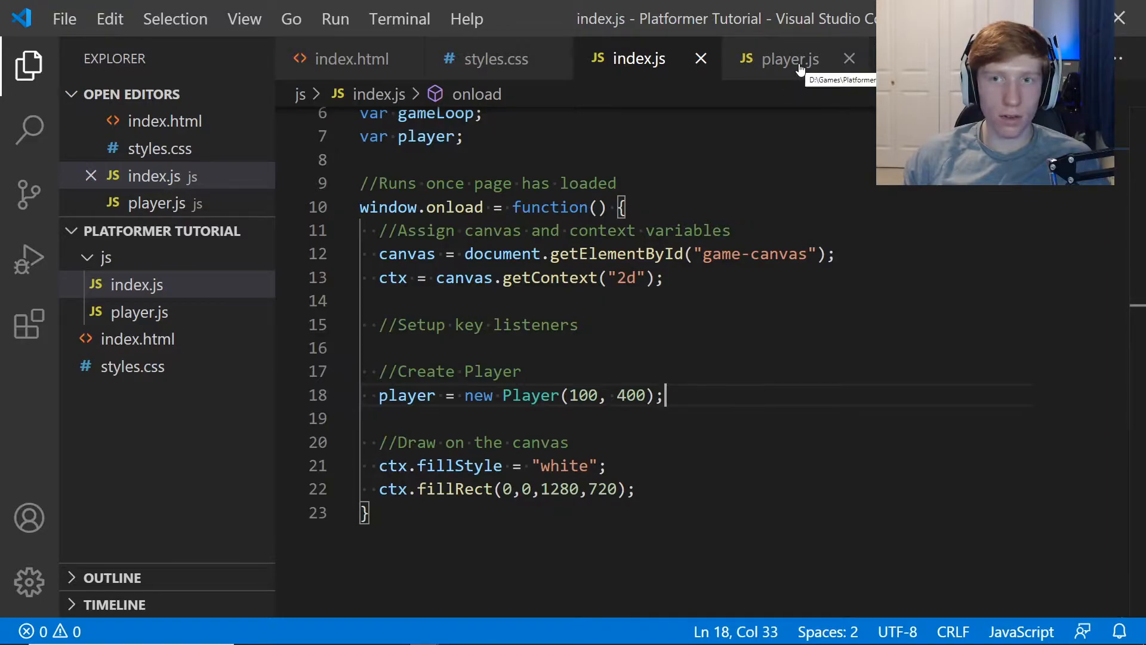
Glance between the empty player.js and index.js, ending on player.js.
click(790, 58)
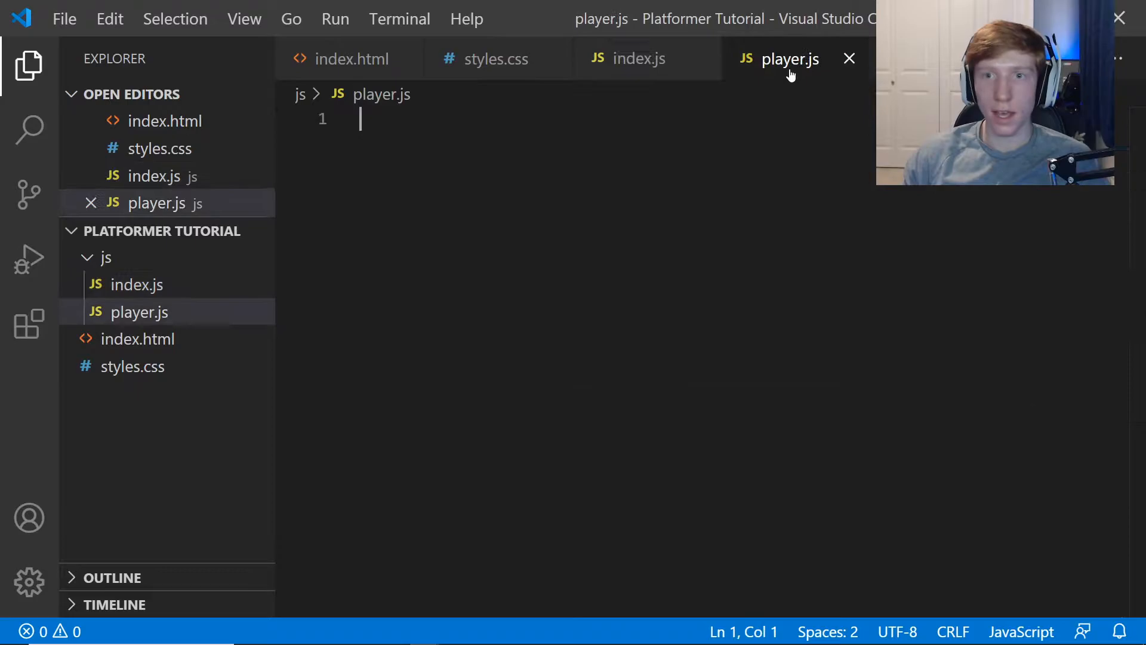
click(638, 58)
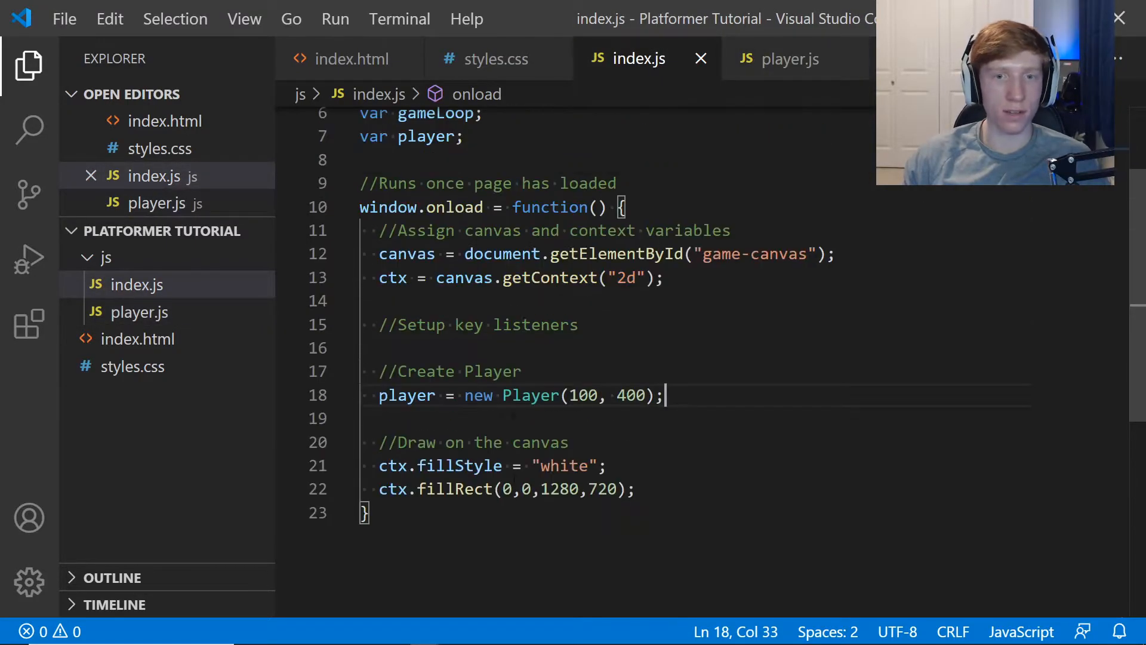
mouse_move(789, 78)
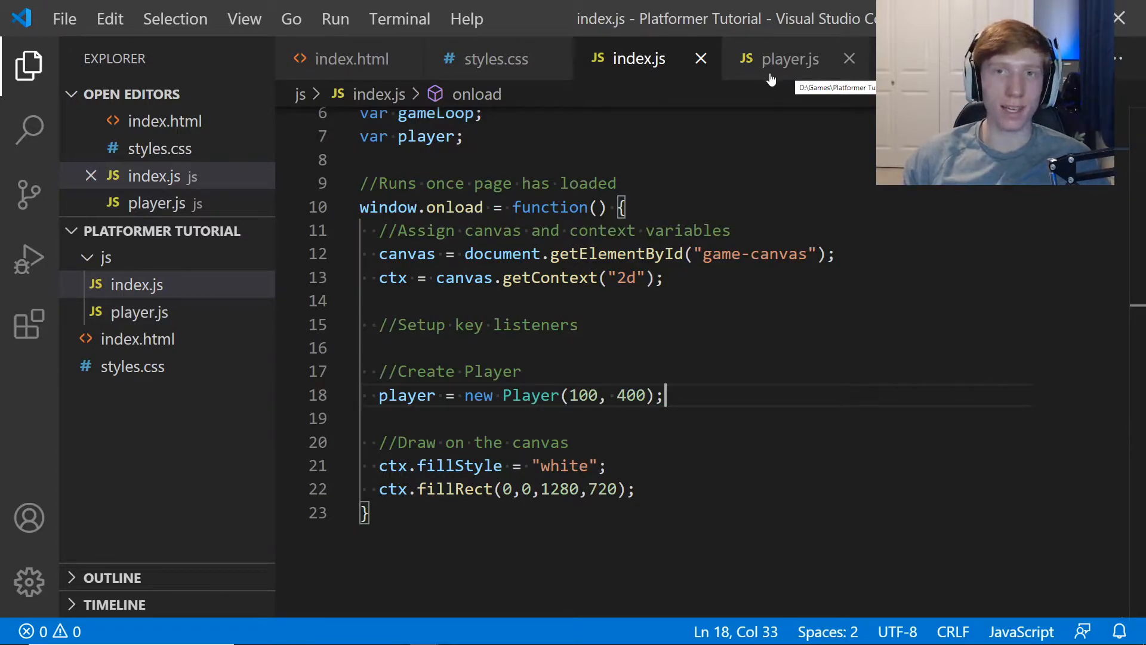
click(790, 58)
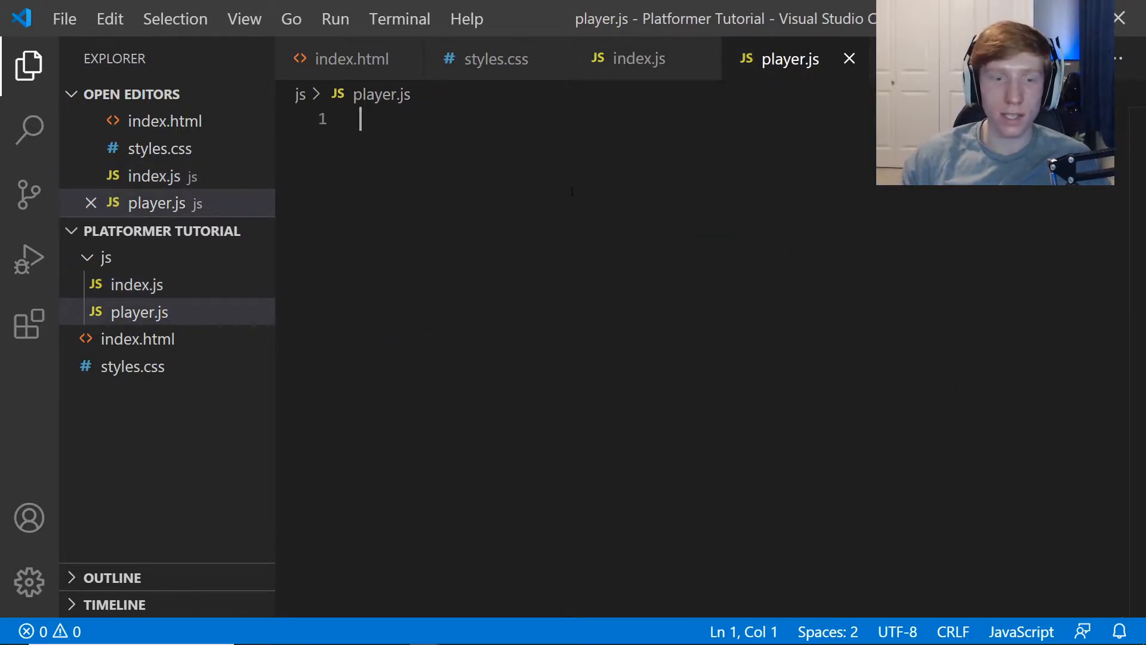
Write a Player(x, y) constructor in player.js assigning this.x = x and this.y = y.
text(function P)
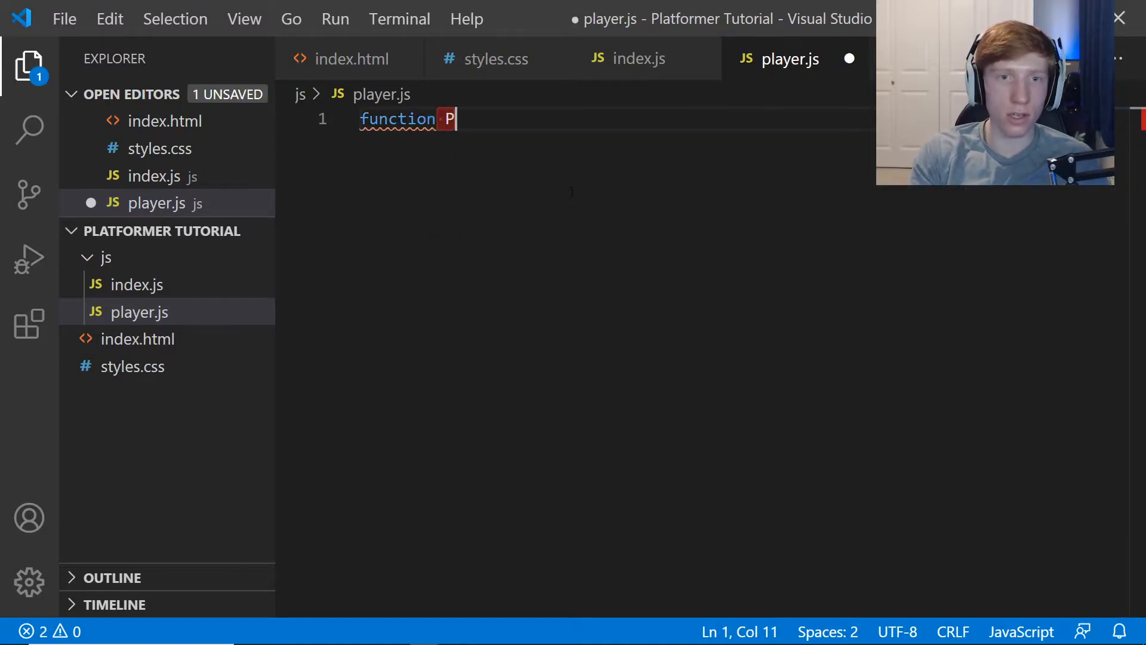
text(layer())
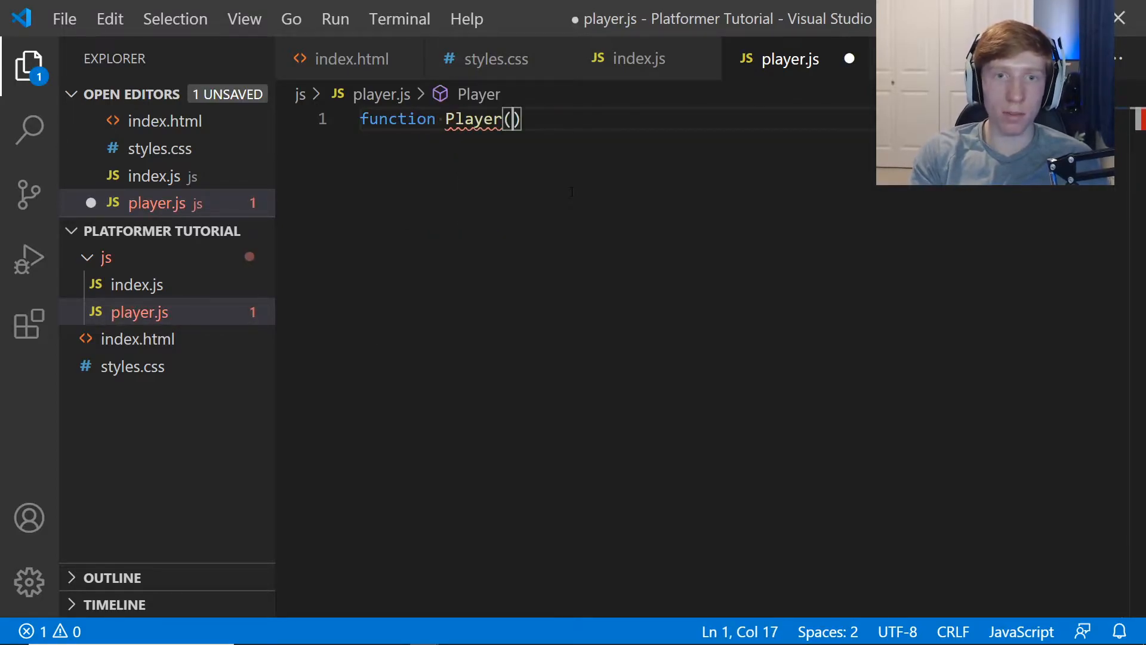
text(x, y)
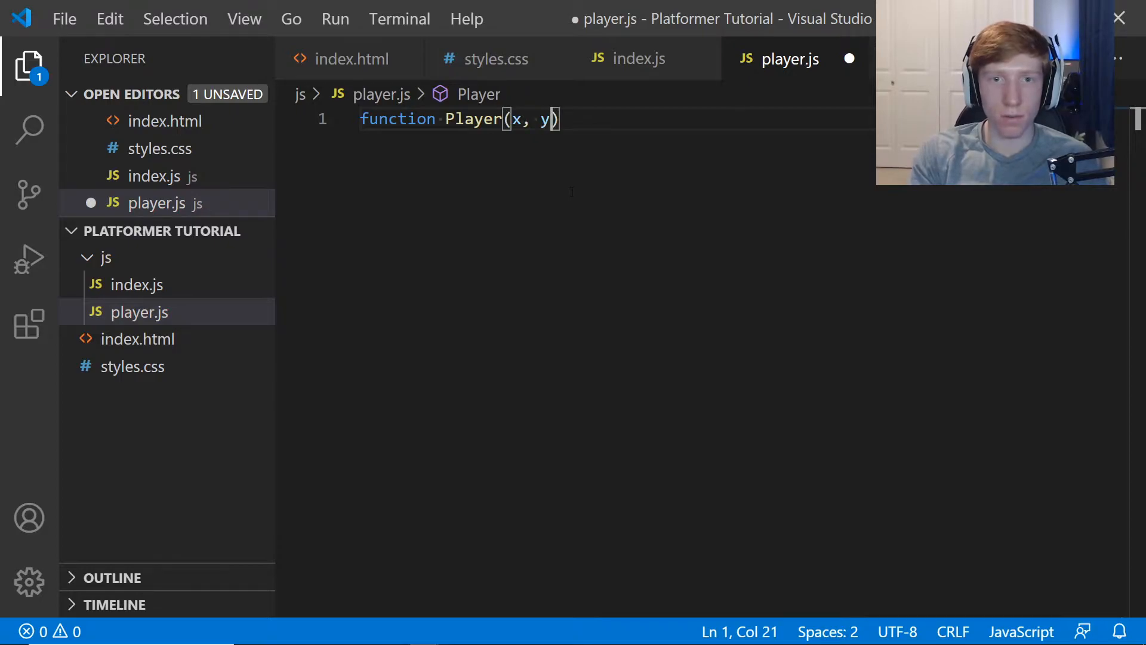
text({)
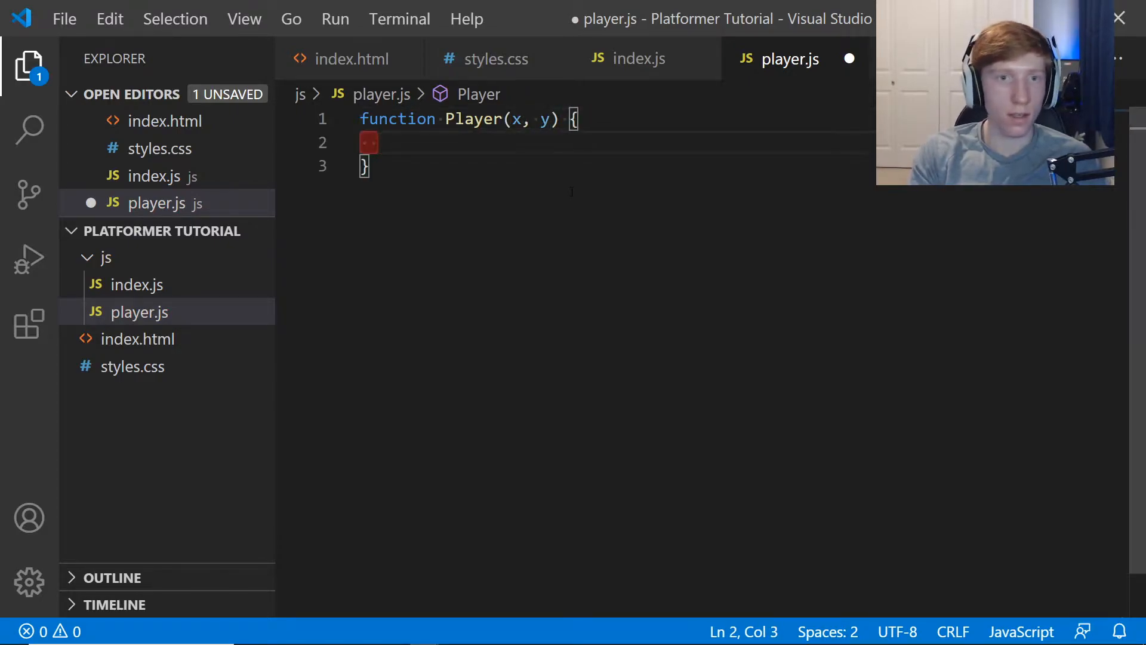
text(this.x = x;)
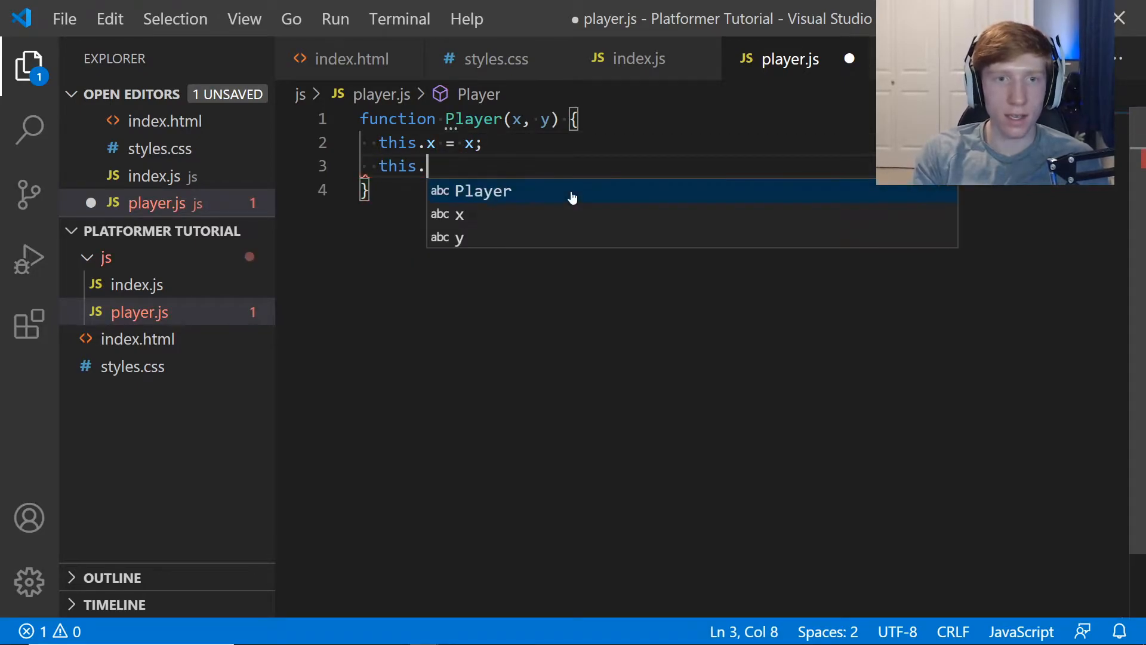
text(y = y;)
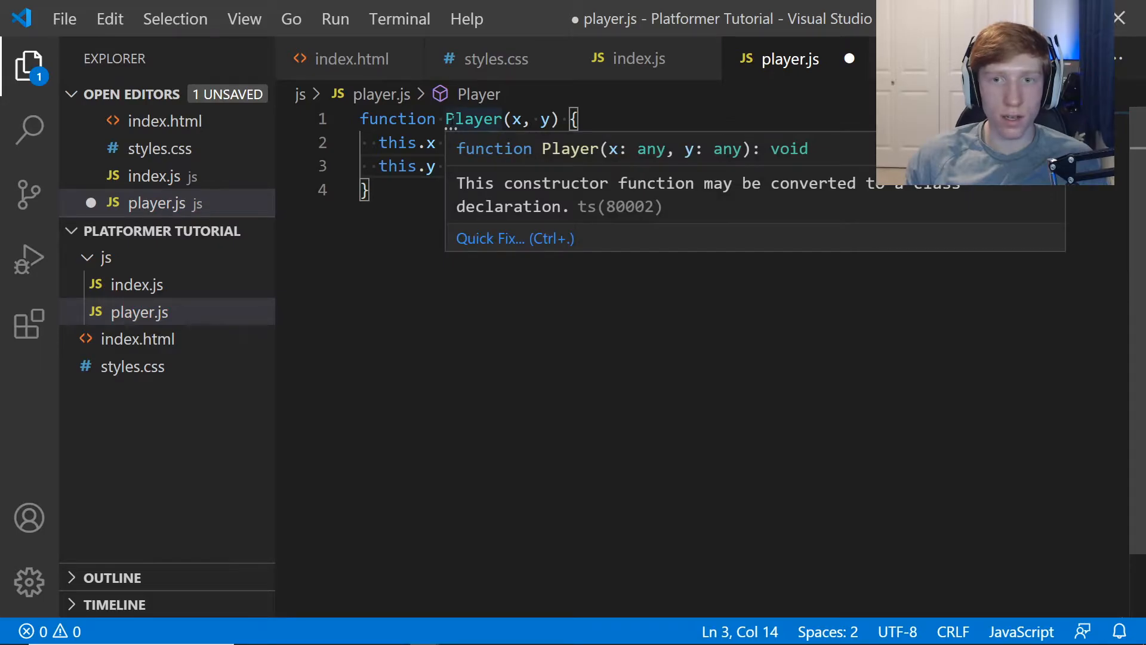
double_click(396, 143)
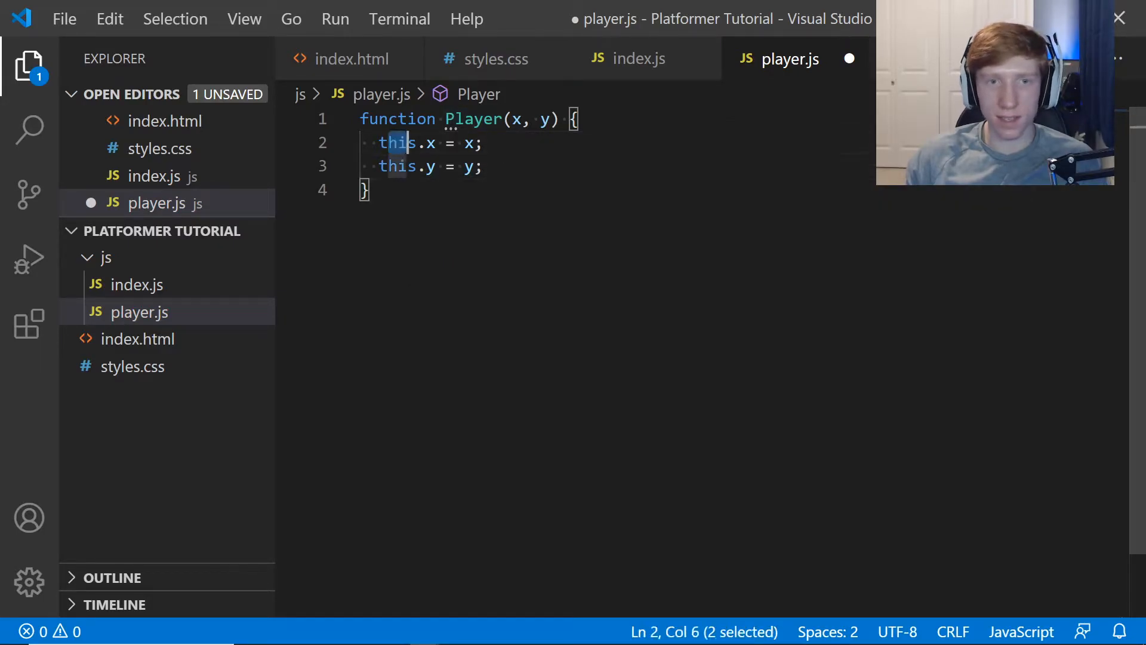
click(488, 144)
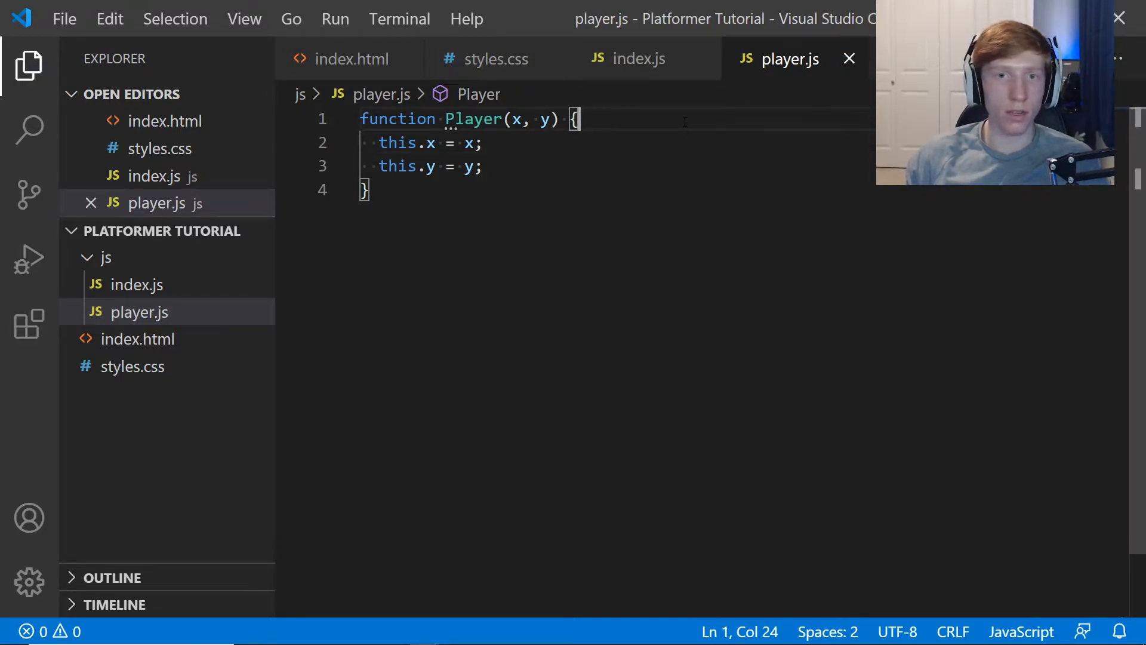
mouse_move(696, 87)
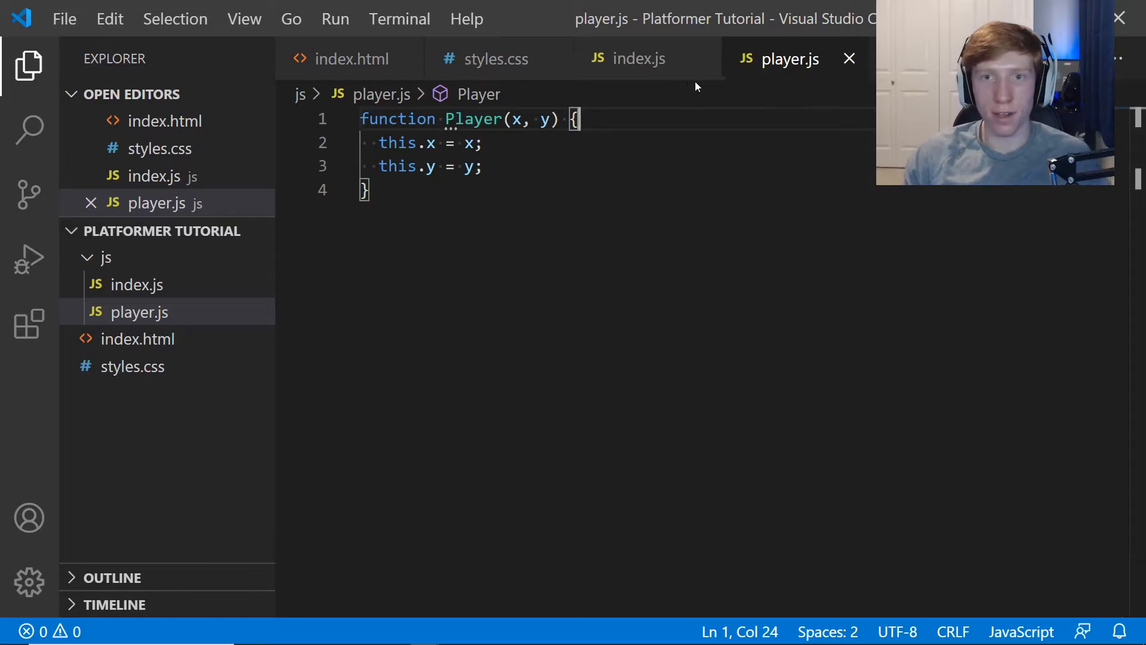
mouse_move(652, 67)
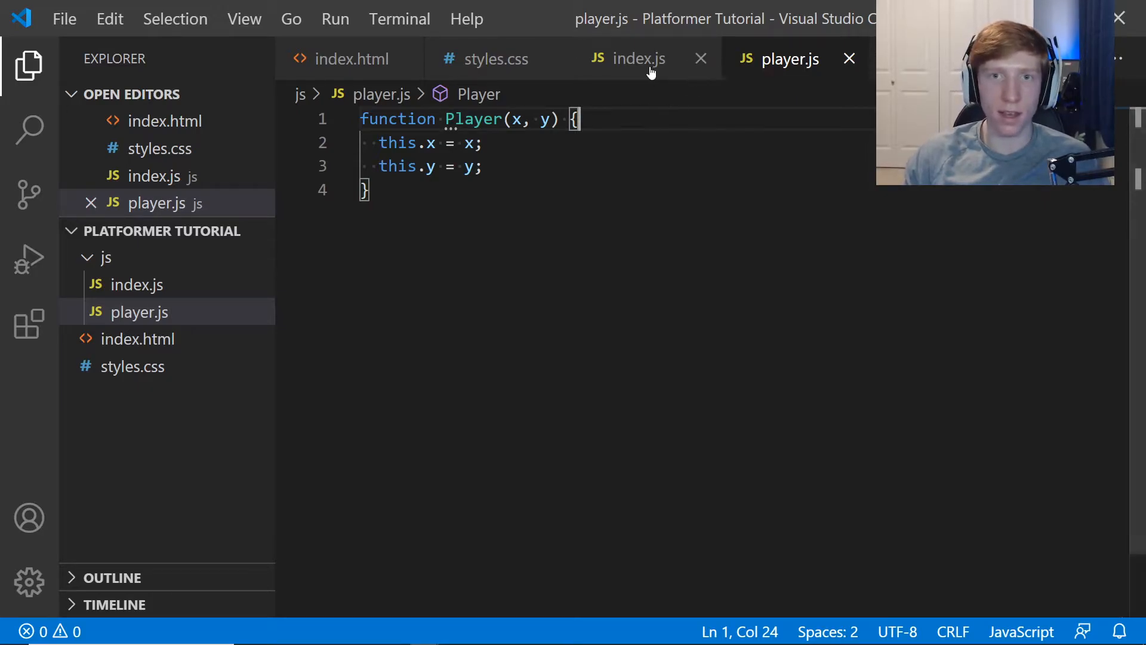
Check the Player call in index.js, then add this.width = 50 and this.height = 100.
click(641, 58)
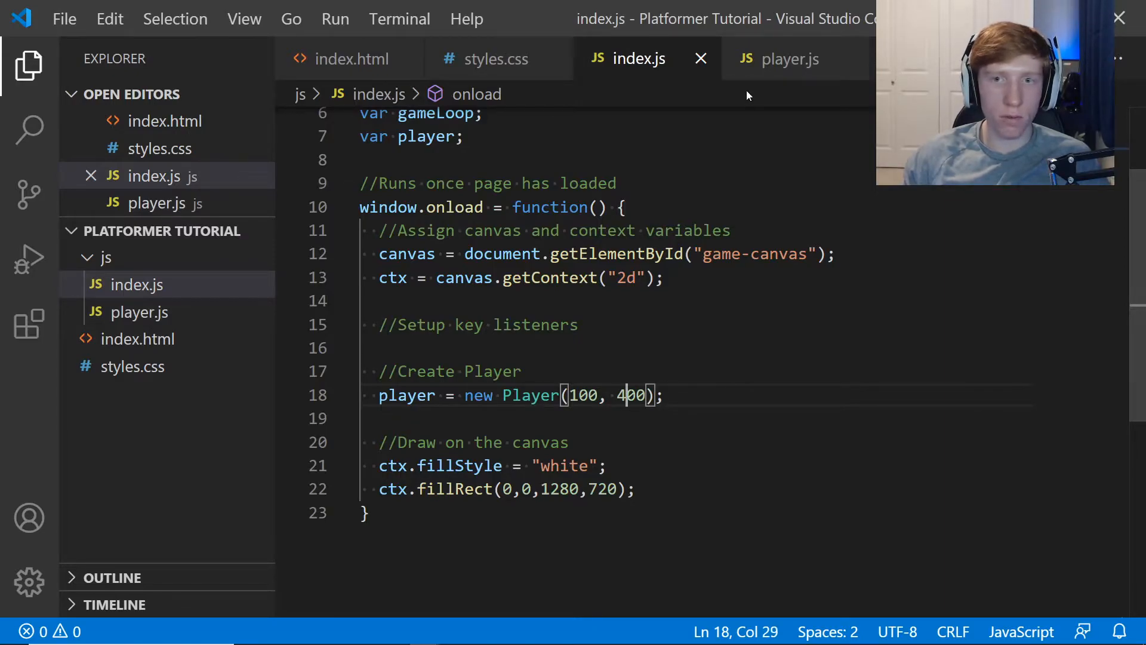
click(791, 59)
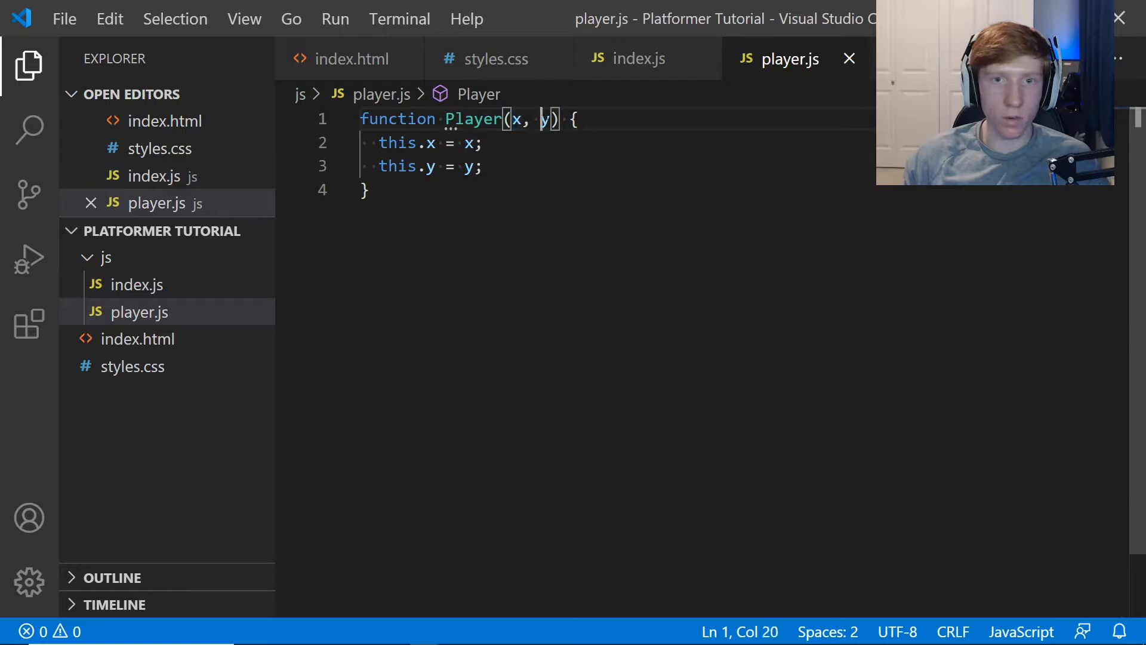
key(Enter)
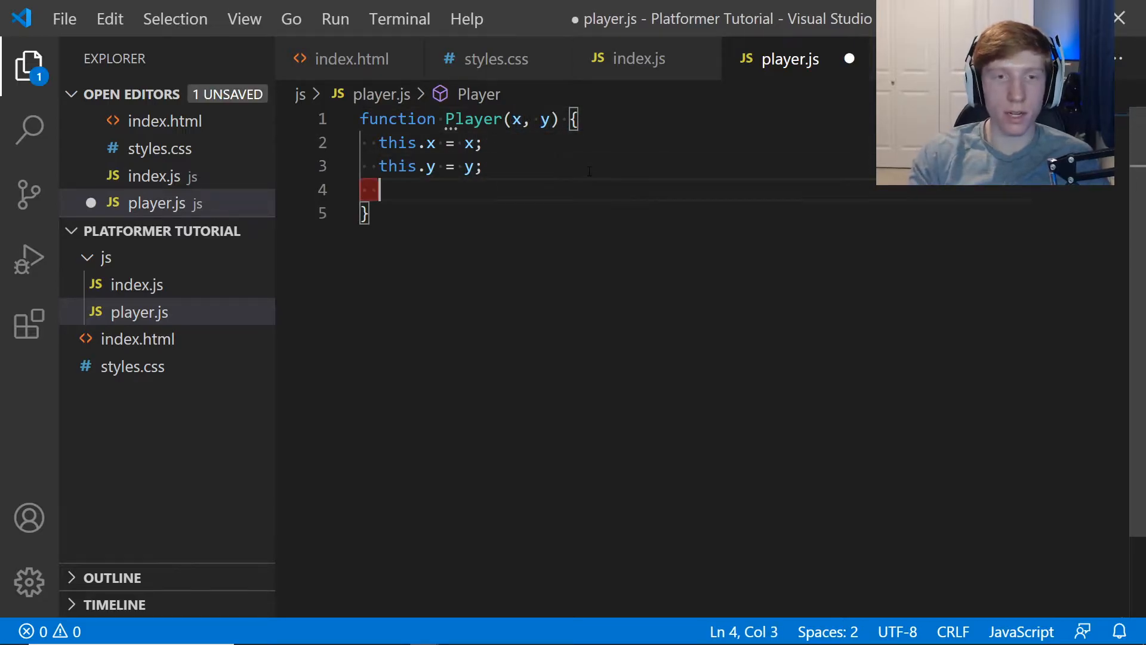
text(this.width =)
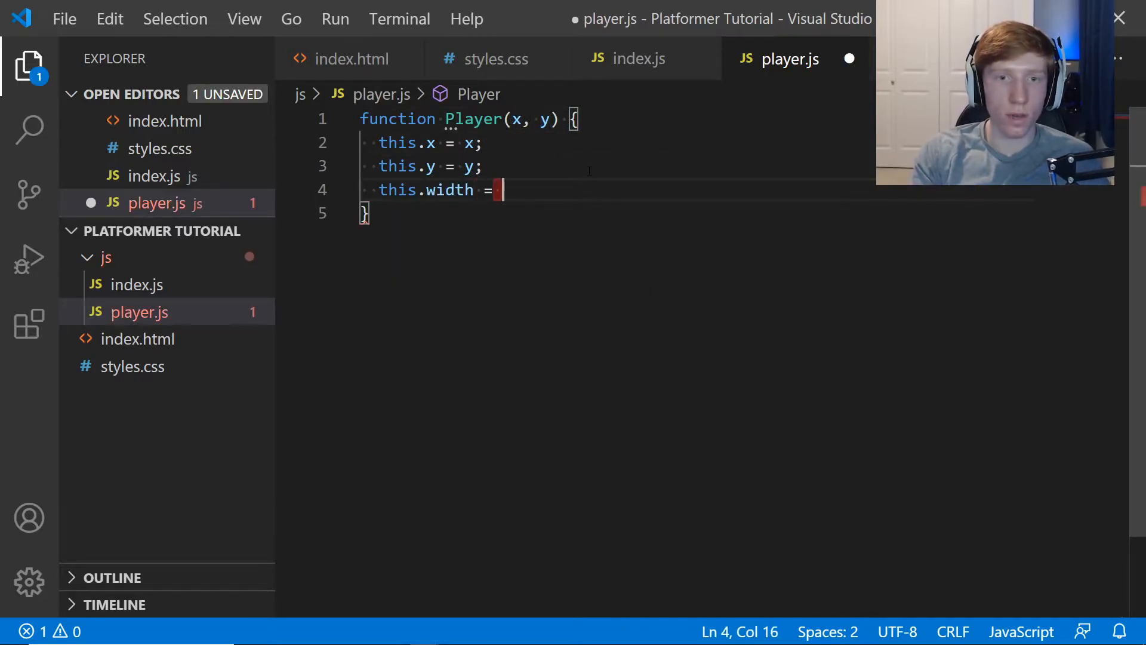
text(50;)
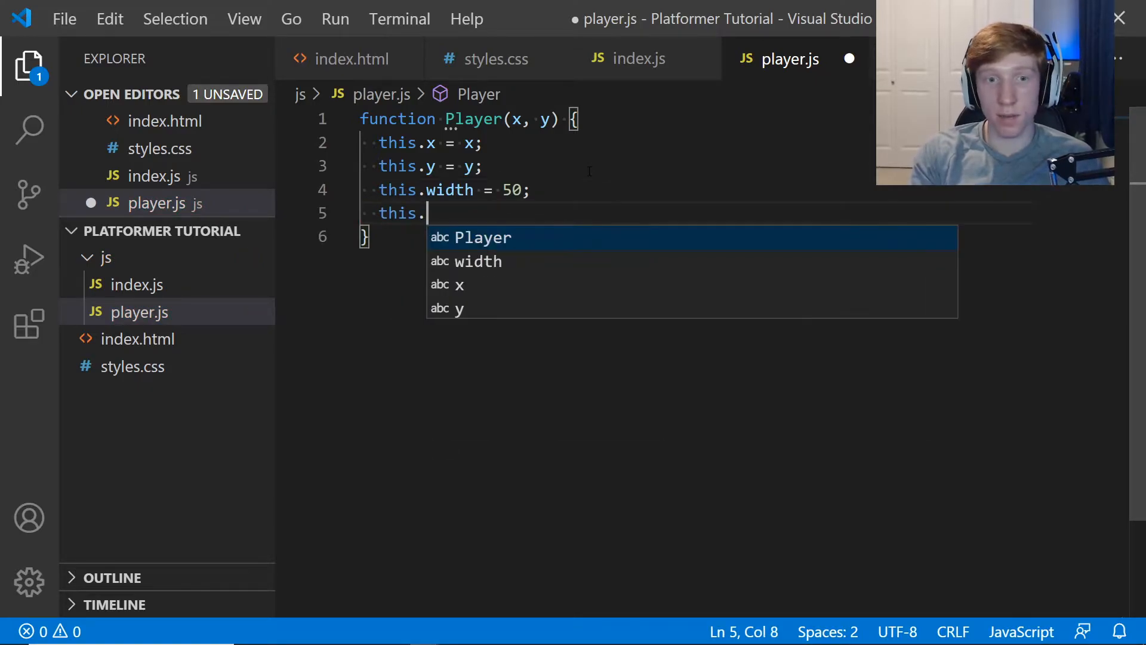
text(height = 100;)
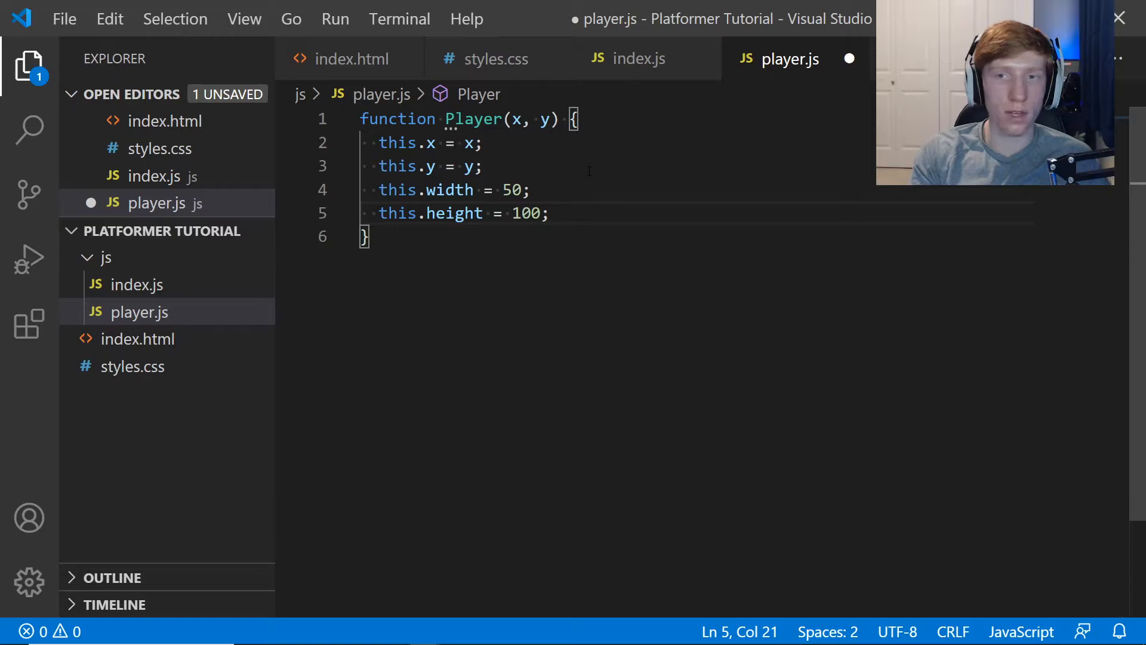
key(Enter)
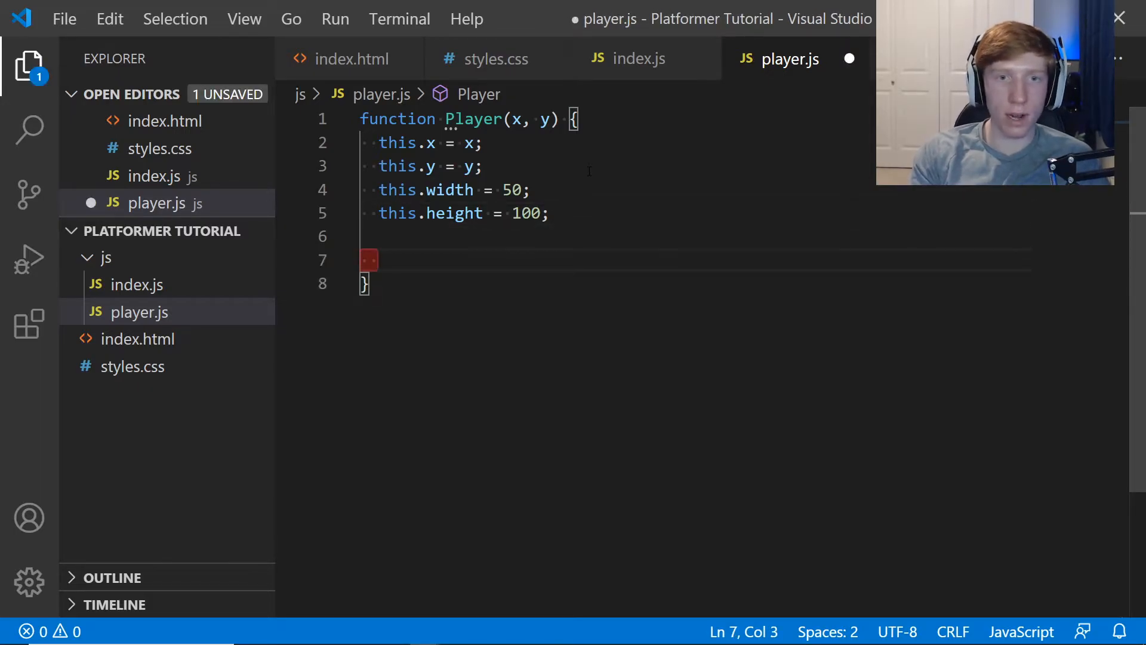
Add empty this.step and this.draw function methods to the Player constructor in player.js.
text(thi)
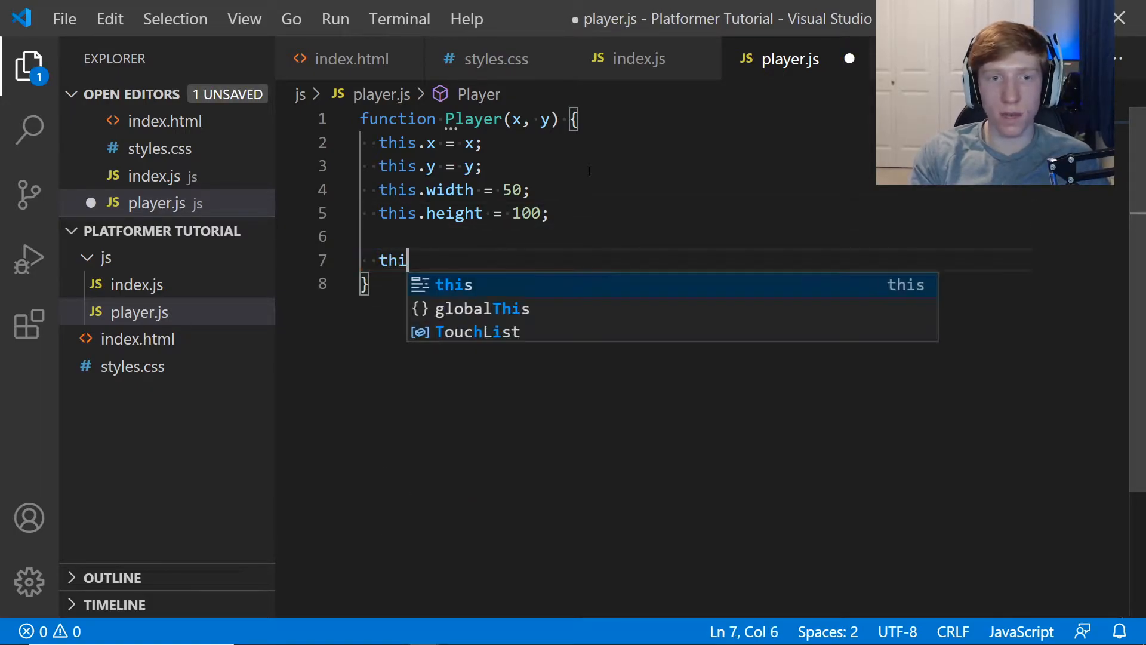
text(s.step = function() {)
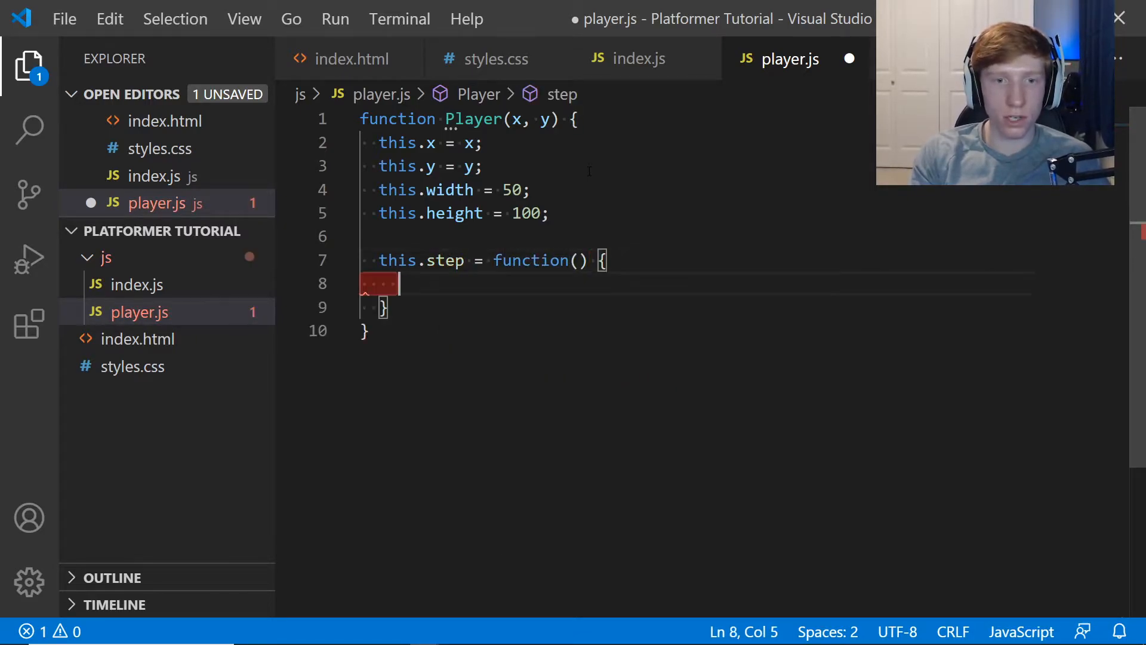
text(this.d)
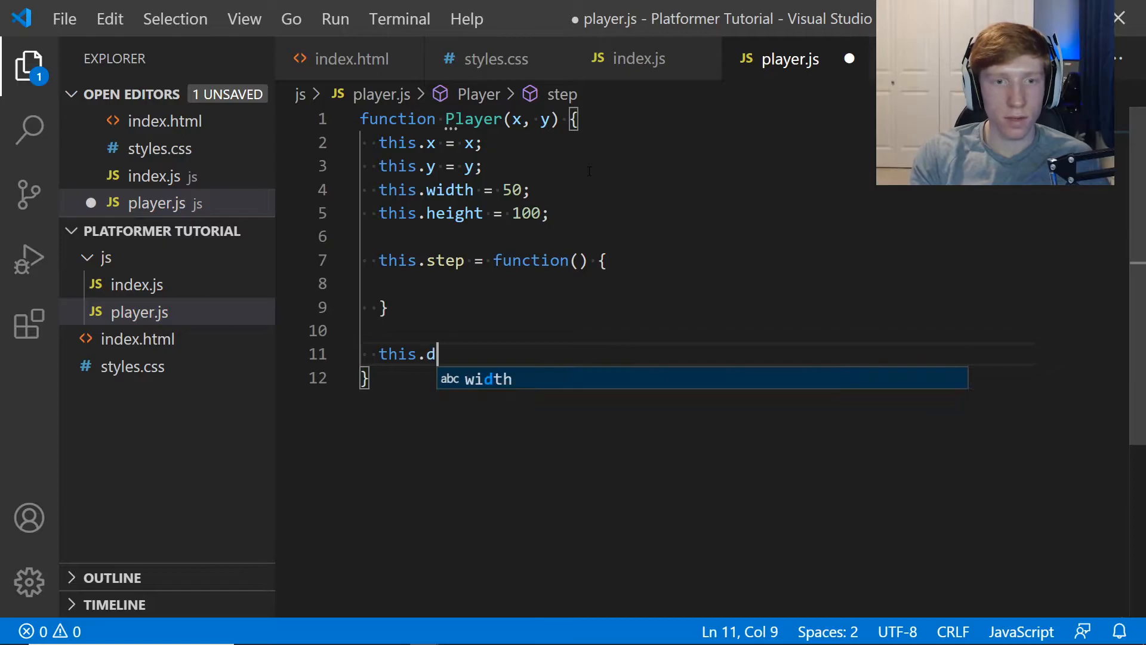
text(raw = function ()
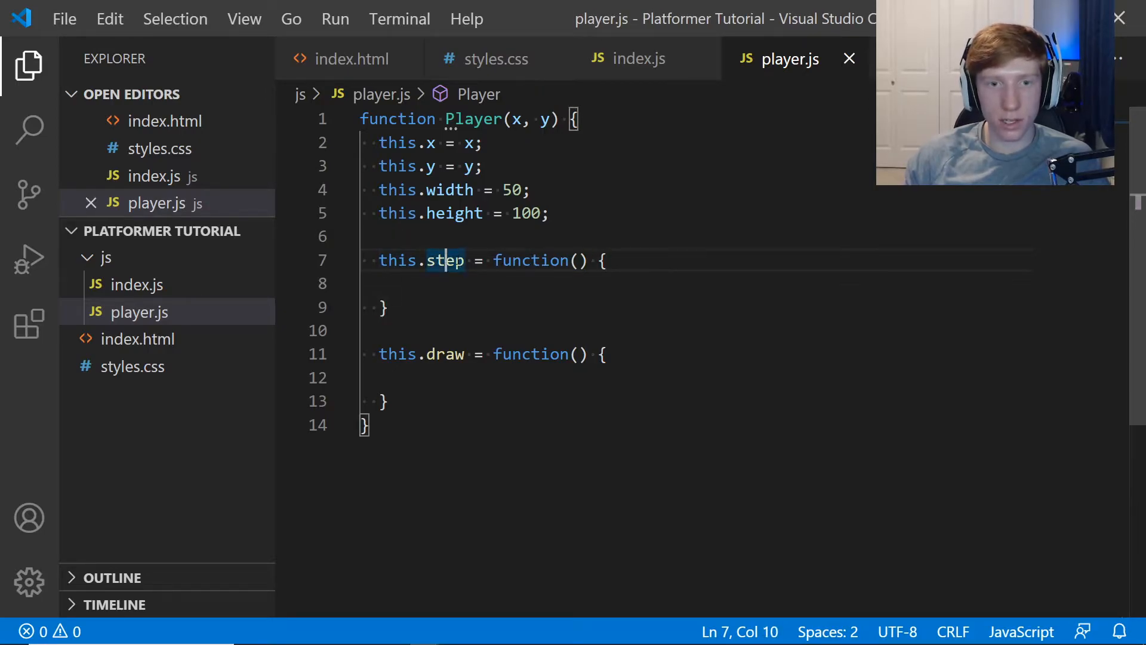
double_click(444, 260)
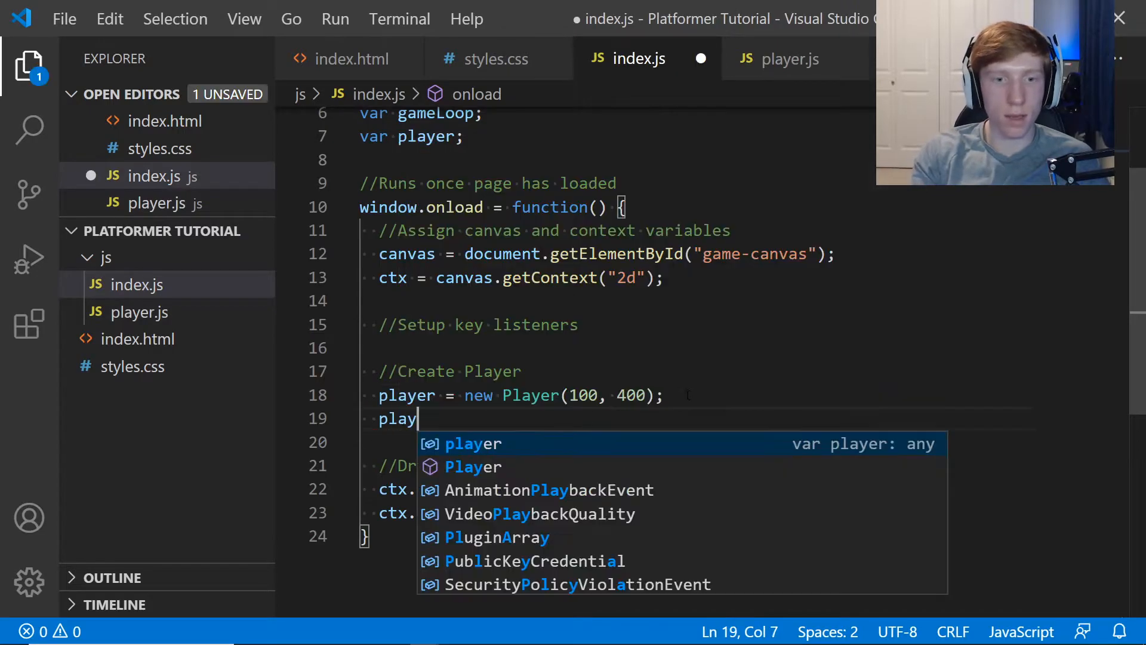
Edit the player.step() line in index.js, glancing at the Player code in player.js.
text(.step();)
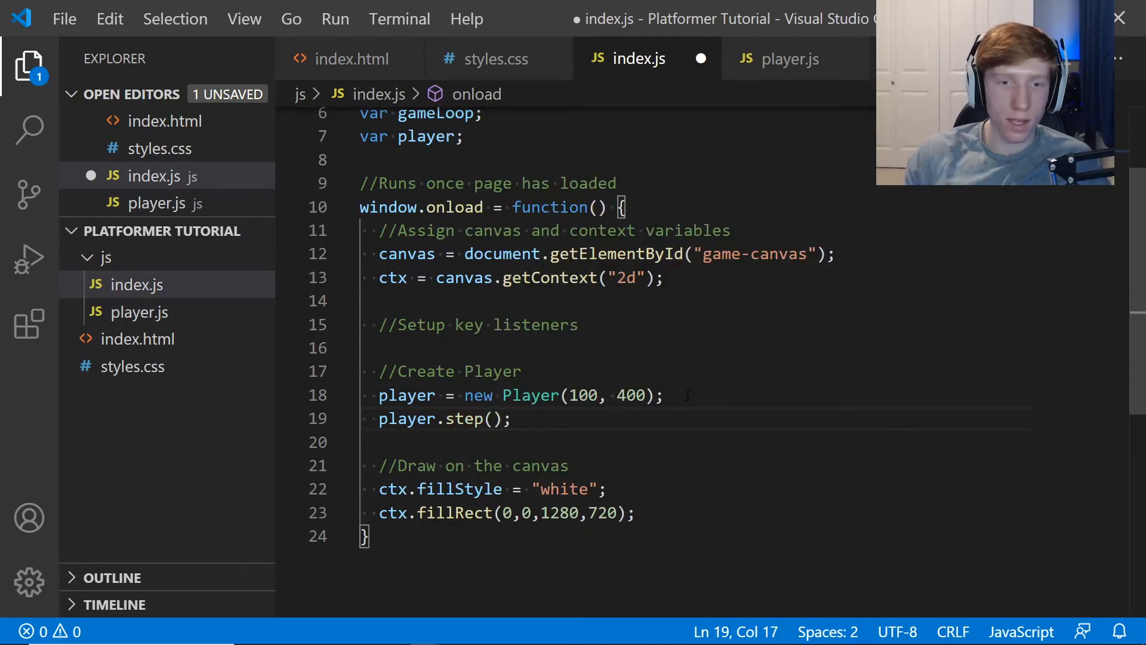
click(789, 59)
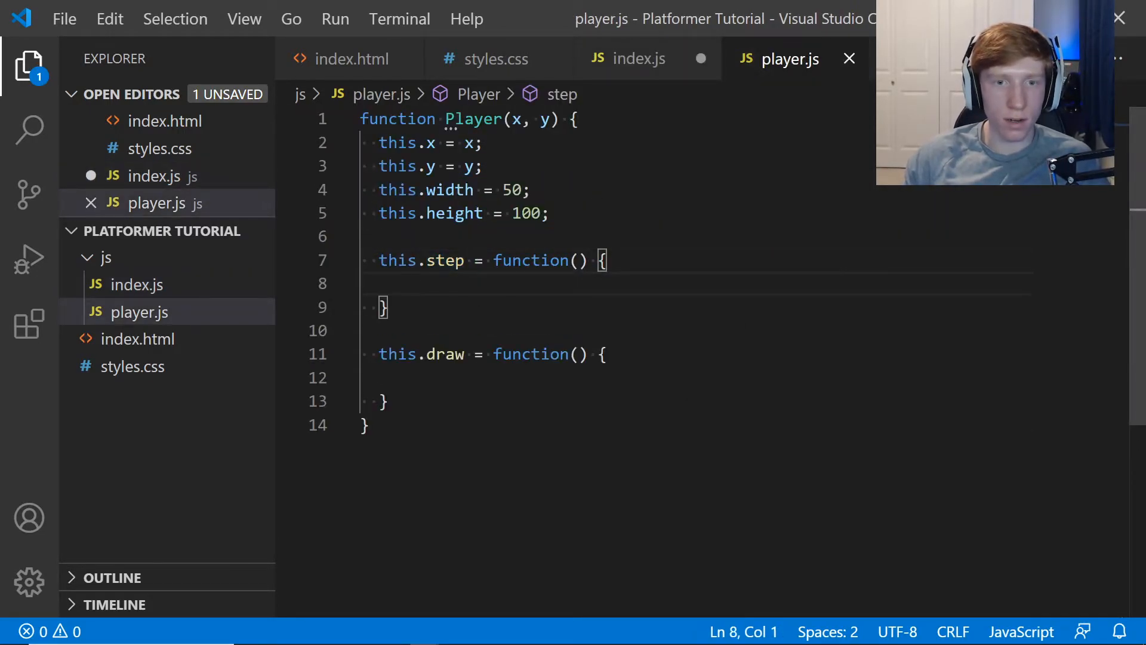
click(639, 58)
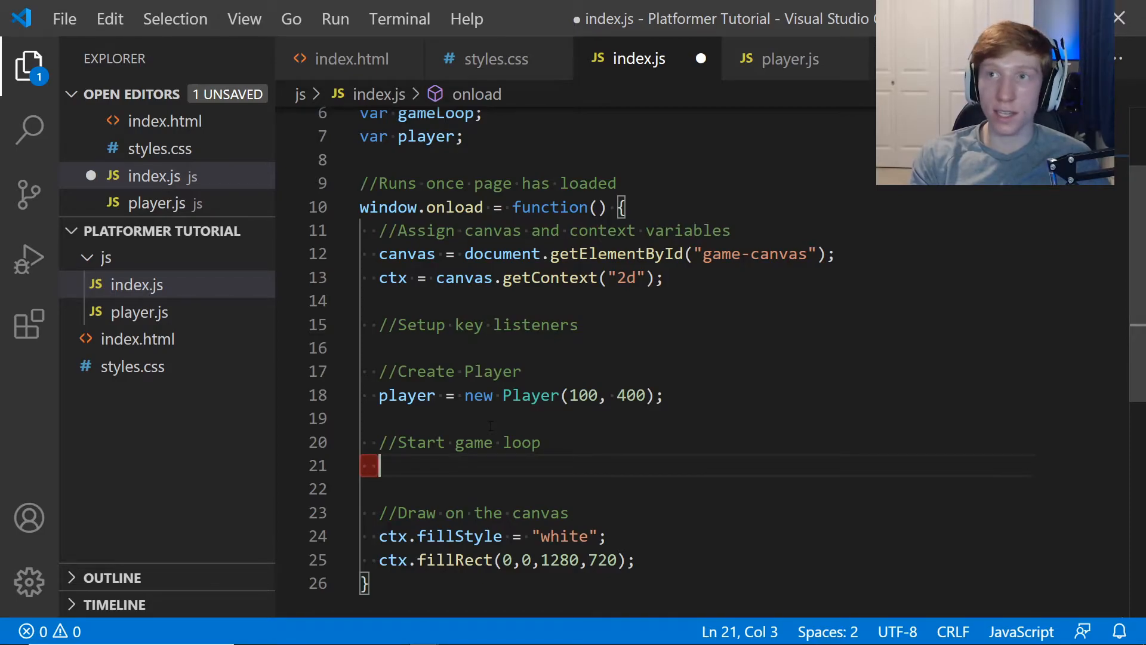
Assign gameLoop = setInterval(step, 1000/30); under the Start game loop comment.
text(gameLoop)
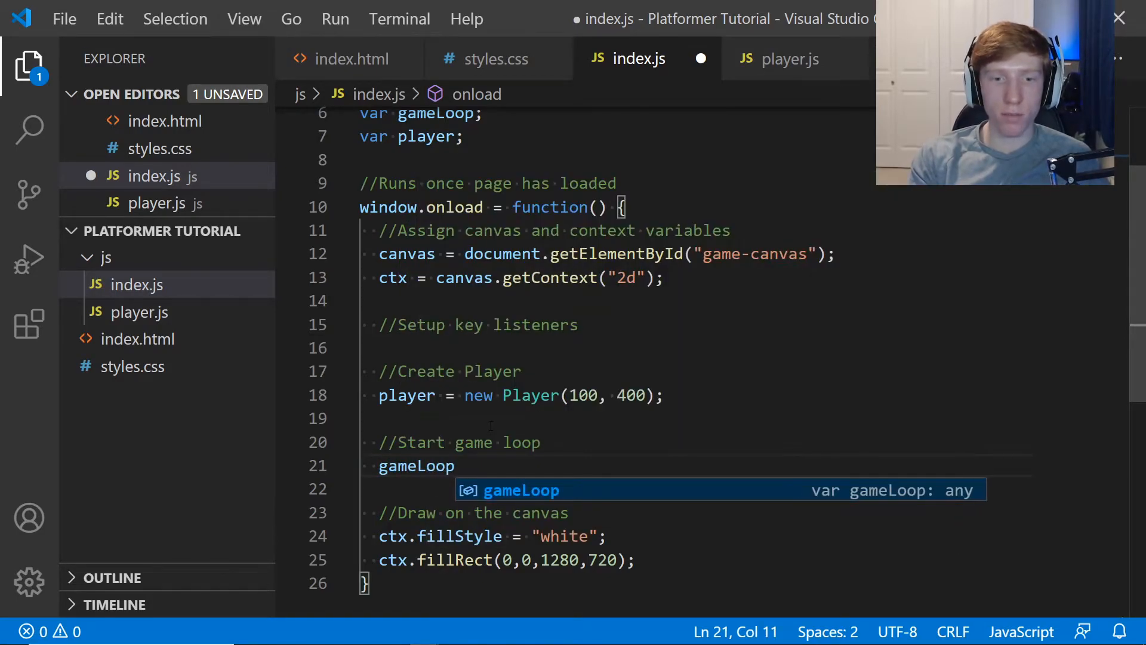
text(= setInterval)
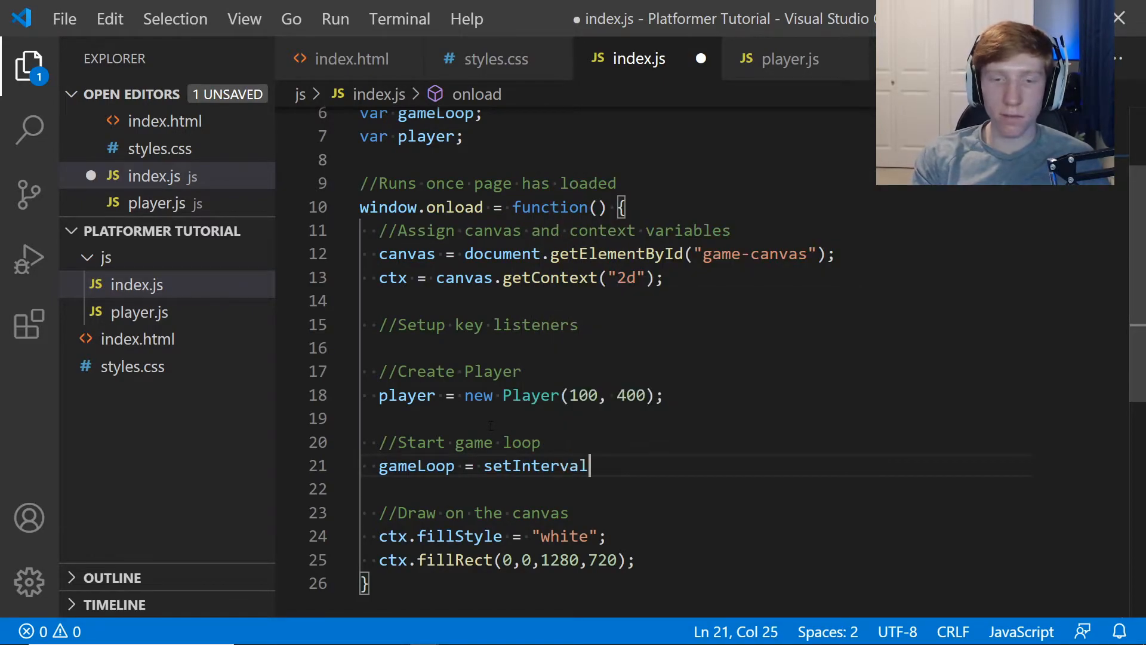
text(())
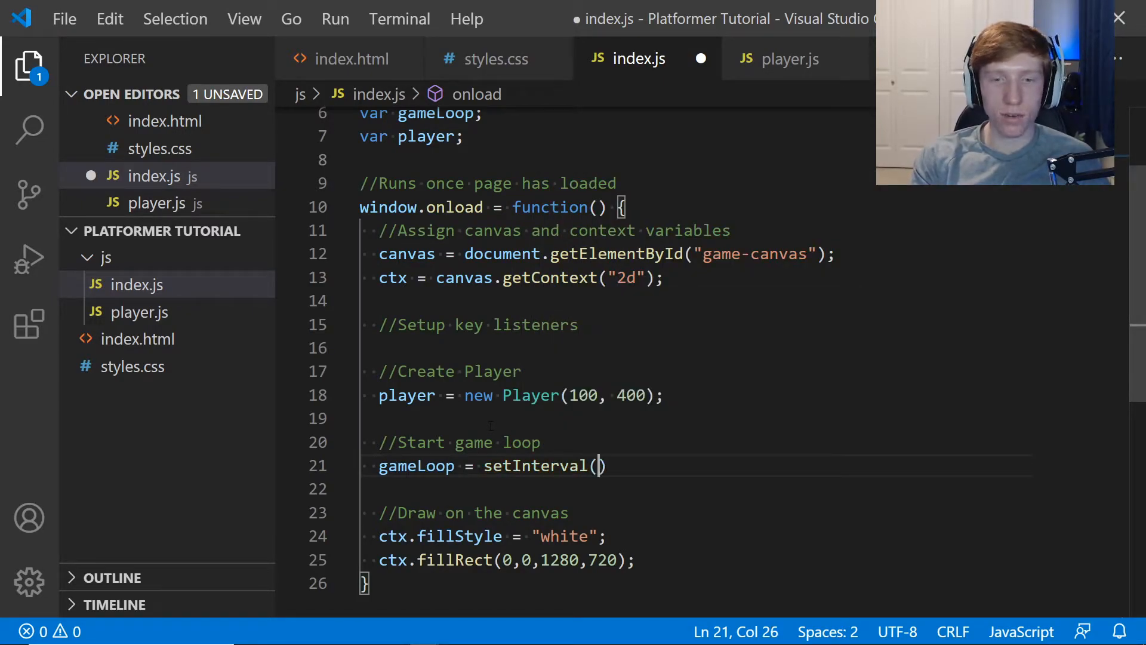
text(step)
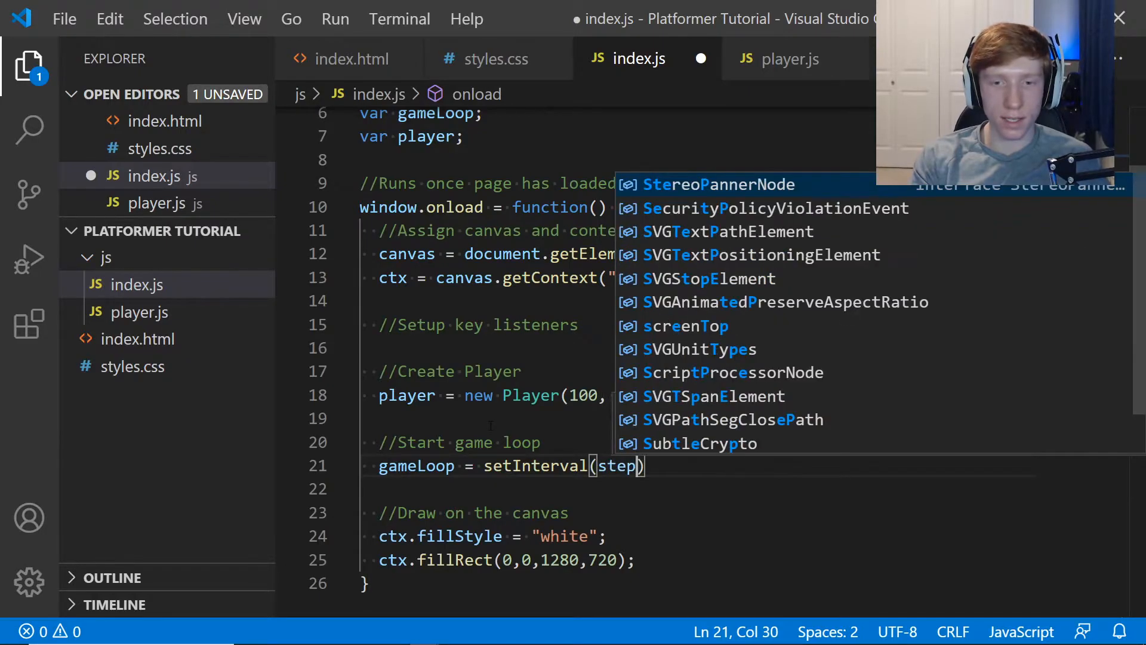
text(, 1000)
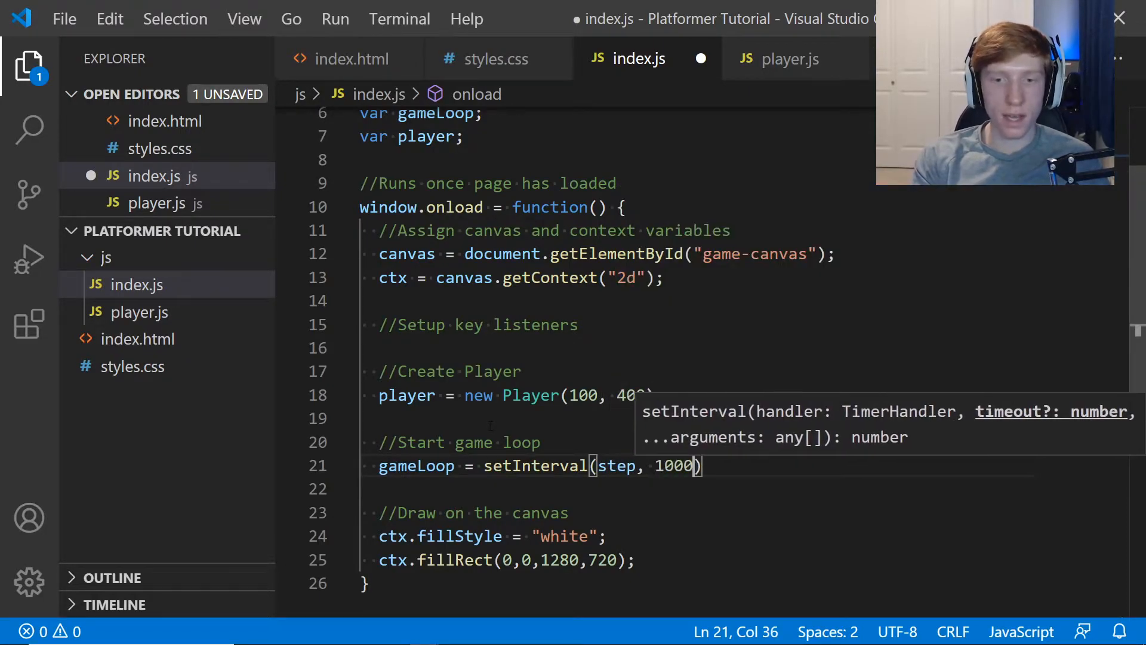
text(/30)
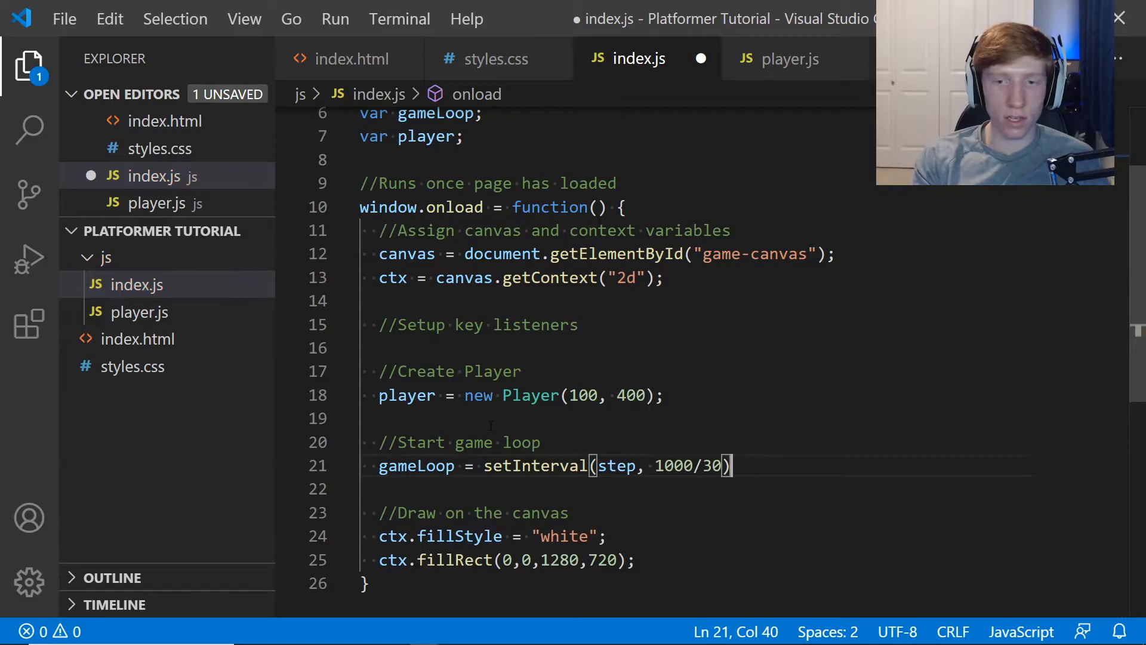
text(;)
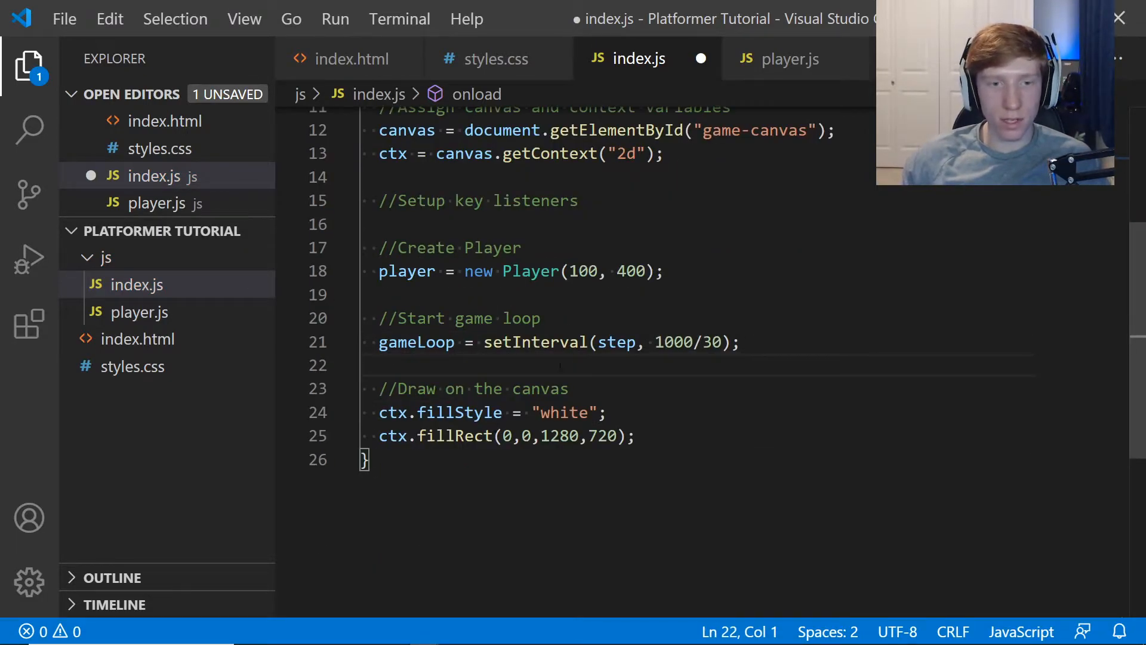
text(functio)
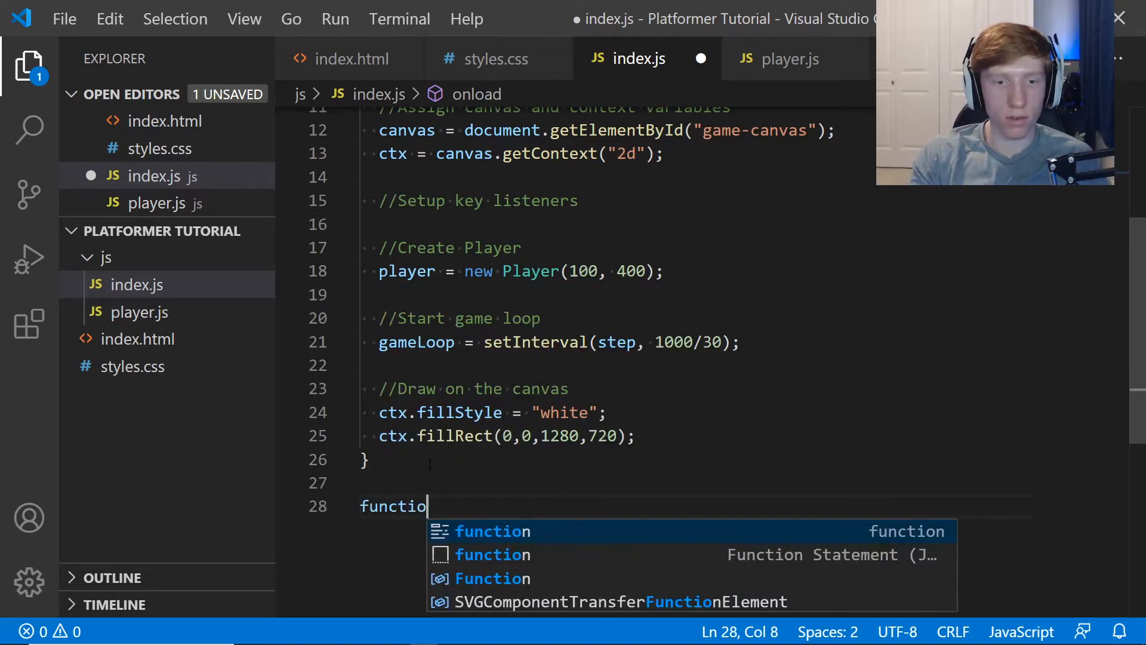
Add a step() function below onload containing console.log("step"), saving index.js.
text(n step() {)
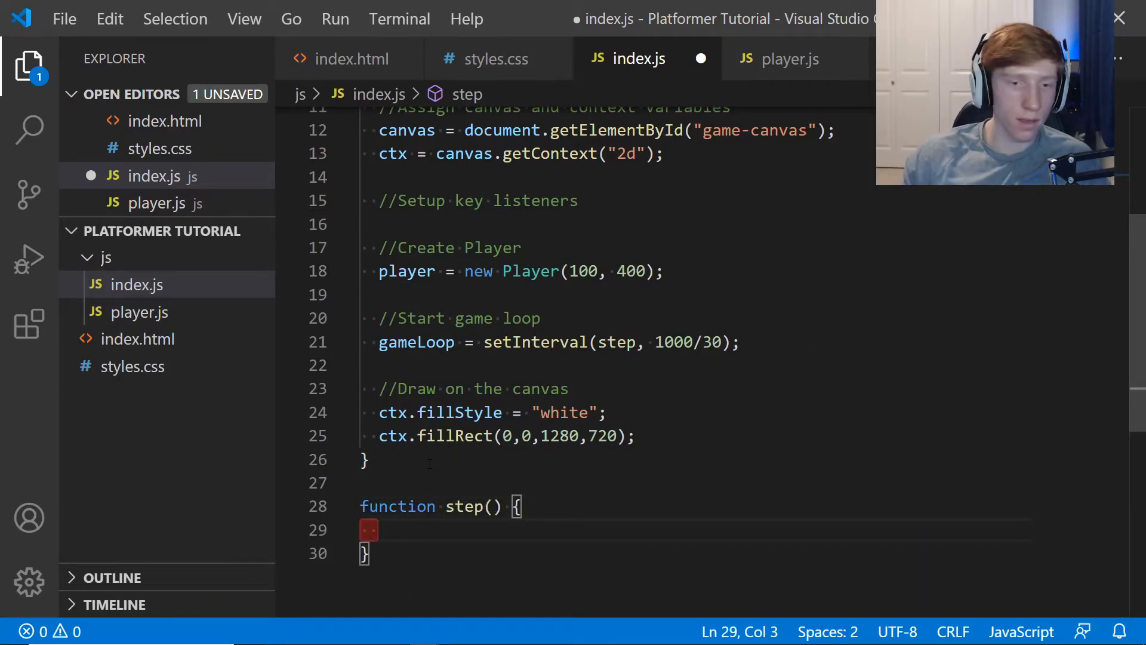
key(Ctrl+S)
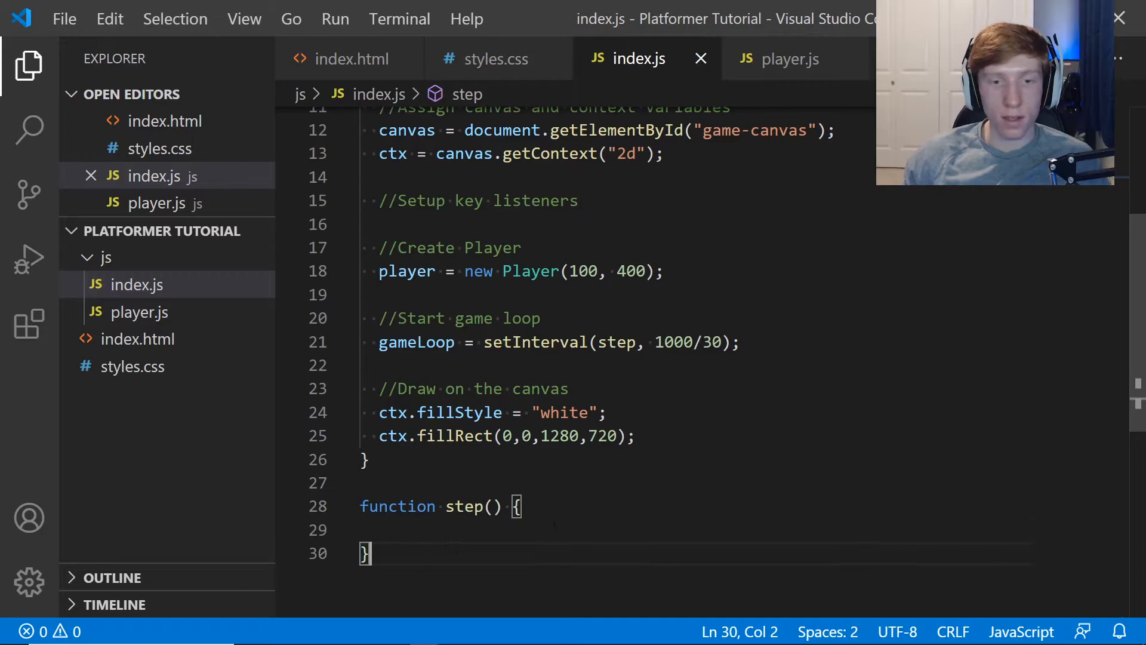
drag(656, 341, 720, 342)
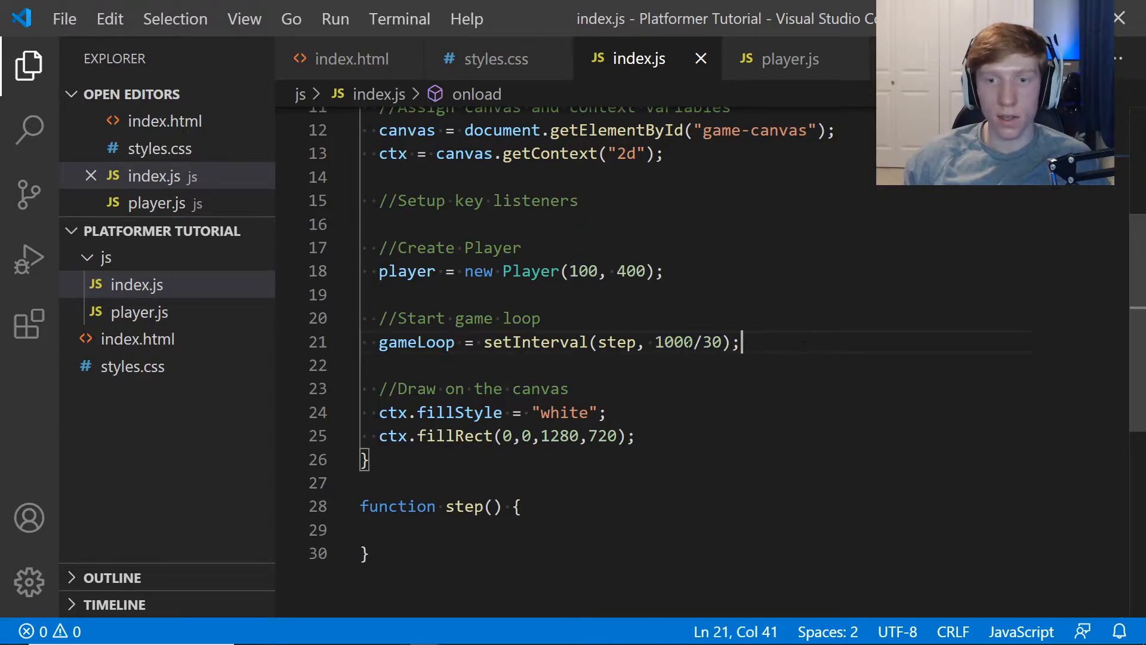
drag(654, 342, 715, 342)
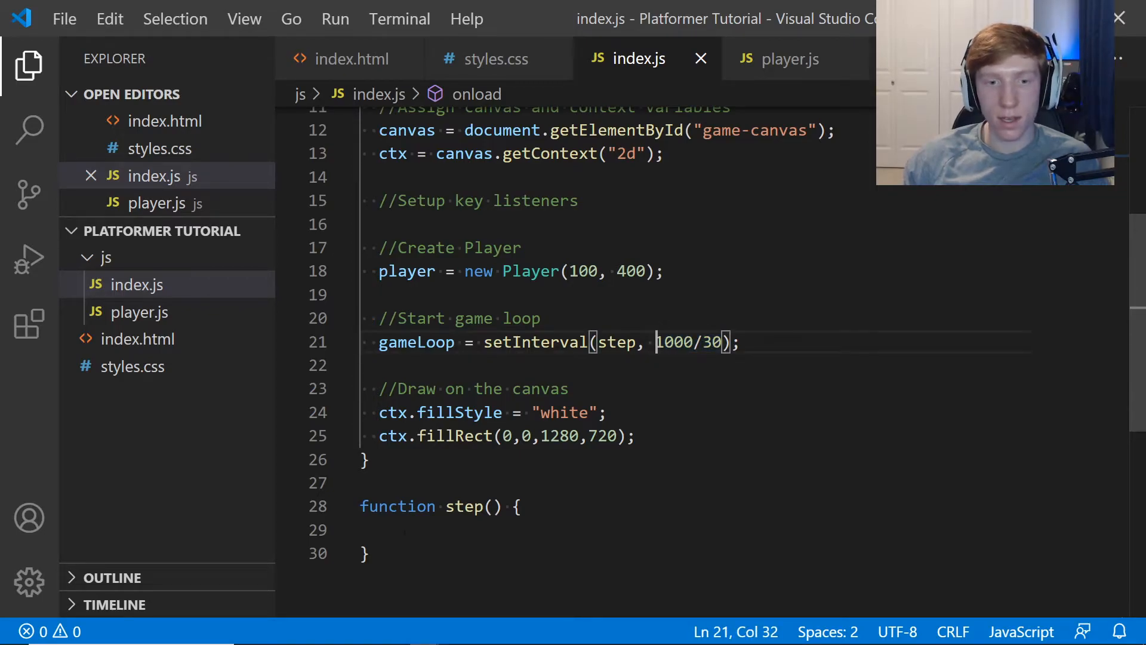
text(consol)
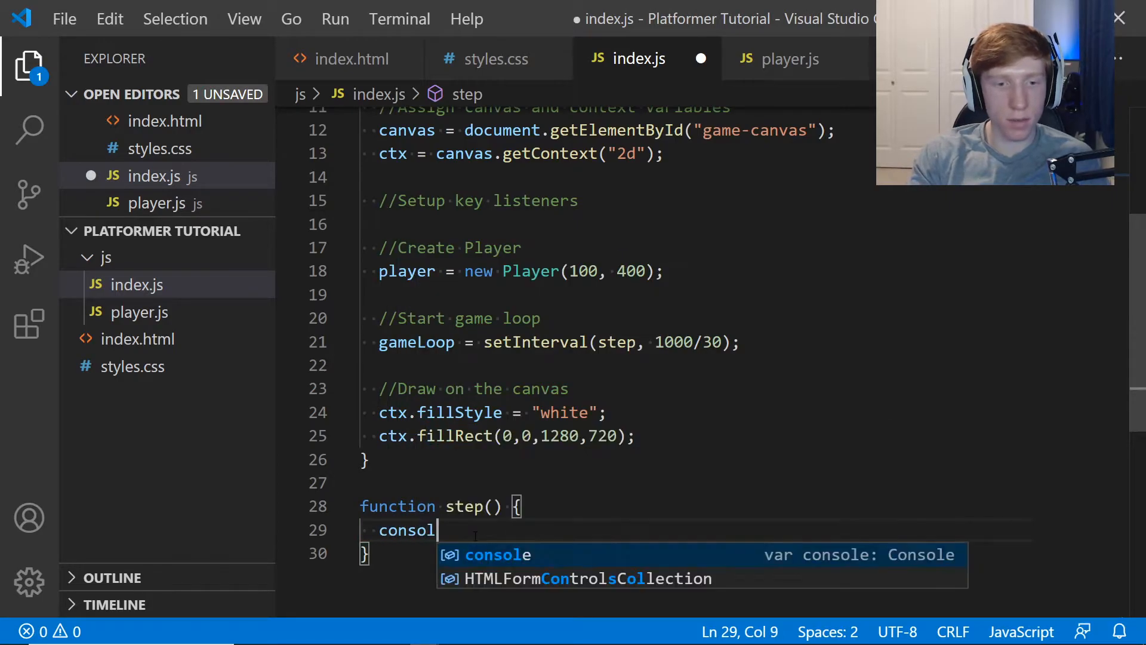
text(e.log("step"))
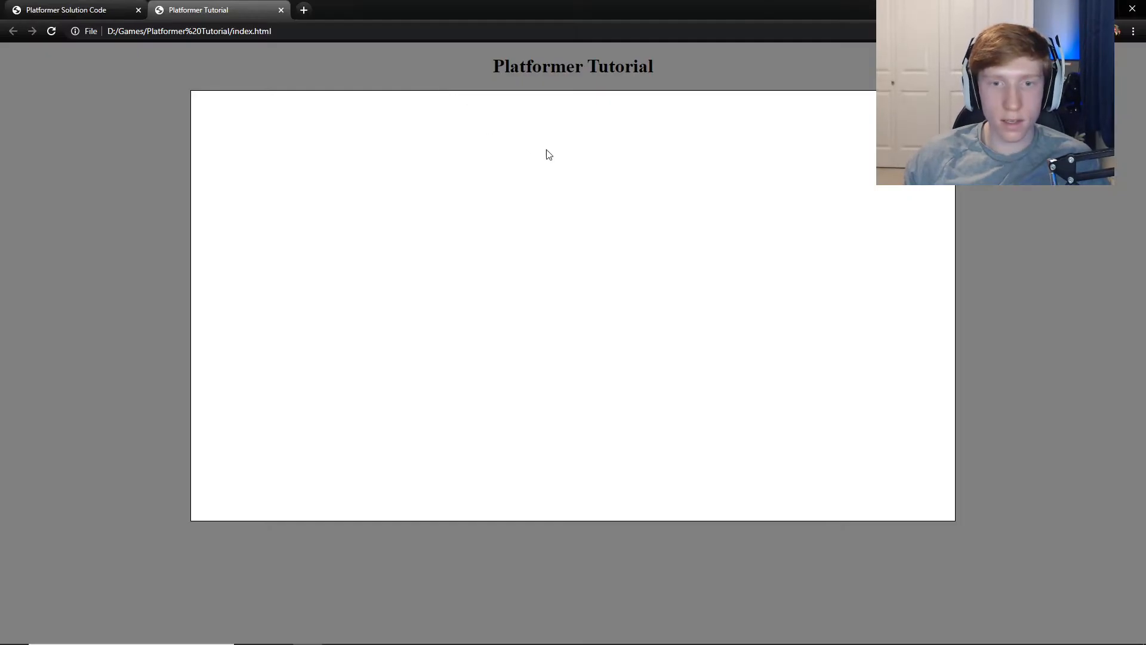
Open Chrome DevTools with F12 to watch the console log step repeatedly.
key(F12)
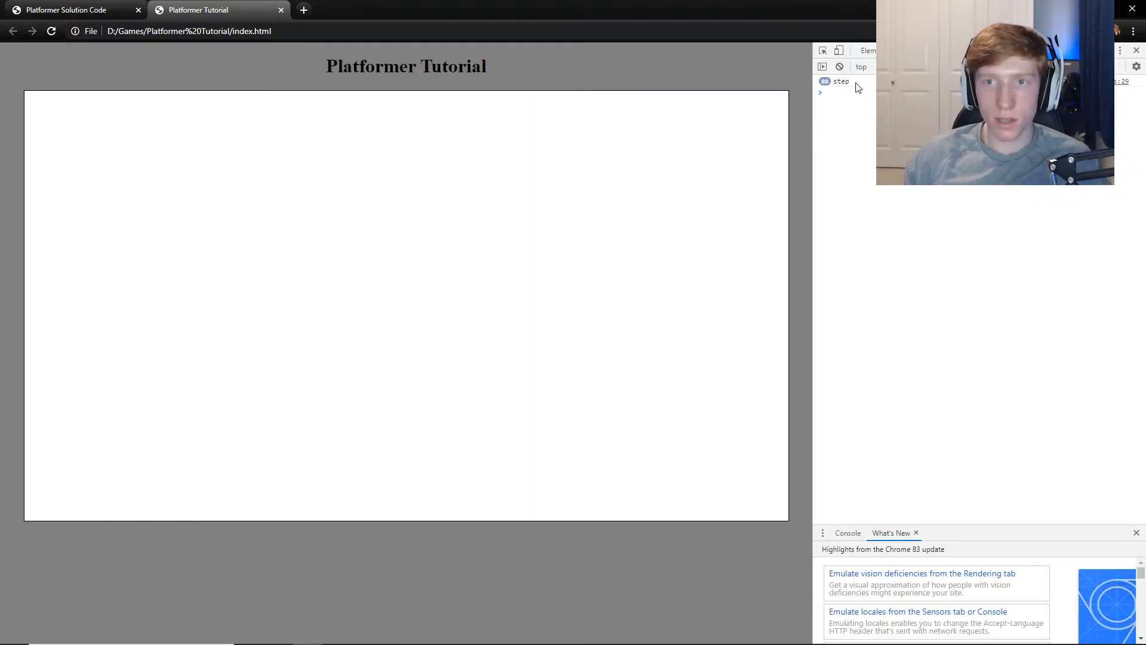
click(1136, 50)
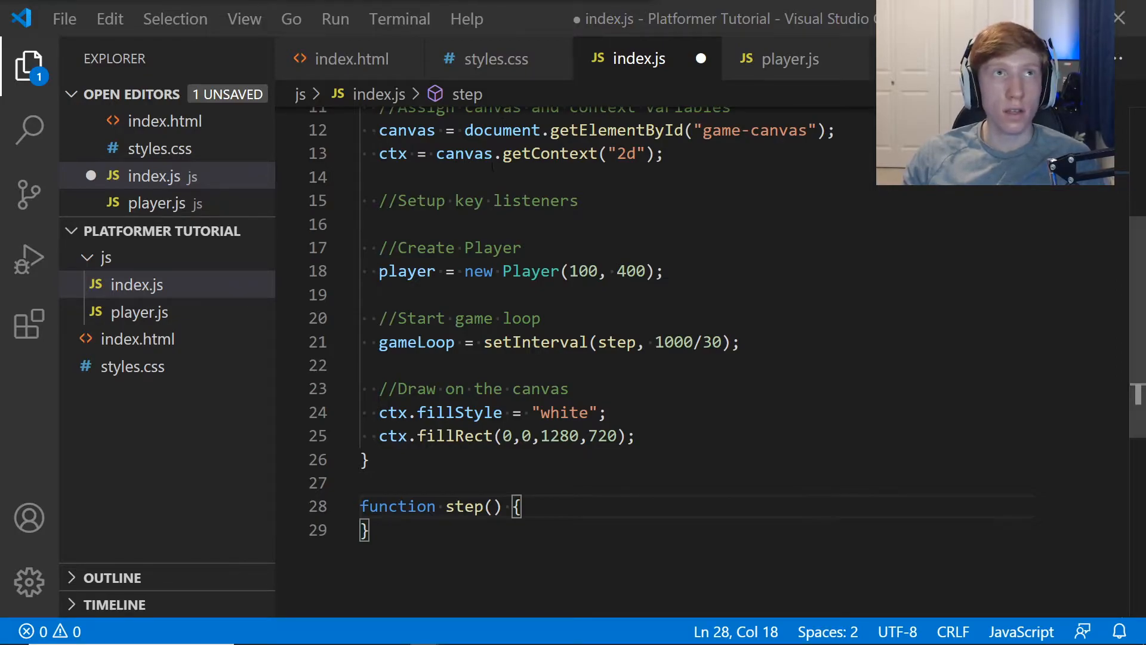
Fill step() with a //Step player comment followed by player.step();.
key(Enter)
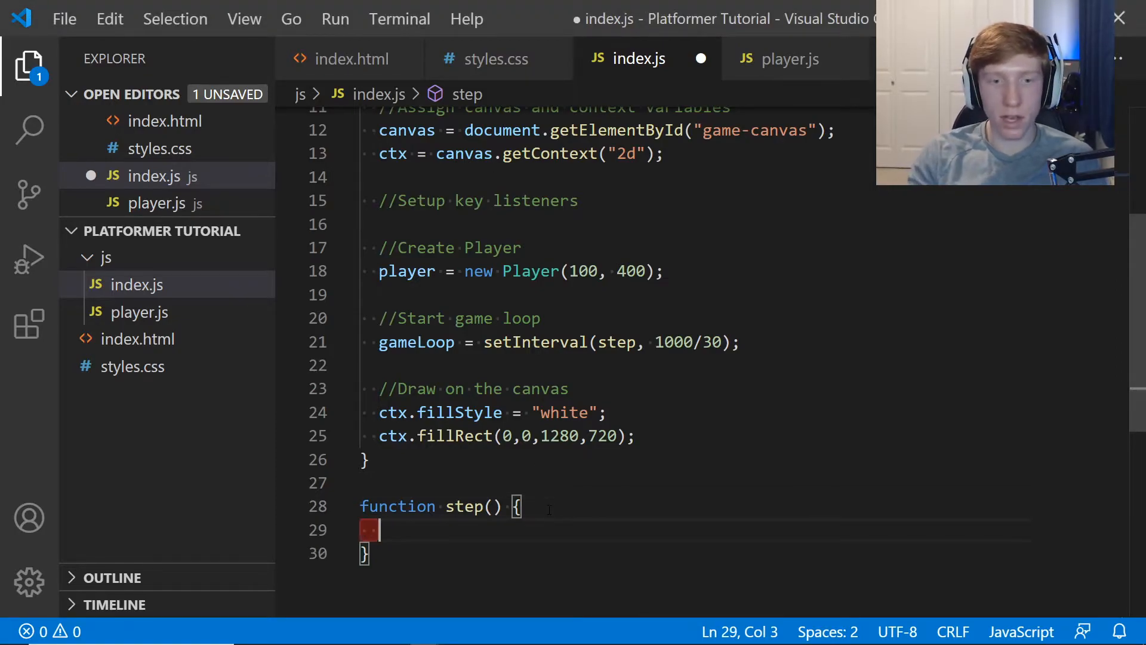
text(//Step player)
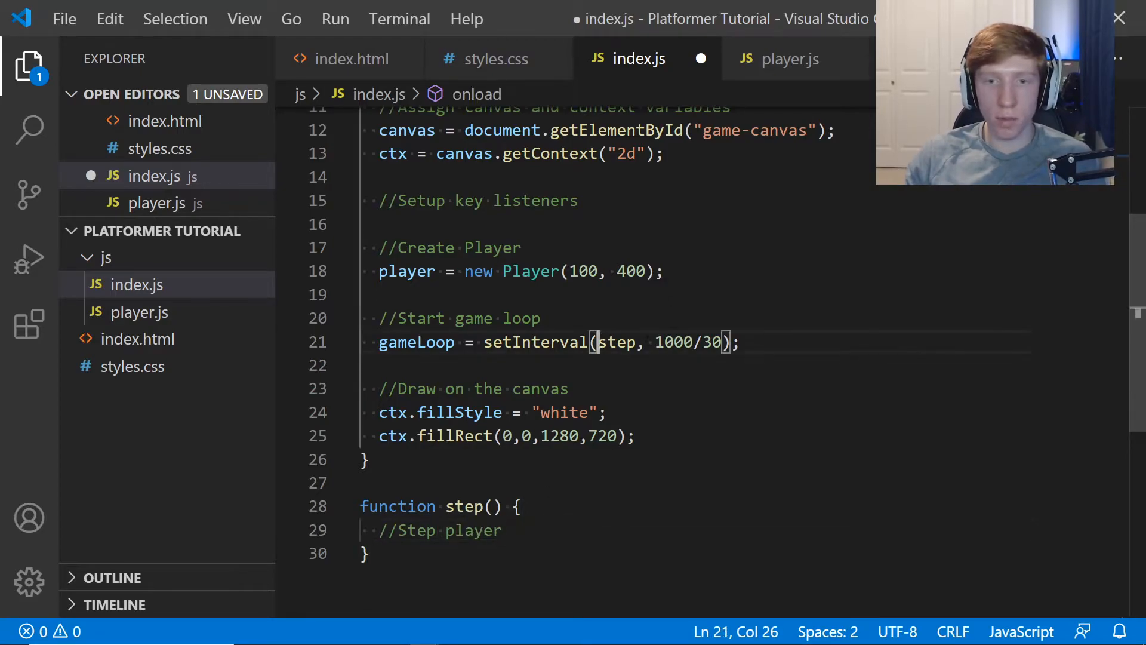
mouse_move(631, 339)
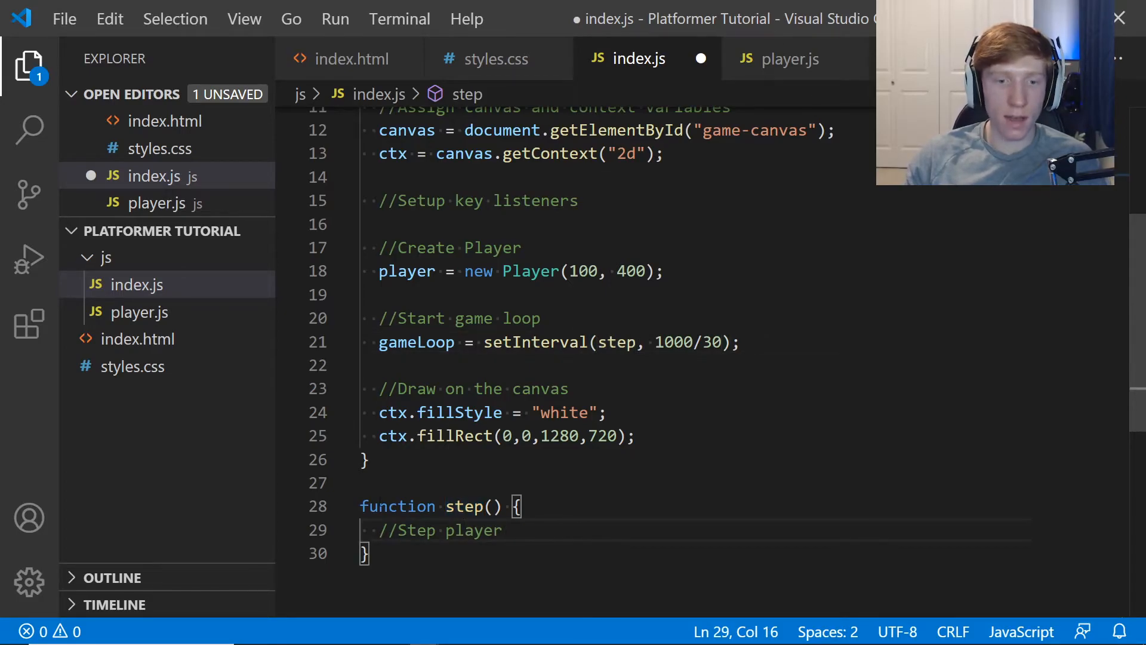
scroll(down, 3)
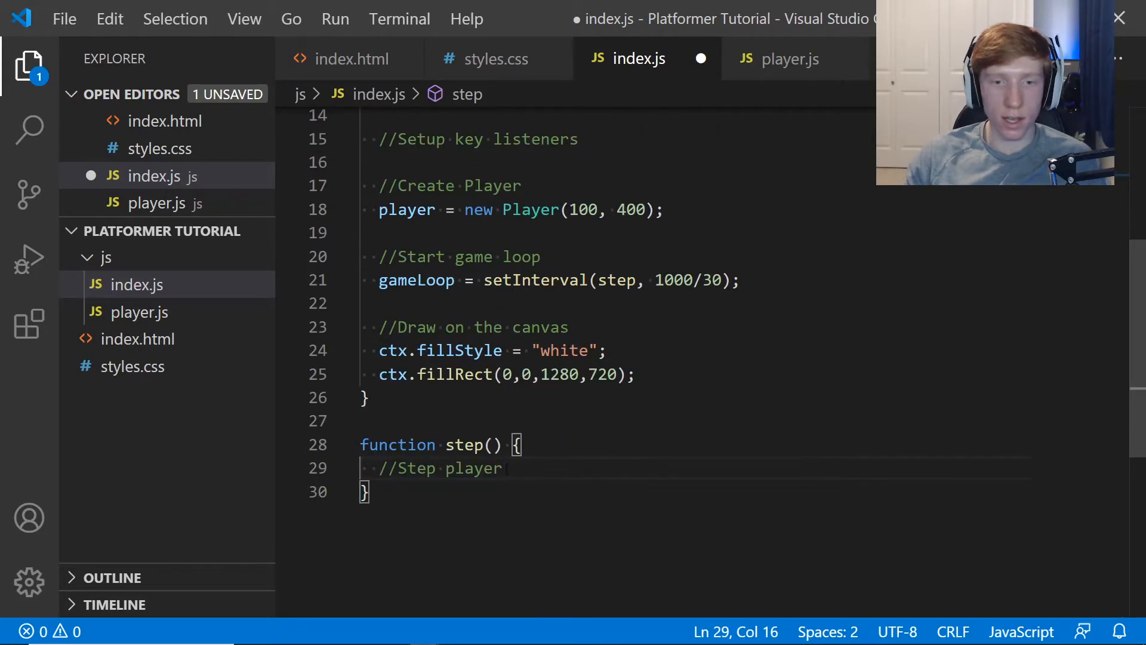
text(player.step)
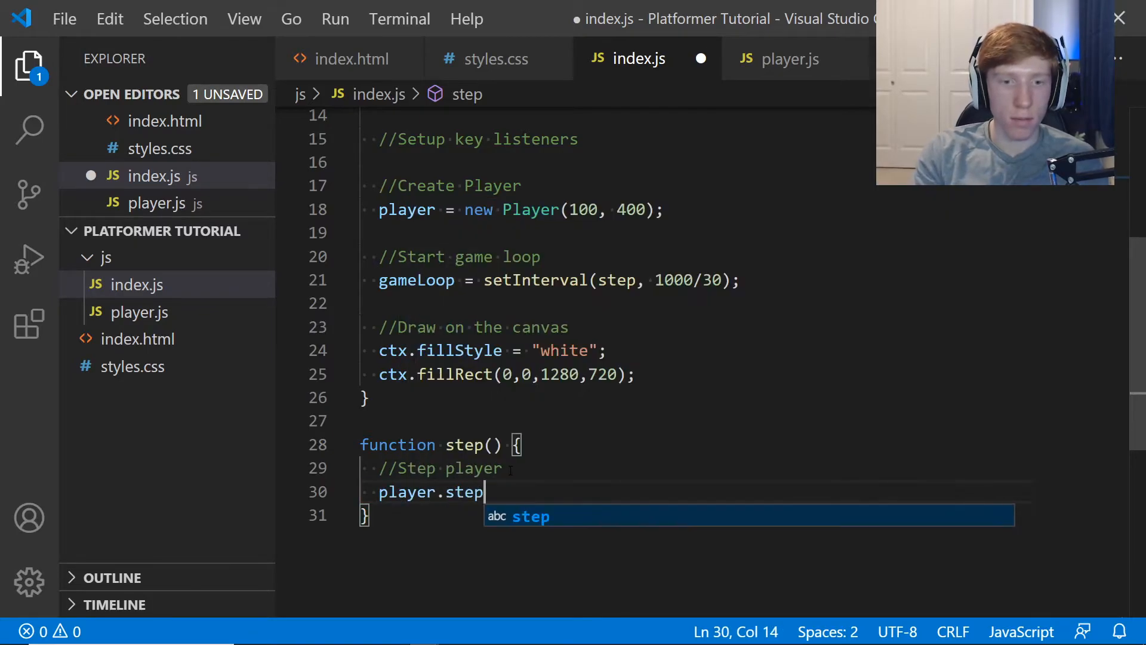
text(();)
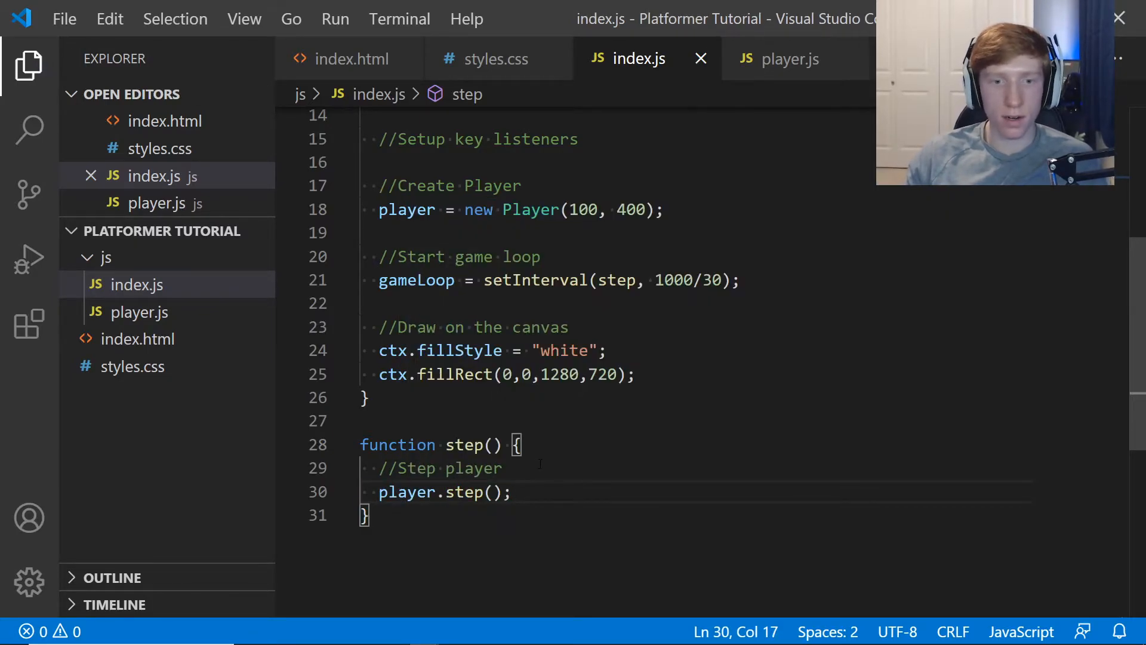
key(Enter)
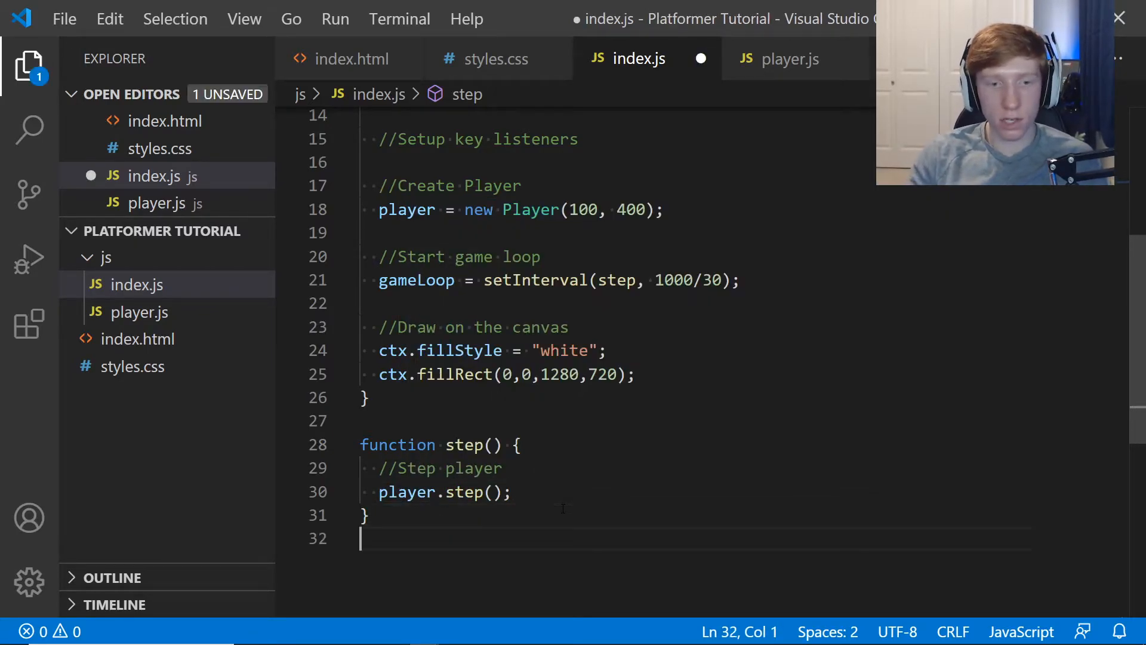
Add a //Draw everything comment and draw(); call in step(), with an empty draw() function below.
text(function draw();)
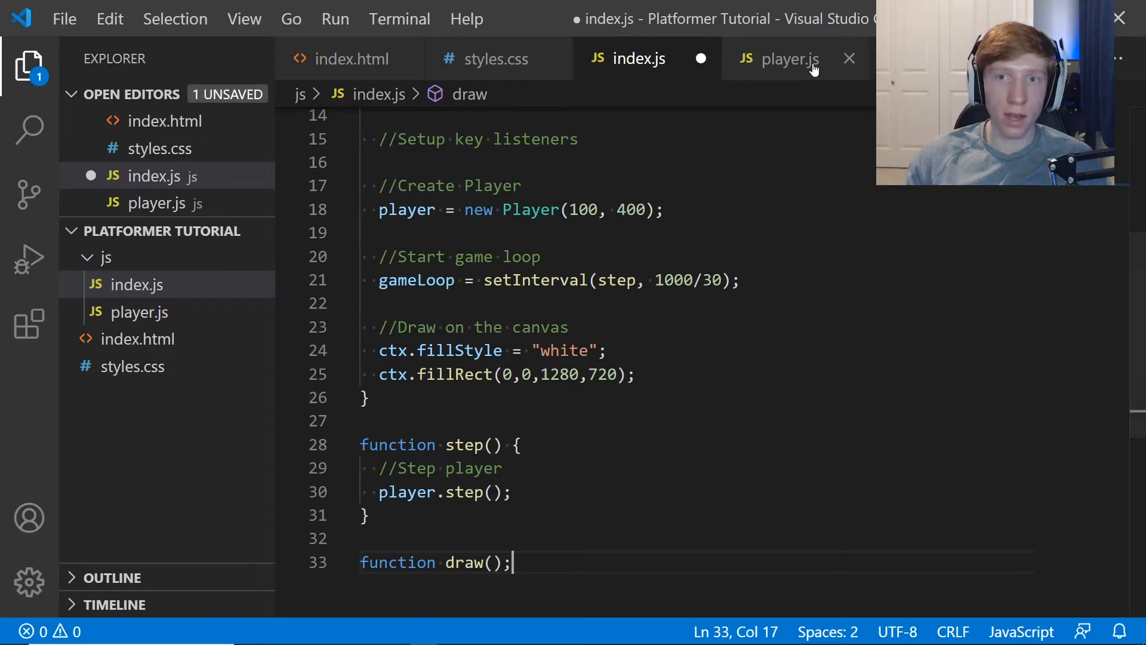
mouse_move(814, 67)
text( {)
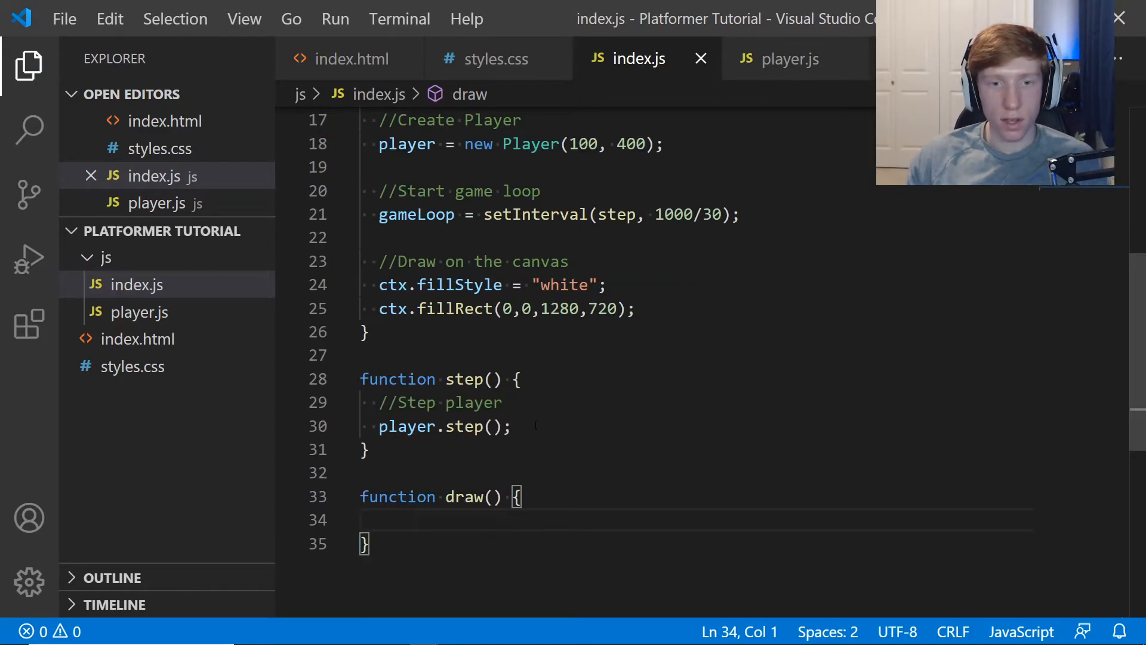
click(514, 426)
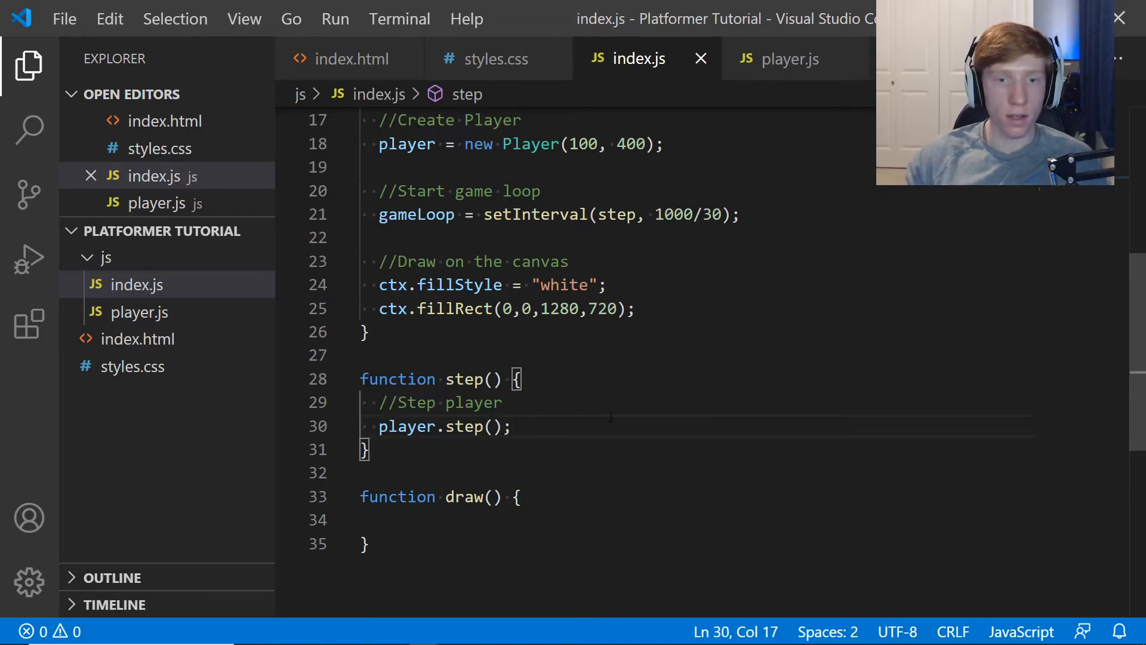
text(//Draw e)
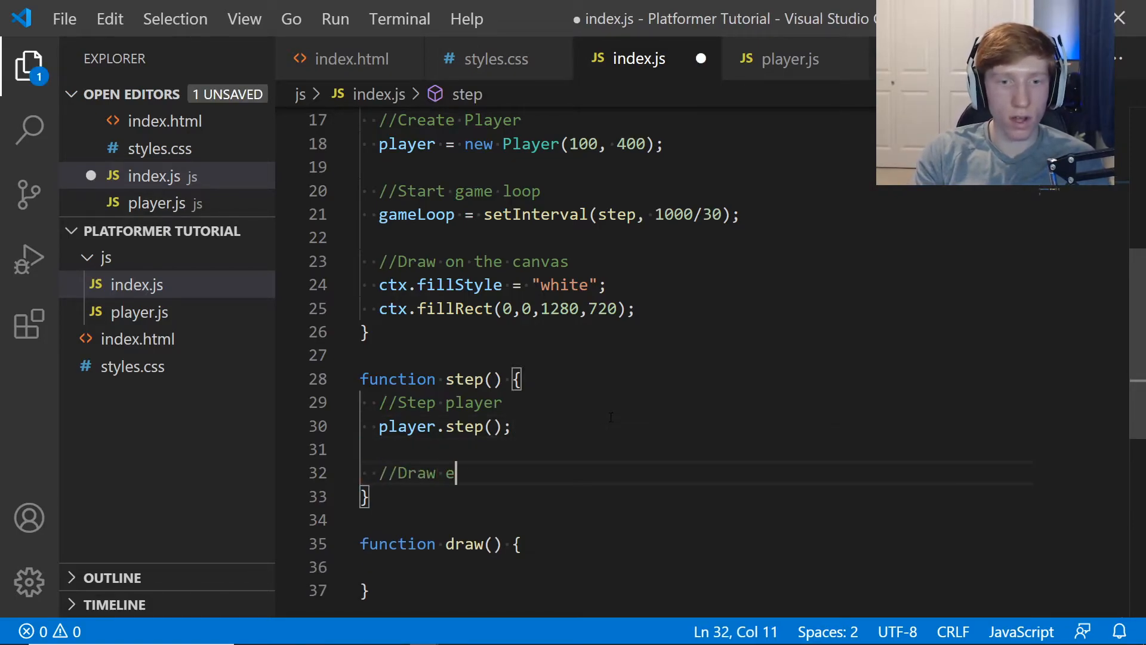
text(vert)
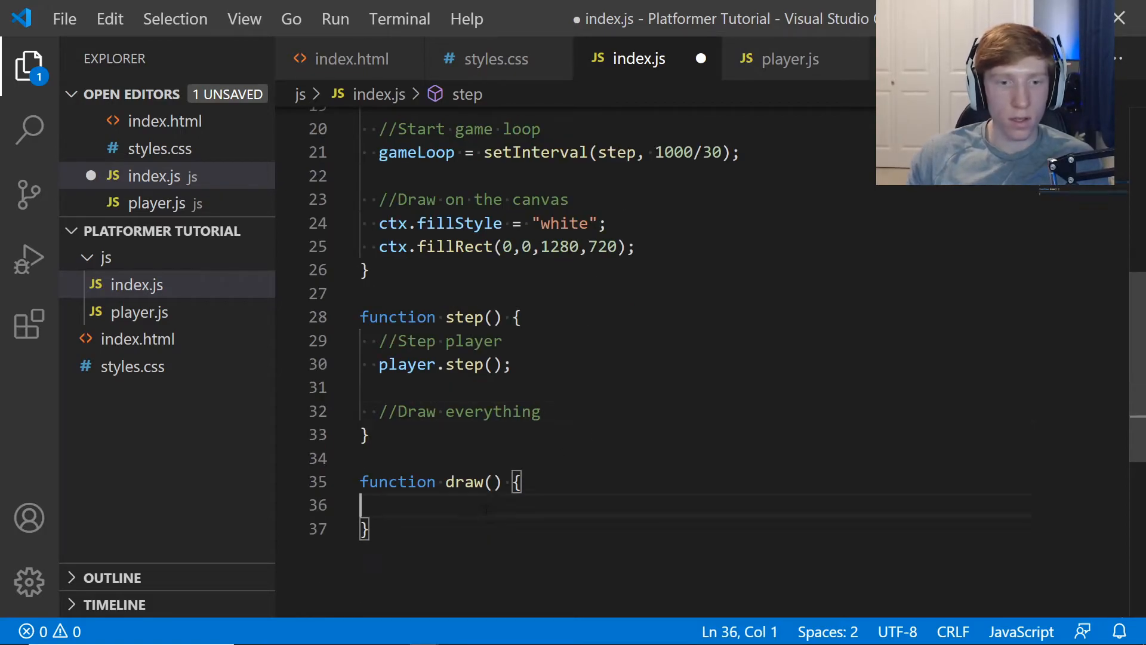
text(draw())
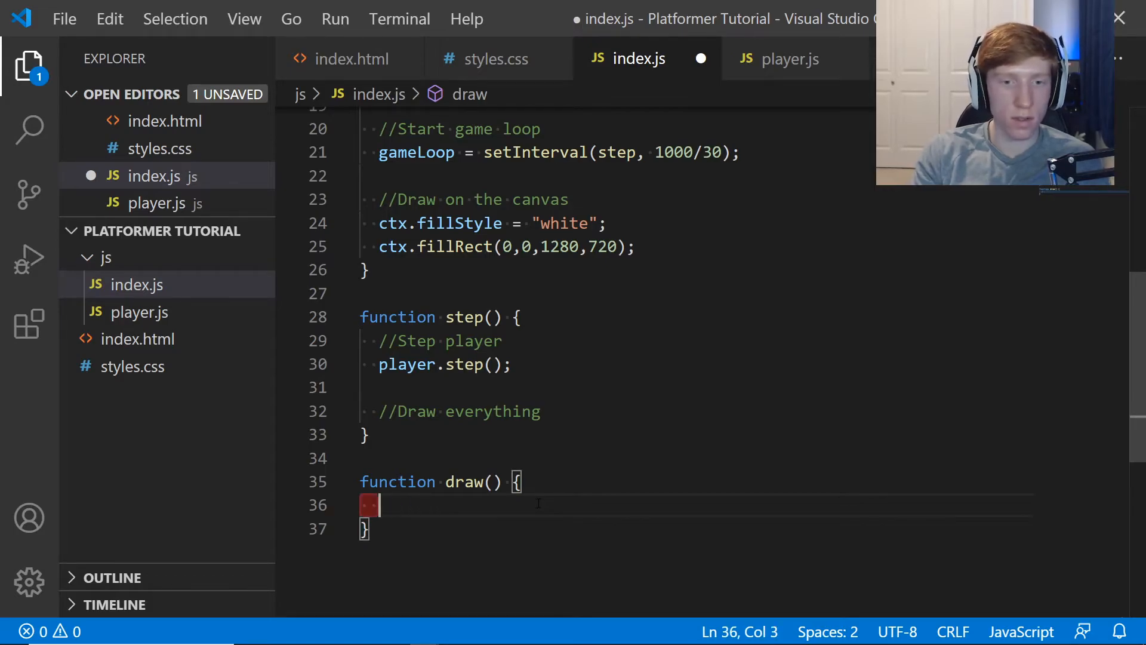
text(d)
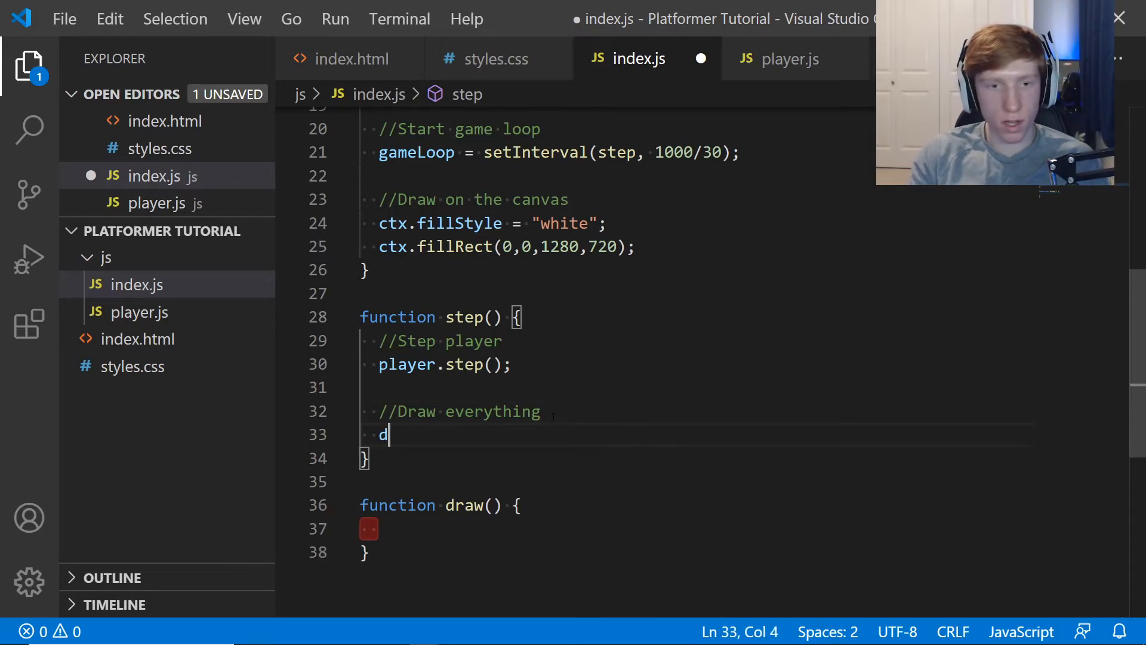
text(raw();)
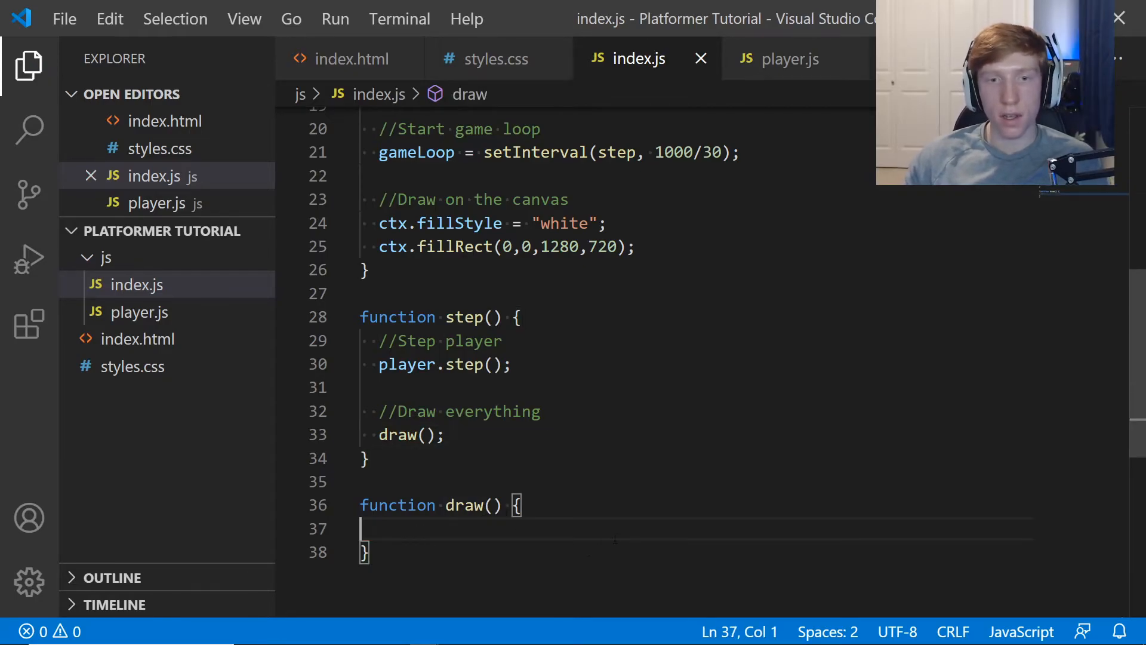
double_click(618, 153)
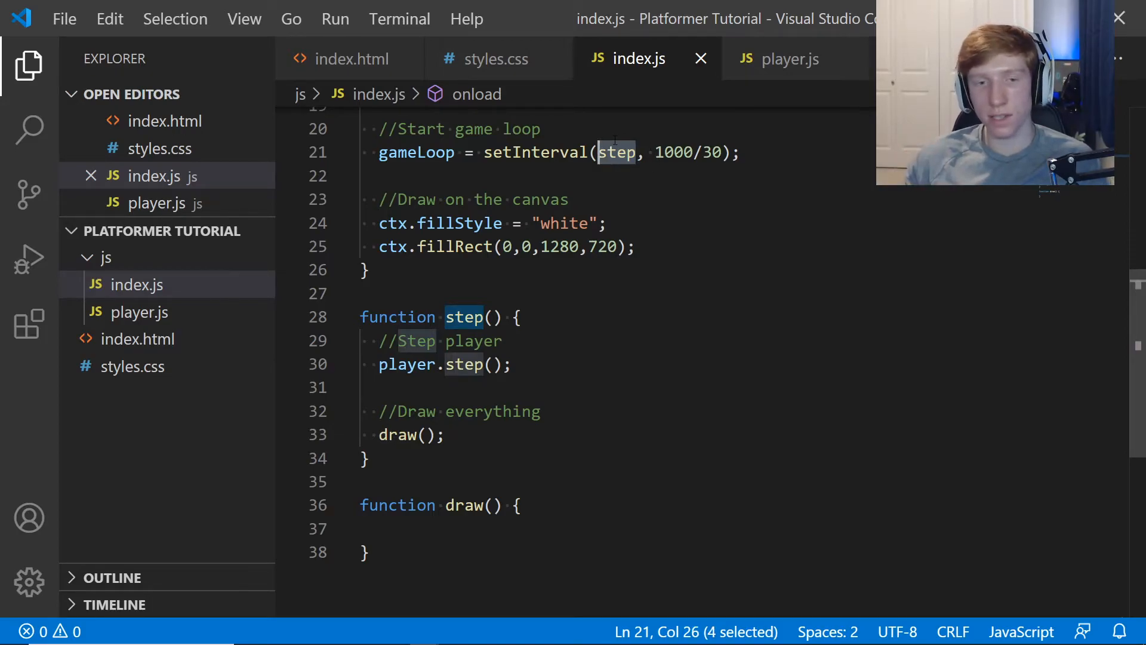
click(445, 434)
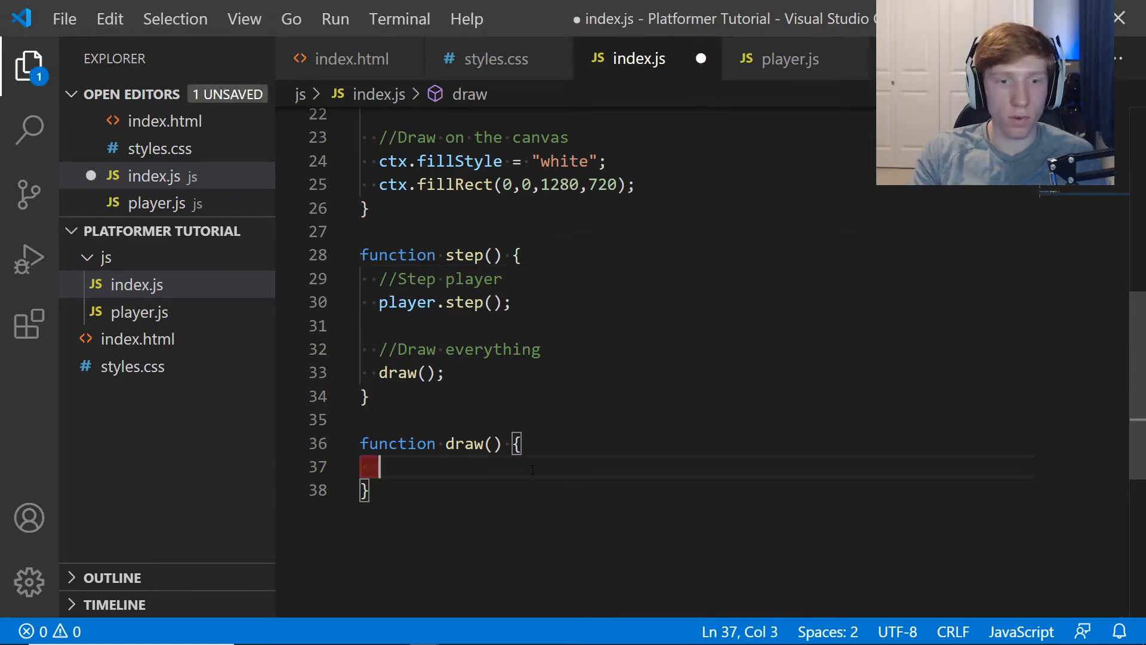
Move the white fillStyle/fillRect canvas-clearing code from onload into draw() under //Clear the canvas.
text(//Clear the canvas)
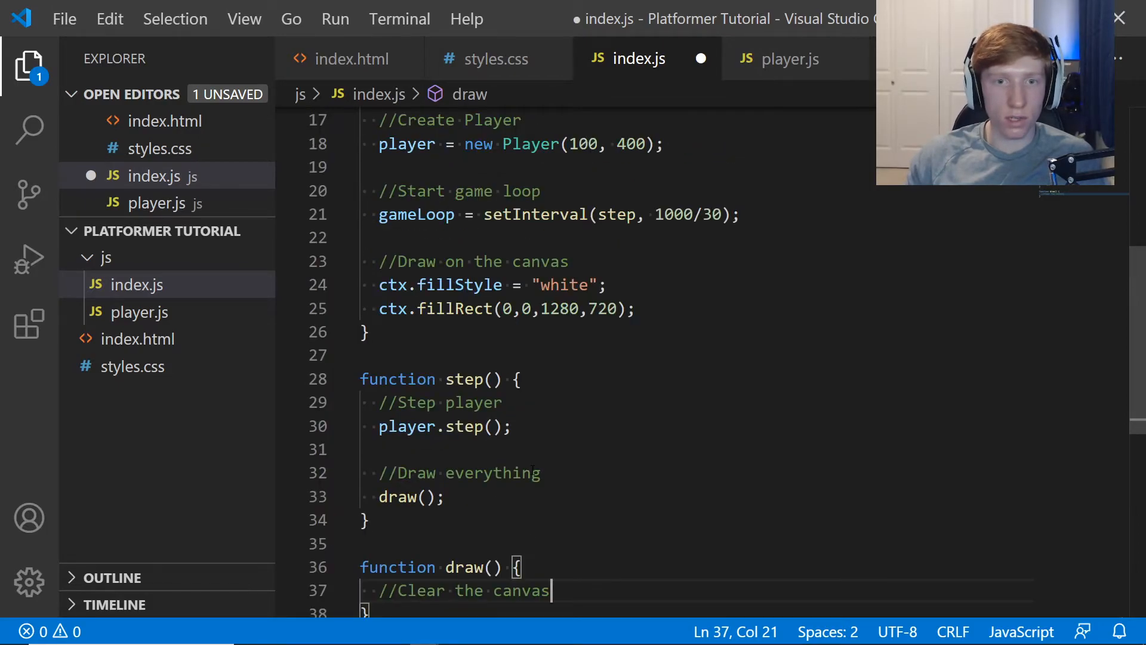
drag(379, 284, 637, 308)
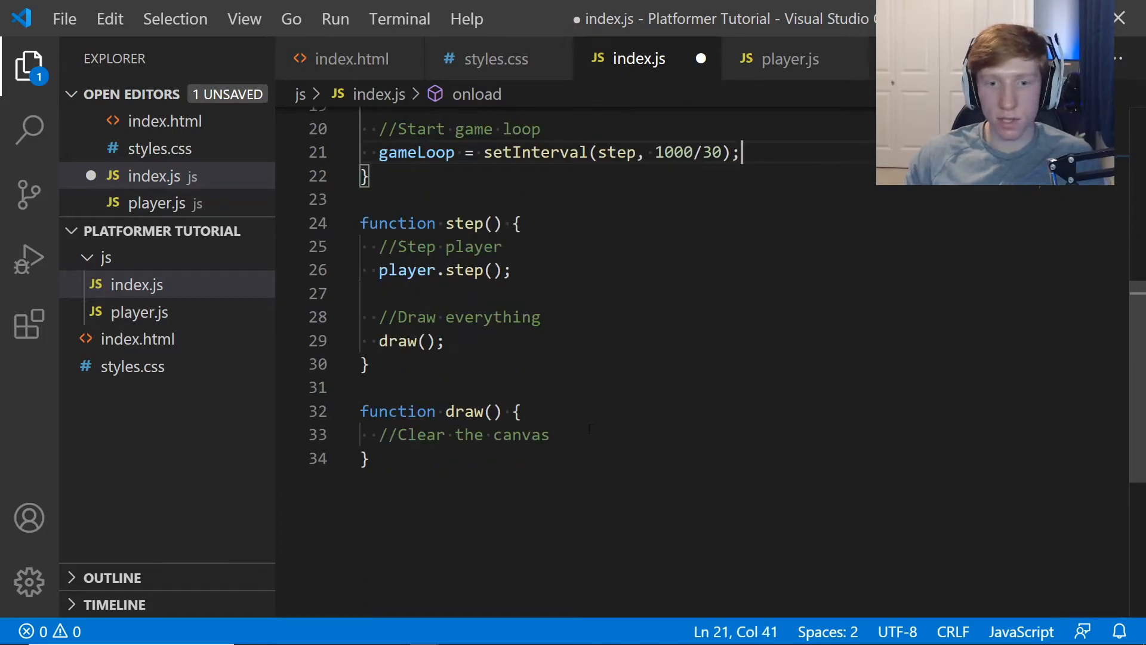
text(ctx.fillStyle = "white";)
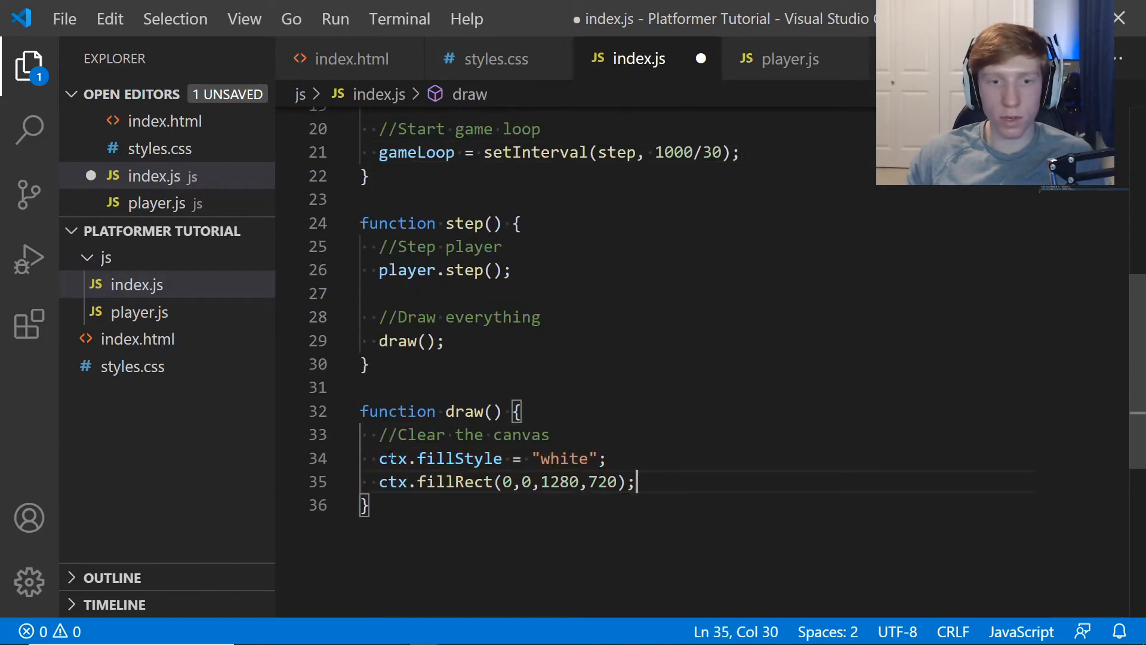
drag(379, 458, 606, 458)
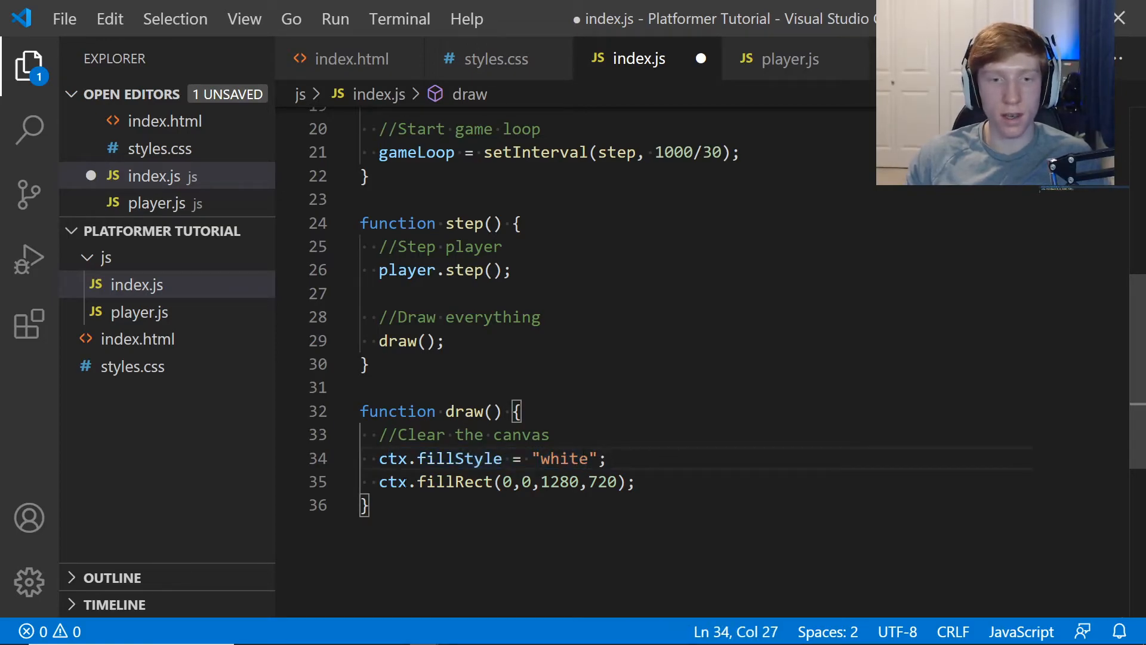
click(509, 482)
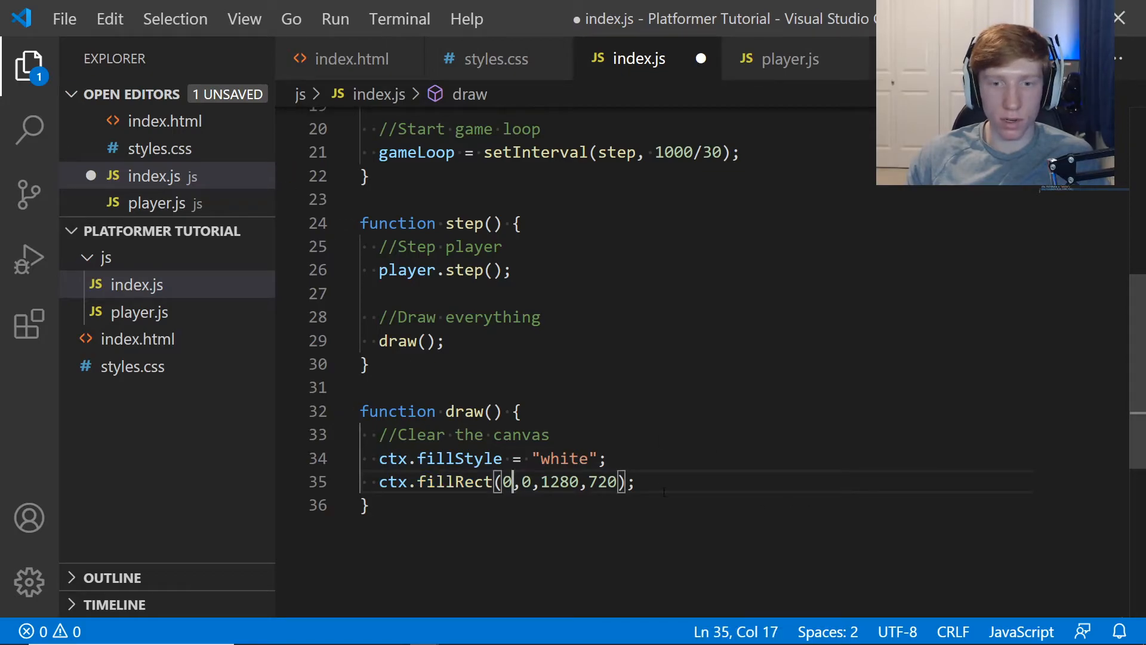
key(Ctrl+s)
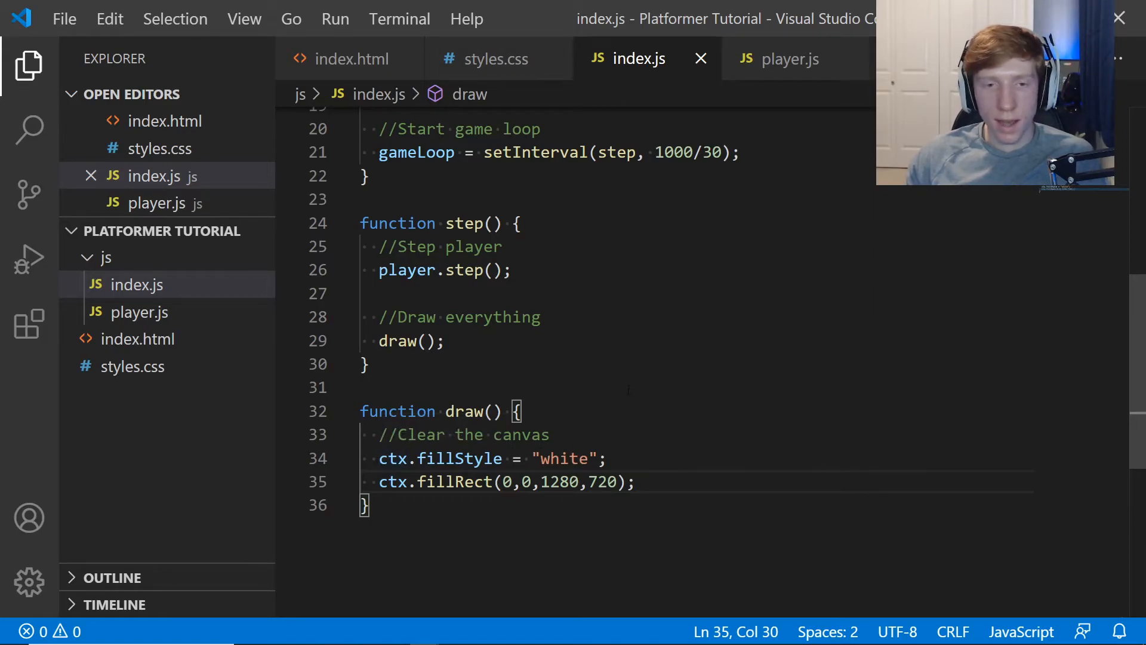
Add a //Draw the player comment and player.draw(); call in draw(), and save.
key(Enter)
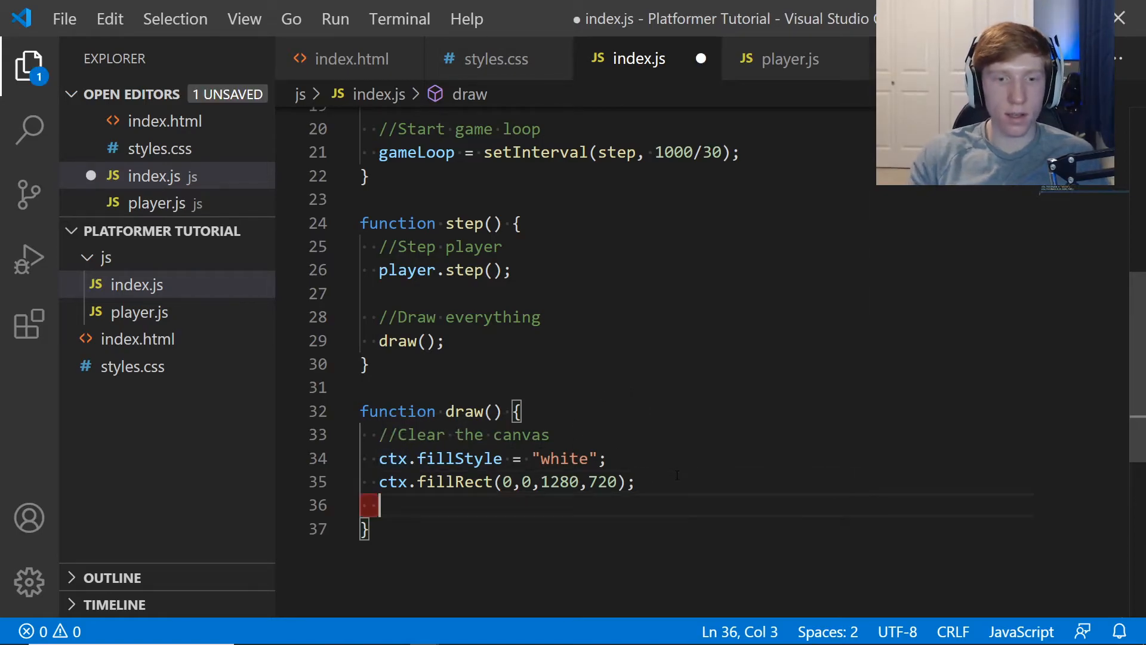
text(//Draw the)
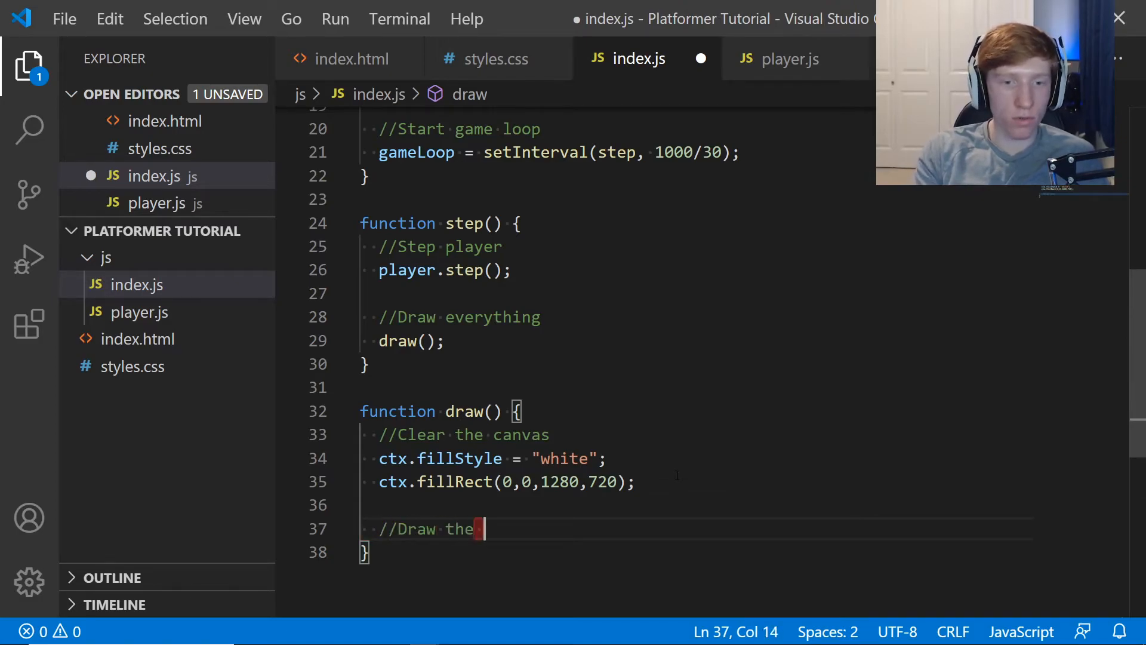
text(player)
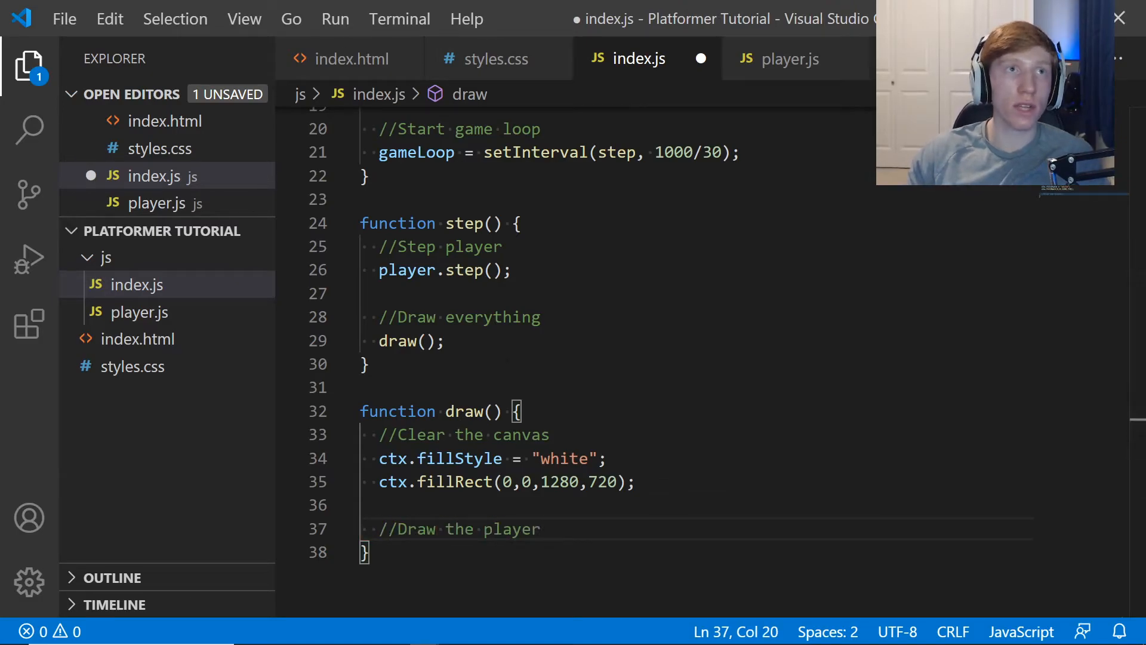
text(player)
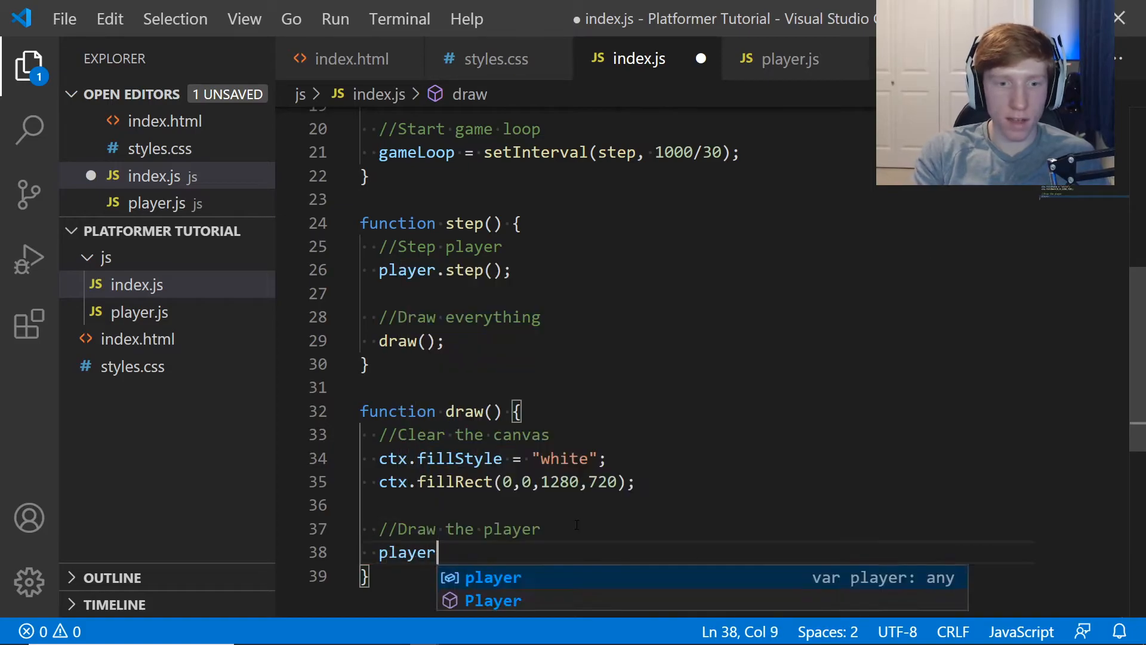
text(.draw();)
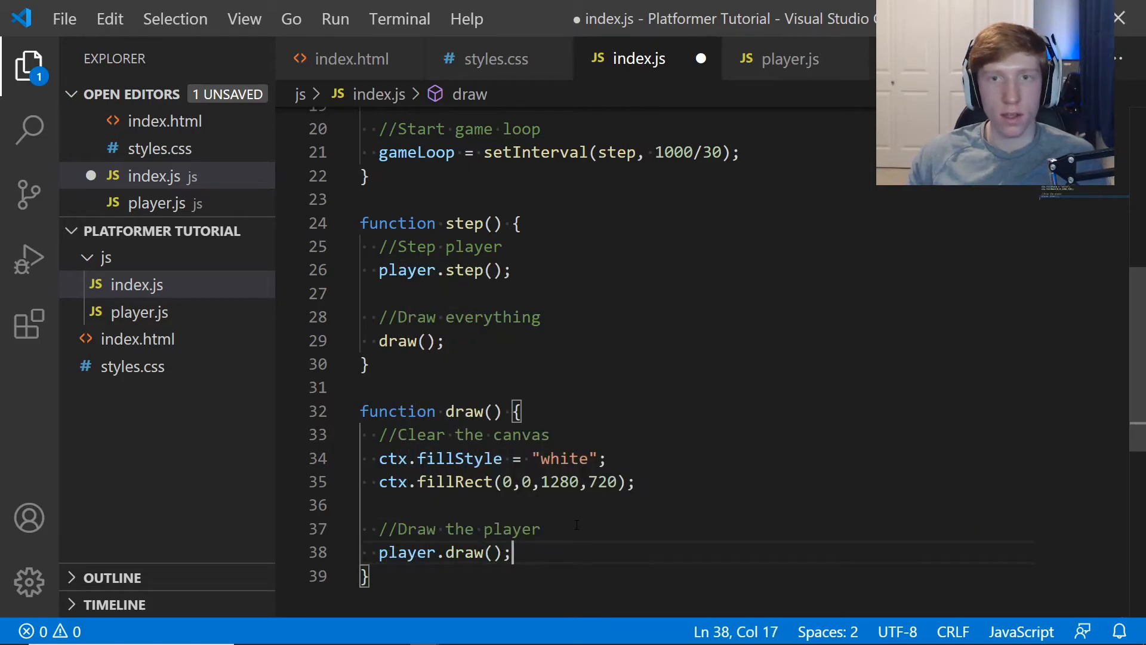
key(Ctrl+s)
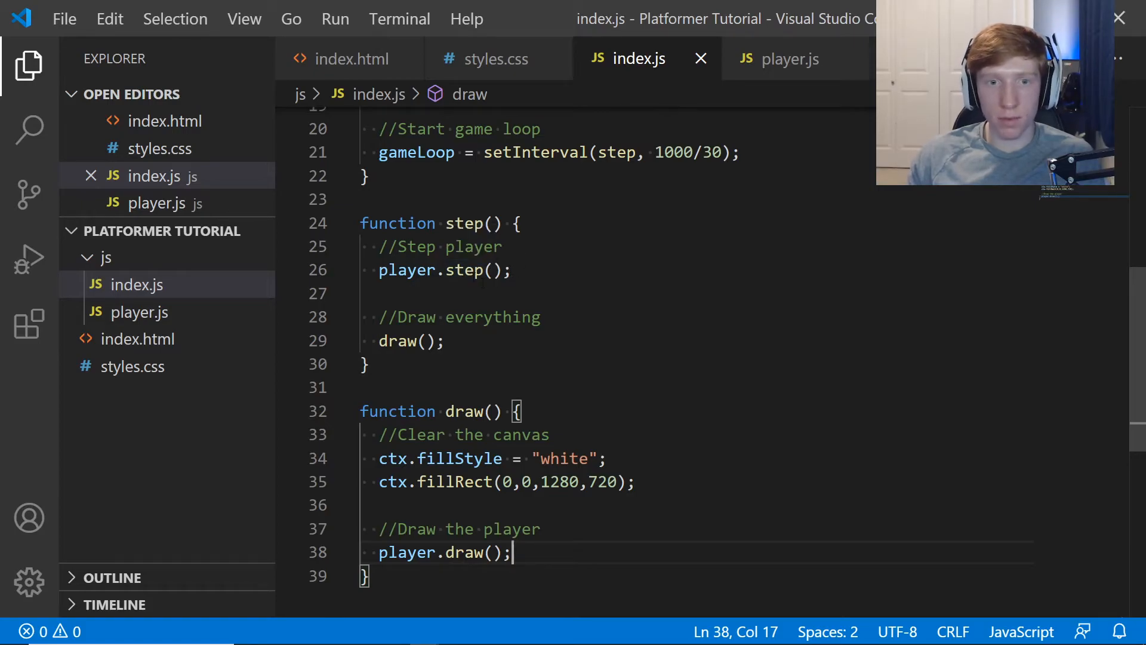
click(511, 270)
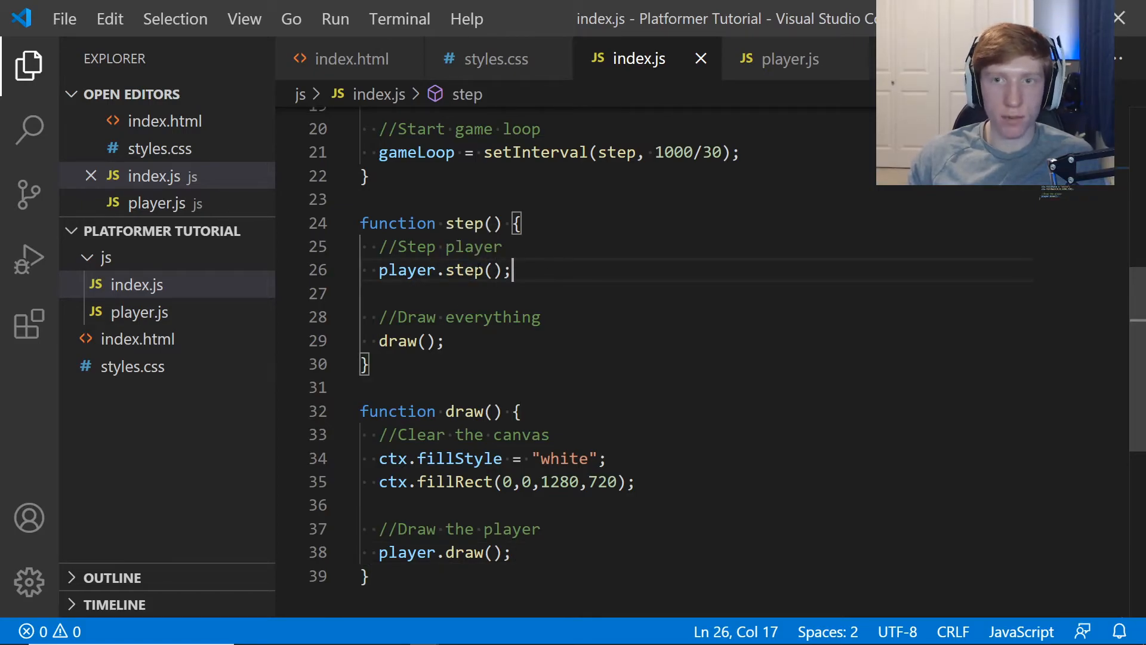
mouse_move(772, 84)
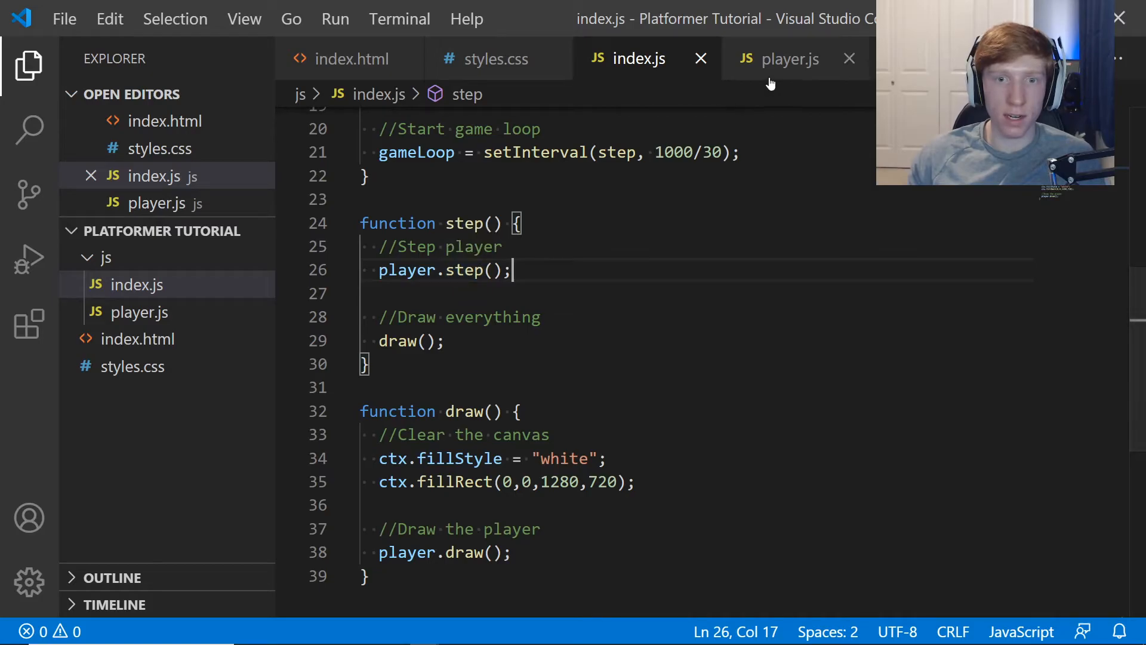
mouse_move(397, 341)
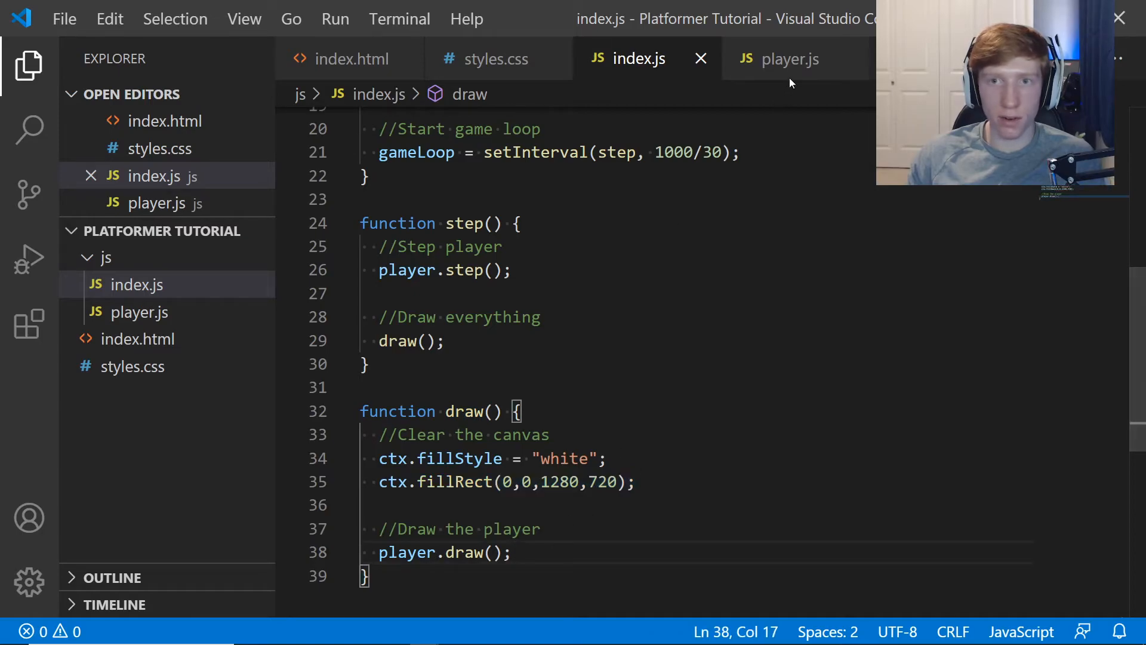
Check the ctx canvas context declaration in index.js before writing the player's draw code.
click(790, 59)
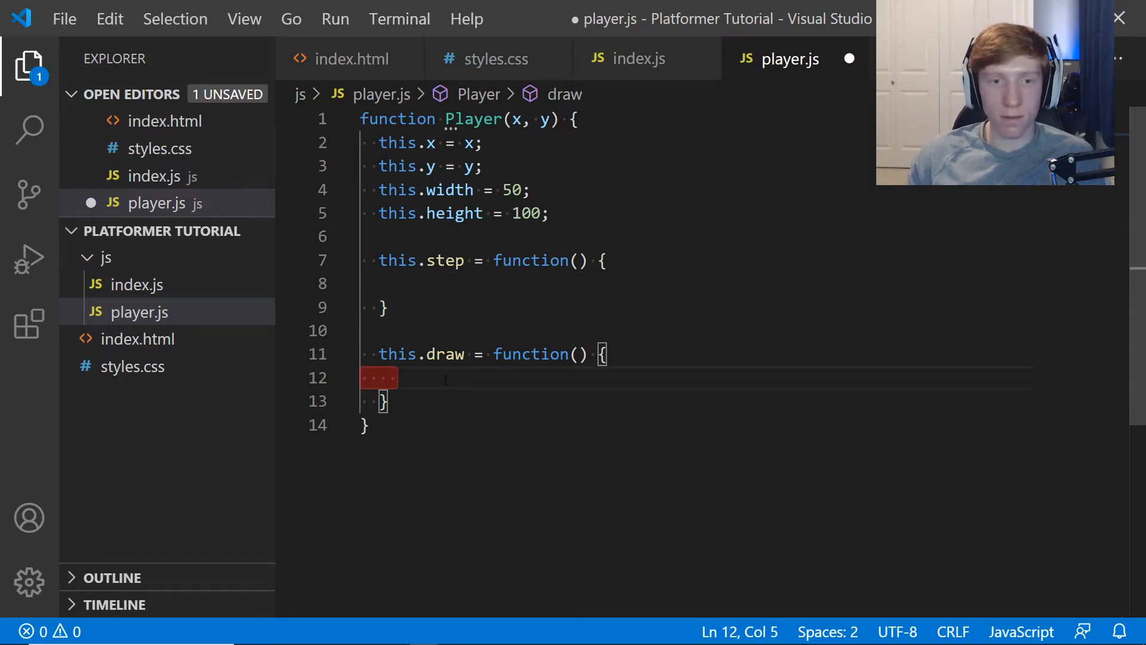
text(ctx)
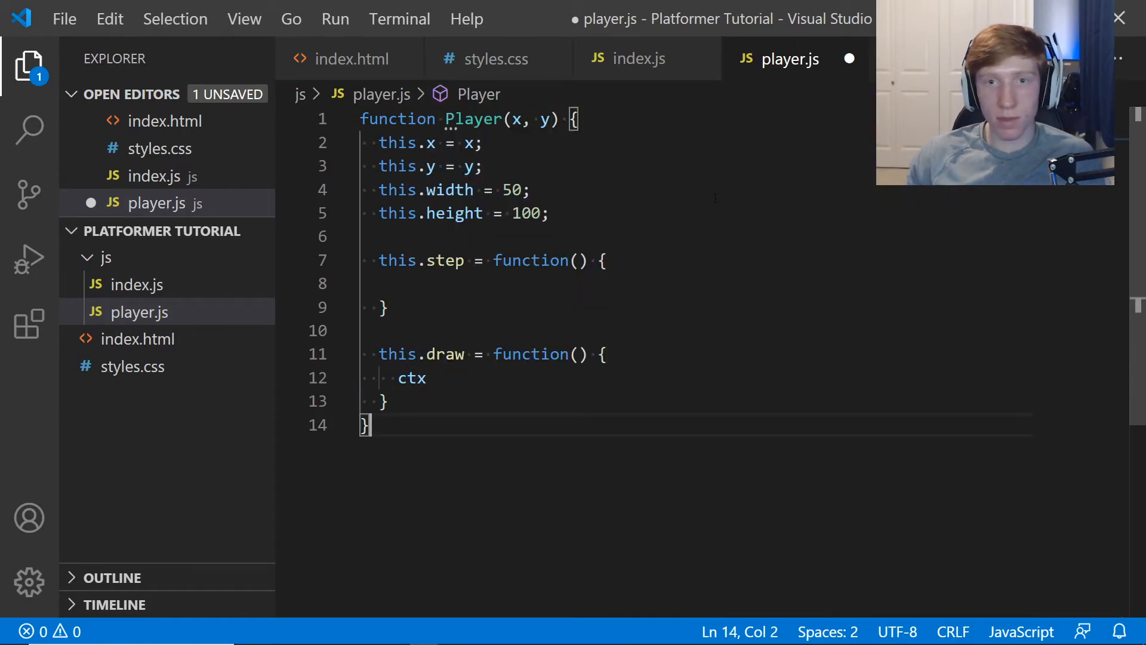
click(637, 58)
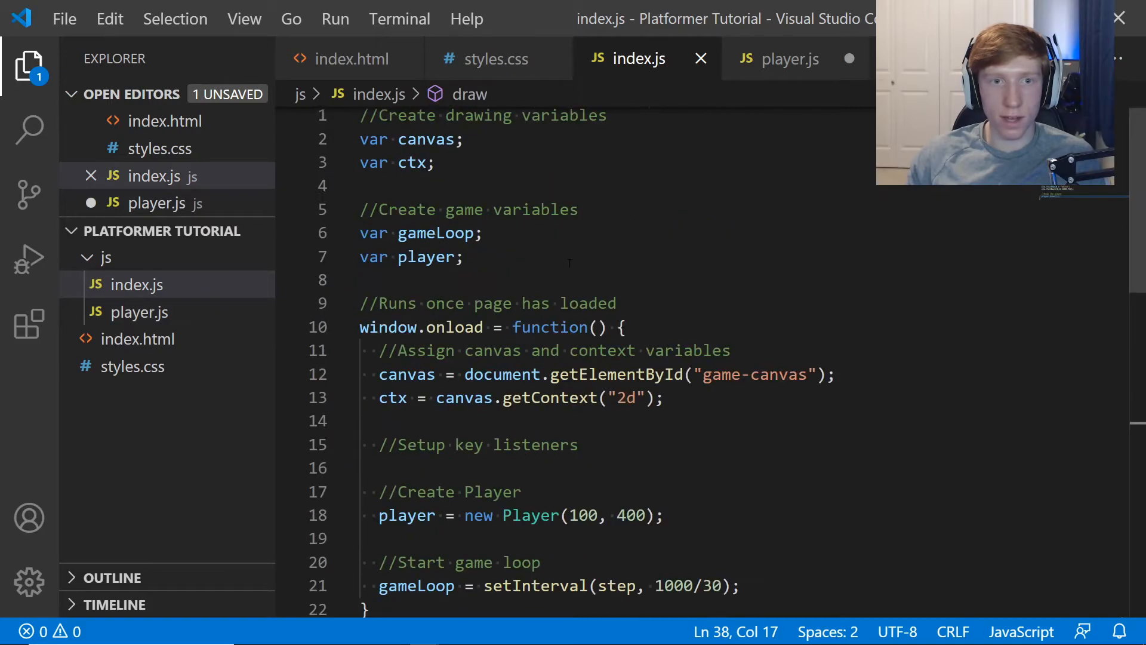
click(414, 166)
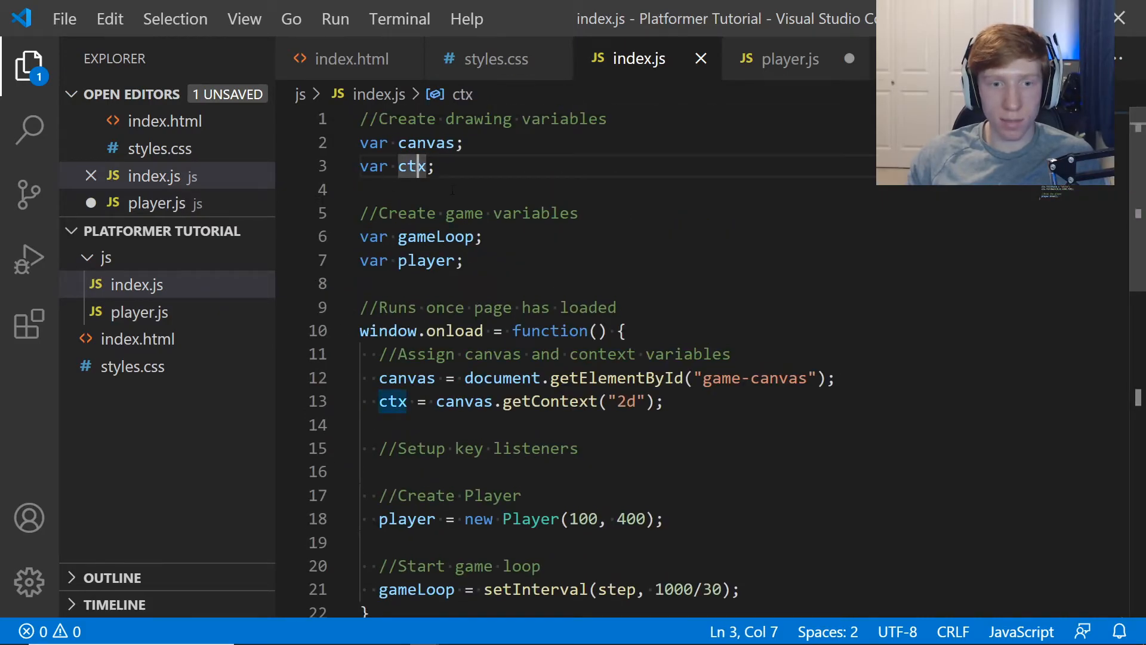
scroll(down, 3)
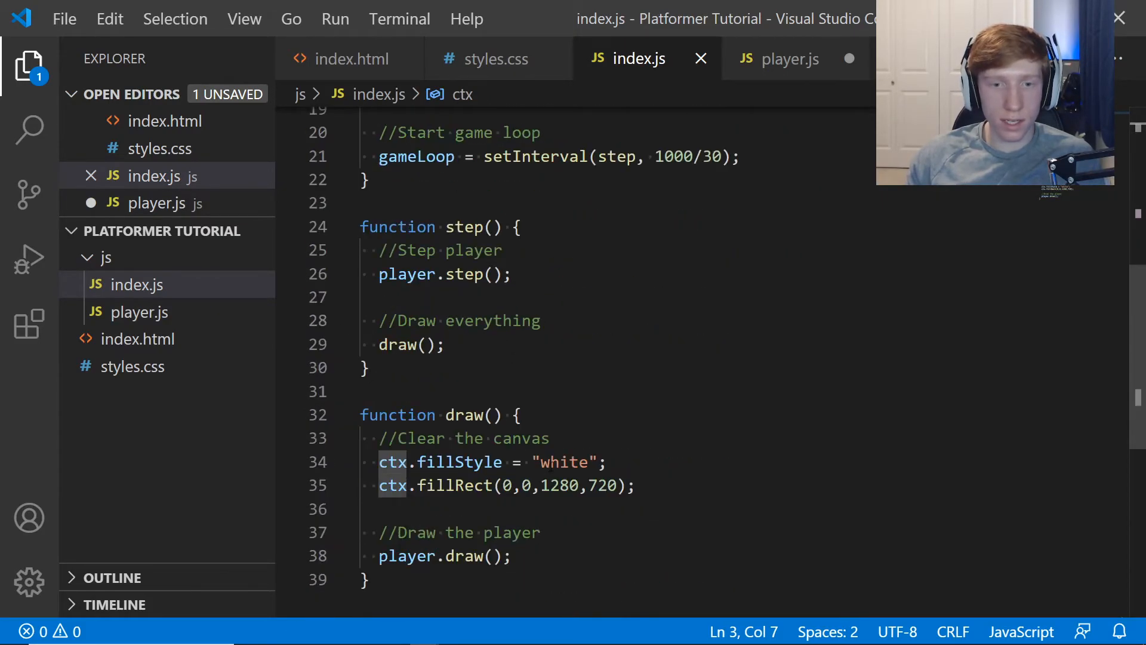
text(ctx)
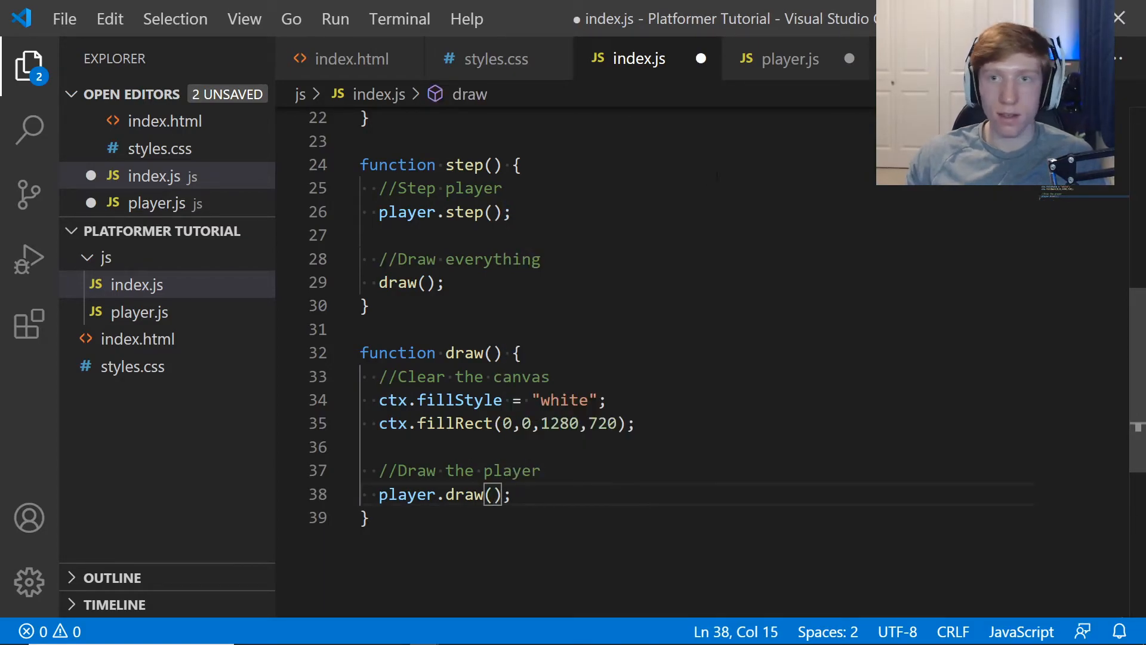
In player.js draw, set fillStyle "green" and fillRect(this.x, this.y, this.width, this.height).
click(788, 59)
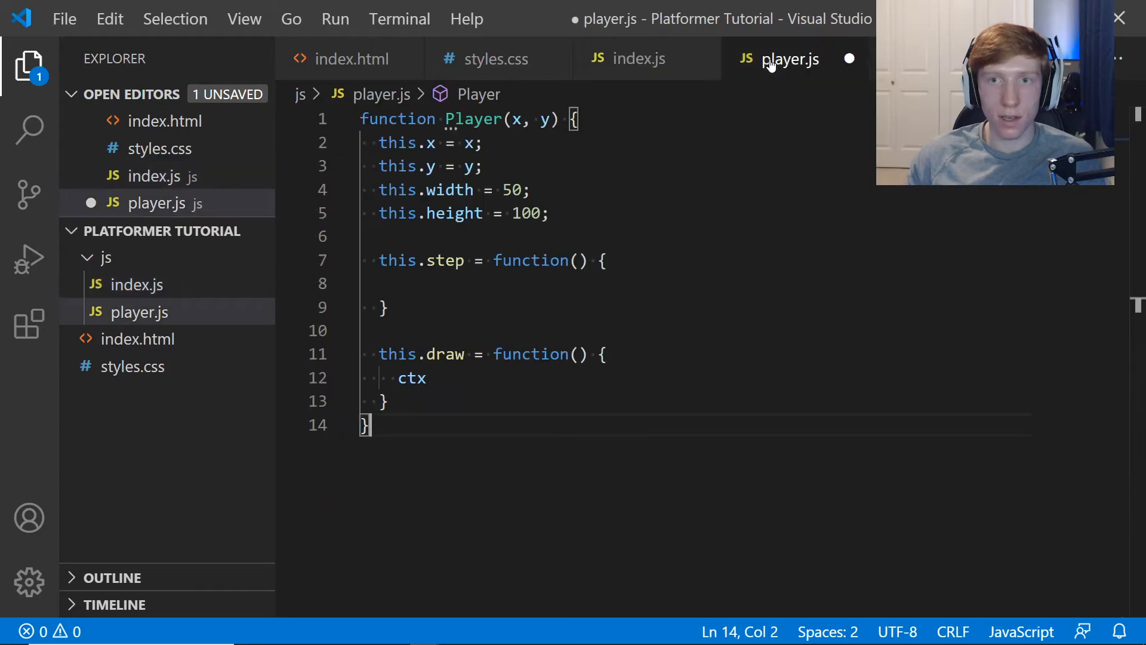
text(.fil)
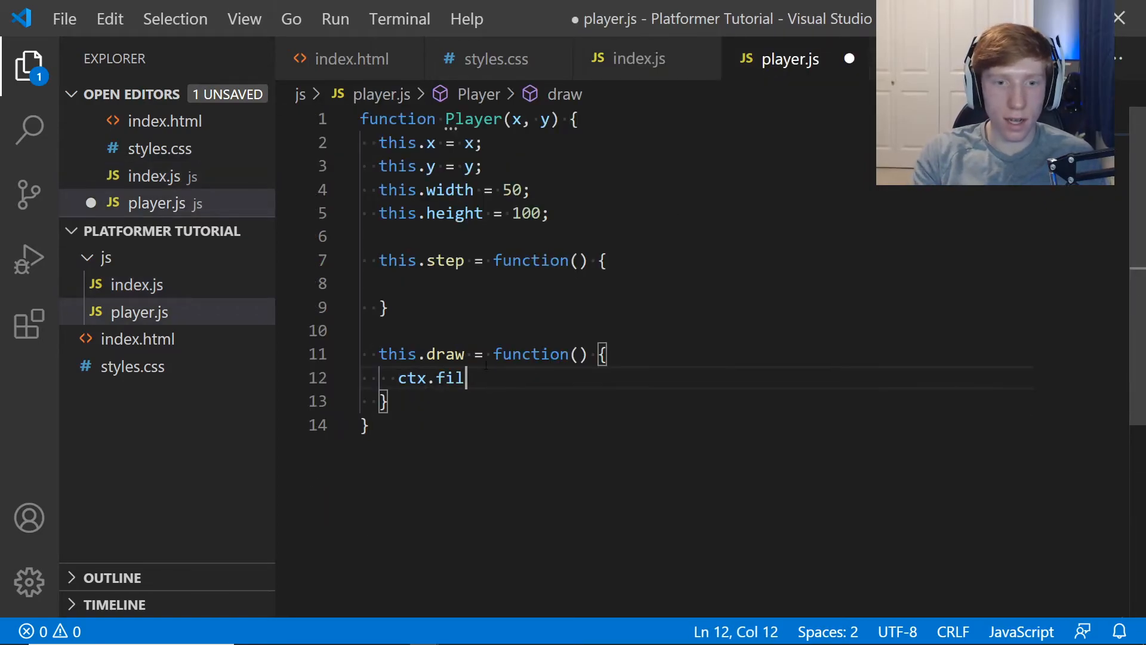
text(lStyle = "g)
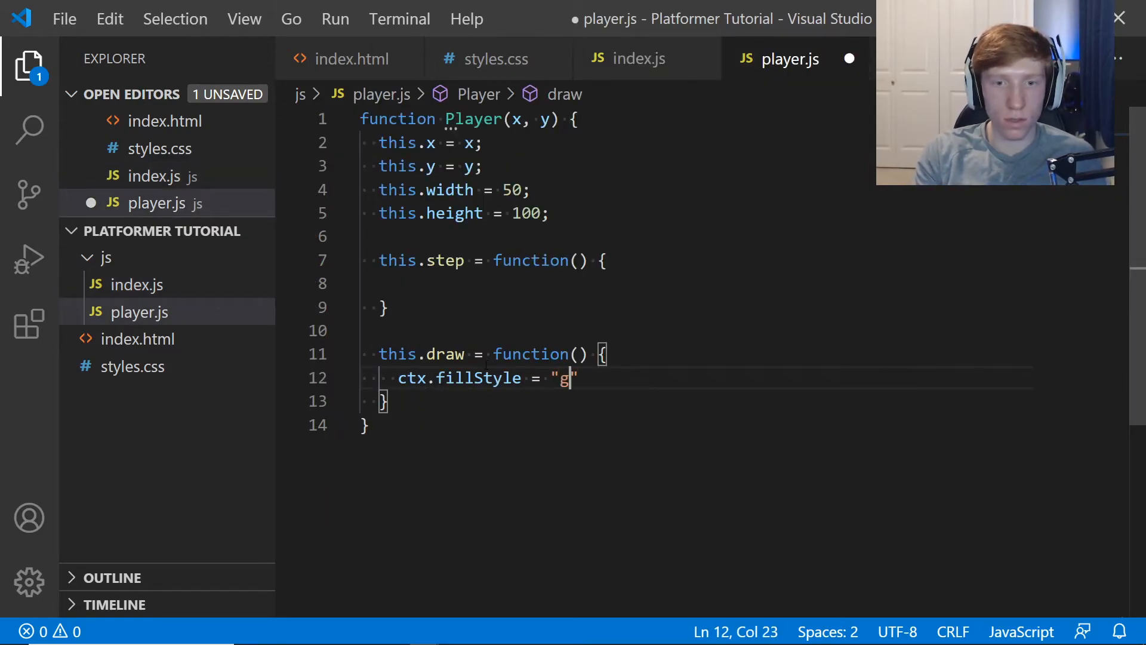
text(reen";)
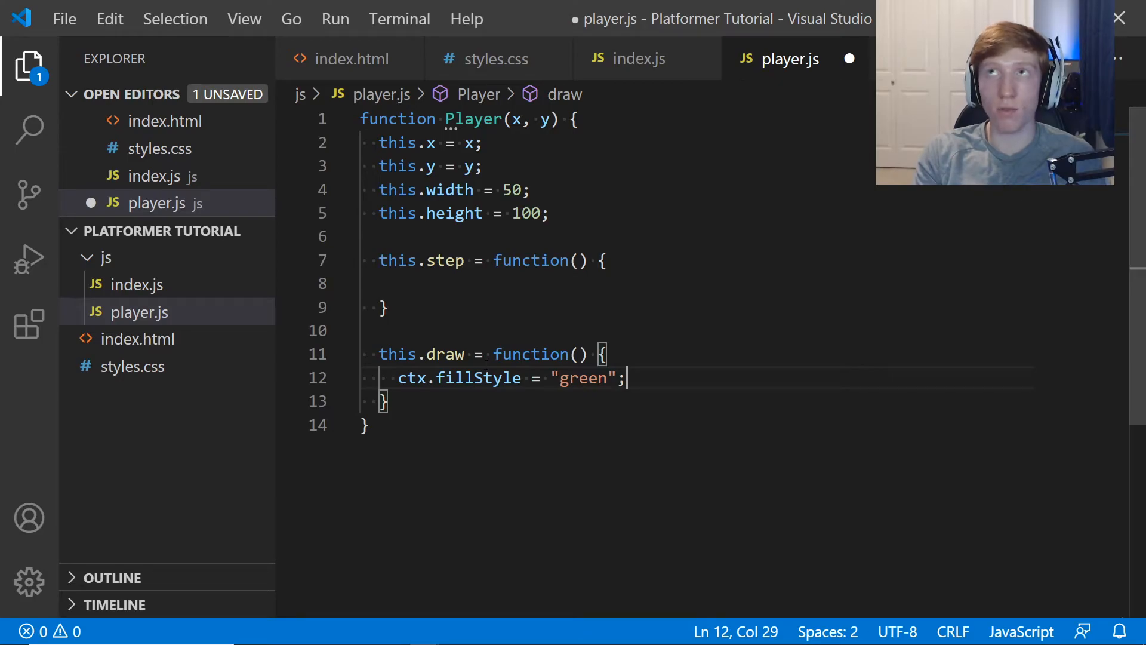
text(c)
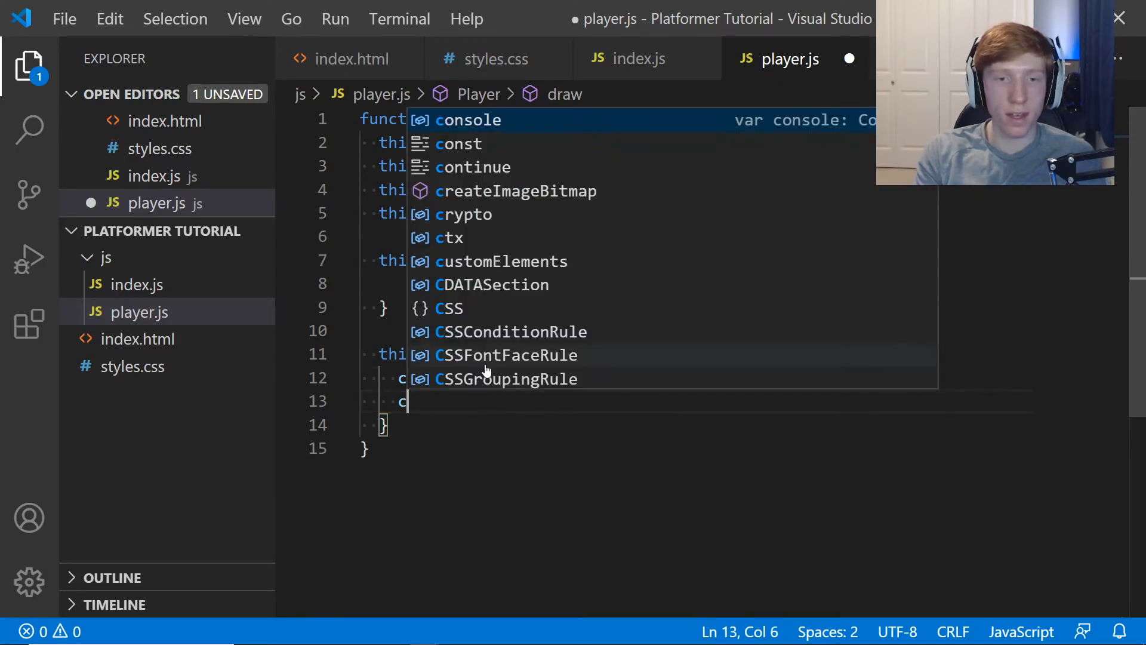
text(tx.fi)
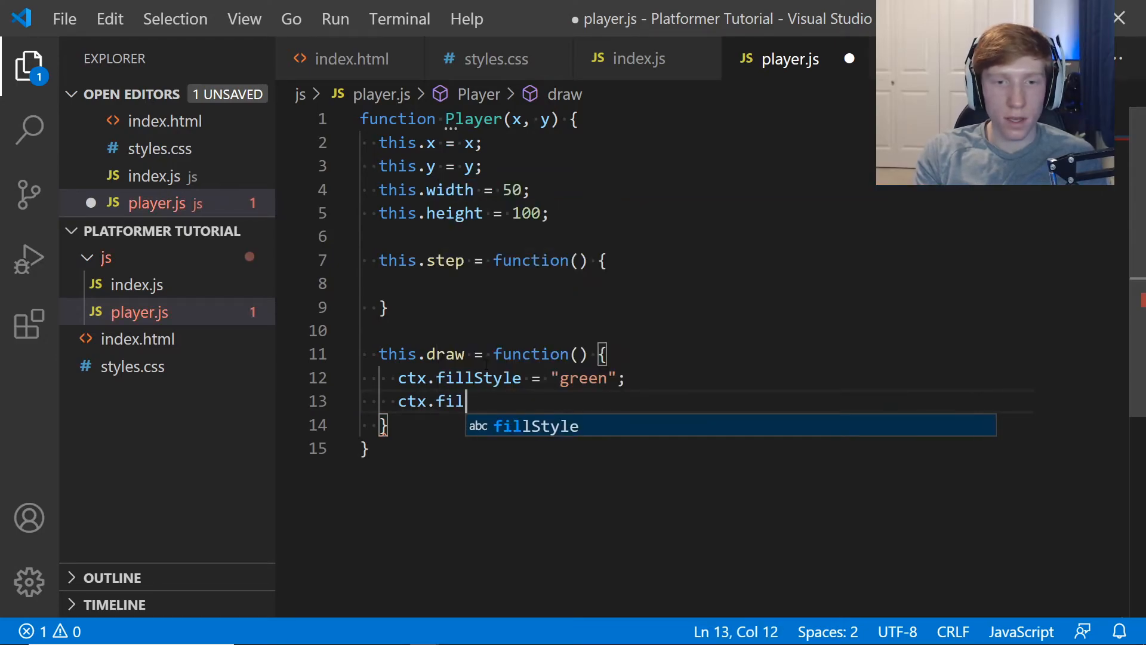
text(lRect)
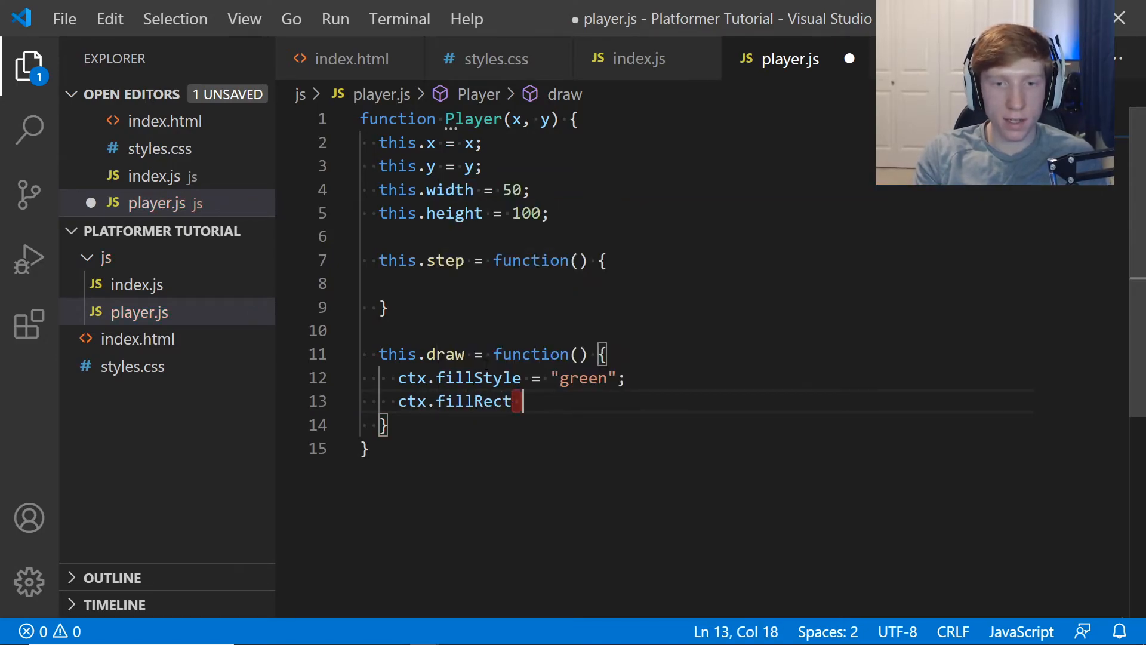
text((this)
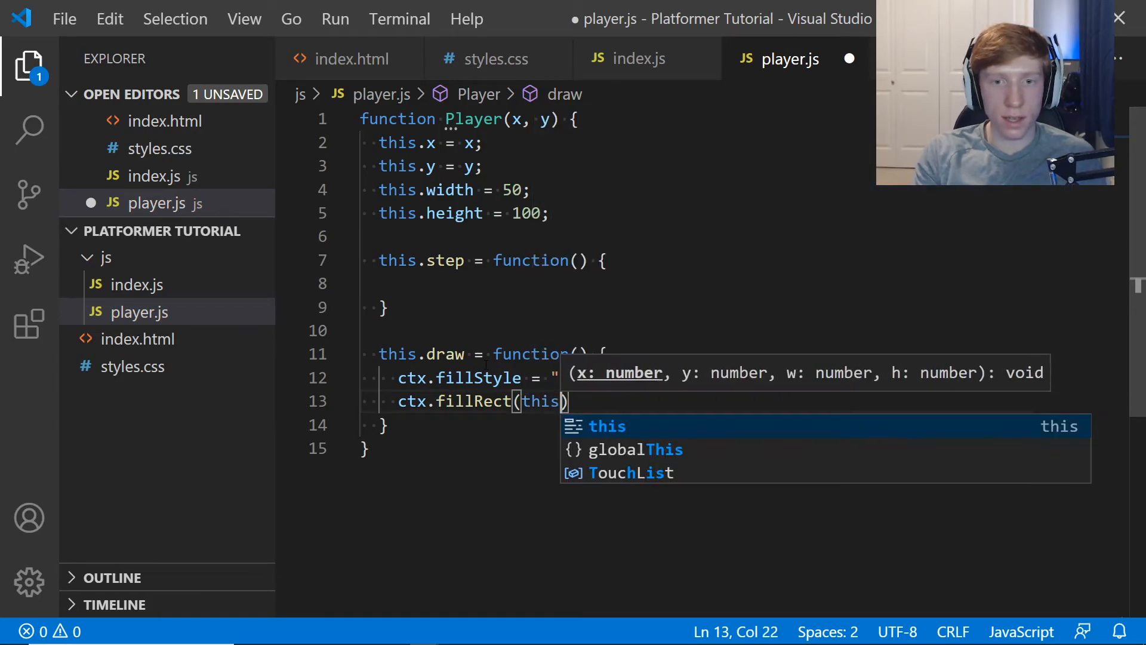
text(.x)
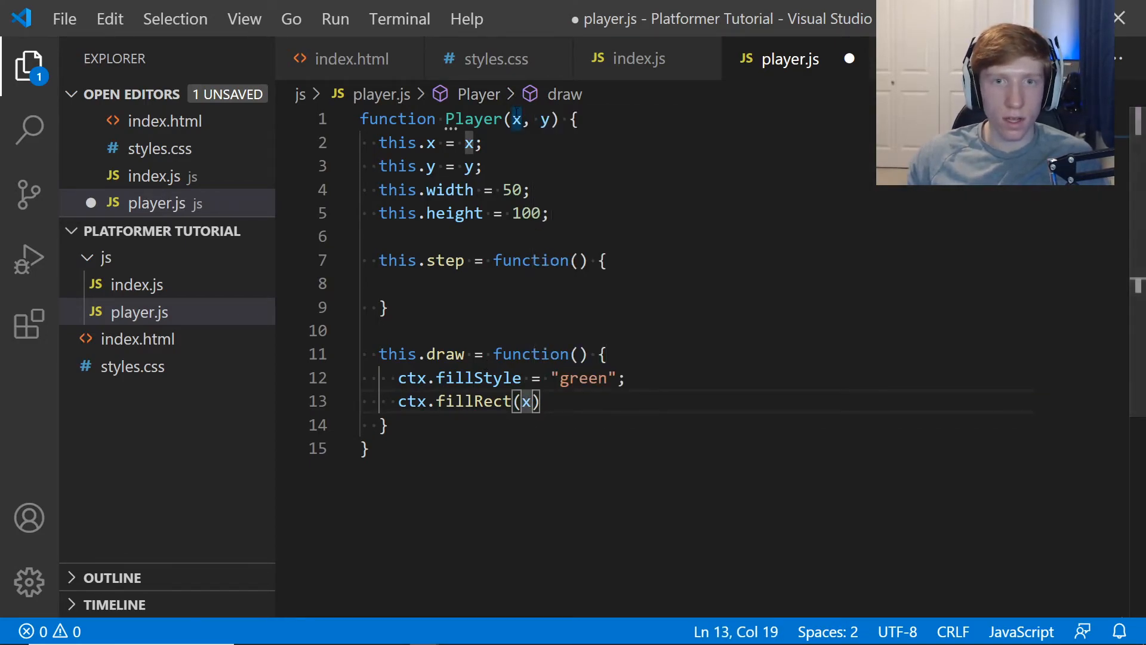
key(Left)
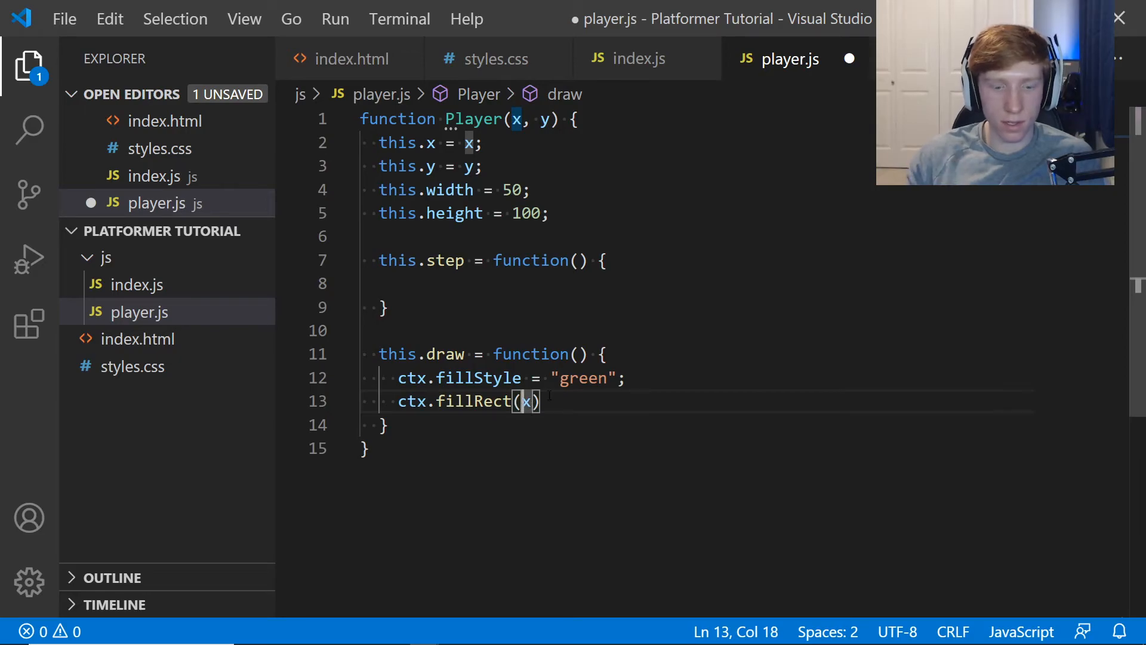
text(this.x, this.)
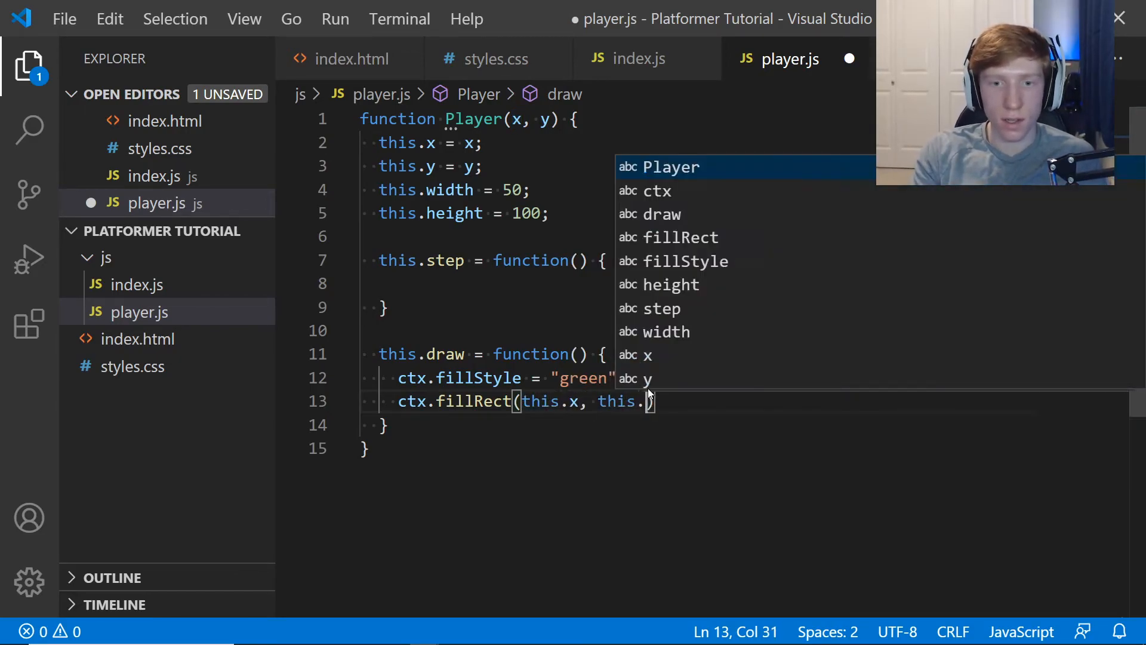
text(y, thi)
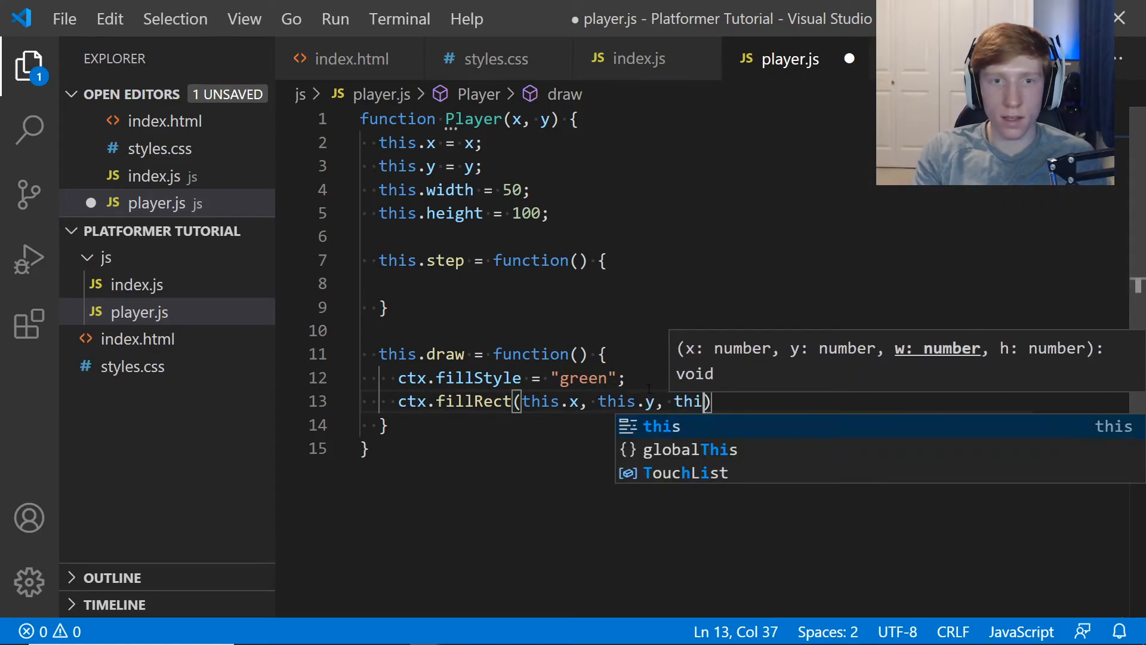
text(s.width, this.height)
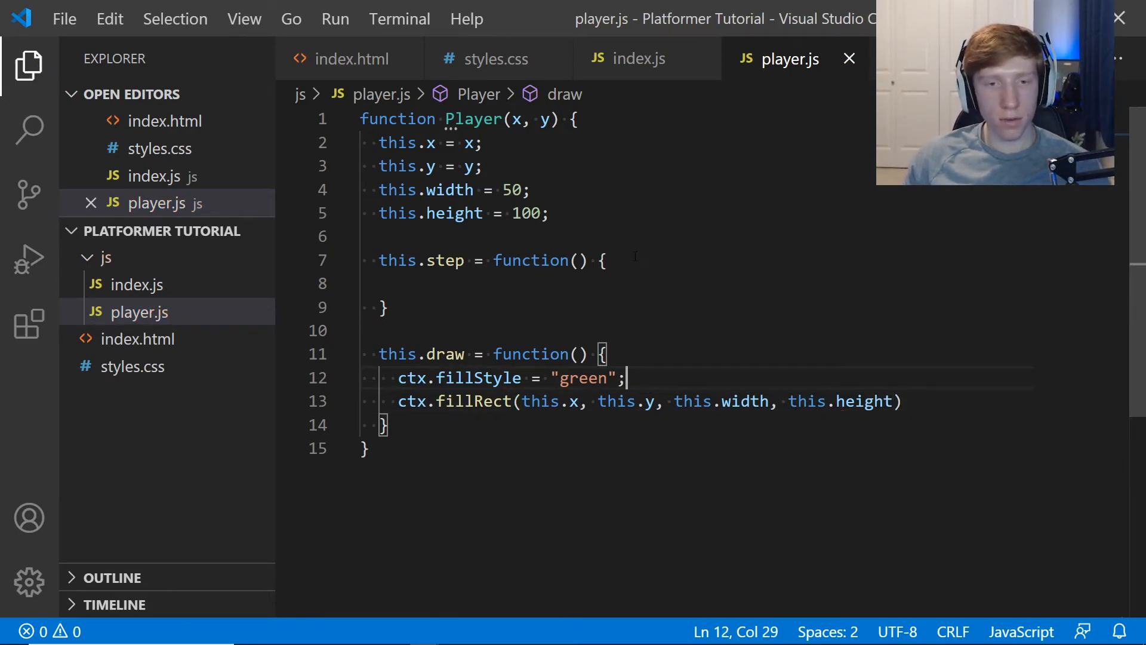
Scroll through step() and draw() in index.js, highlighting the draw call and draw function.
click(639, 59)
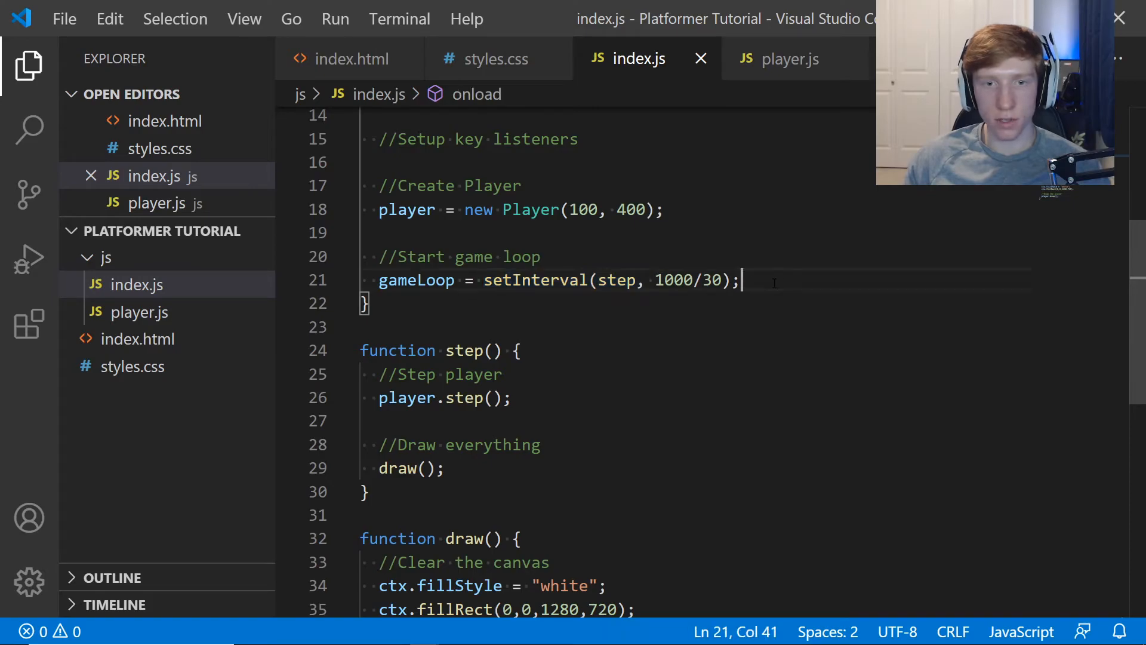
scroll(down, 3)
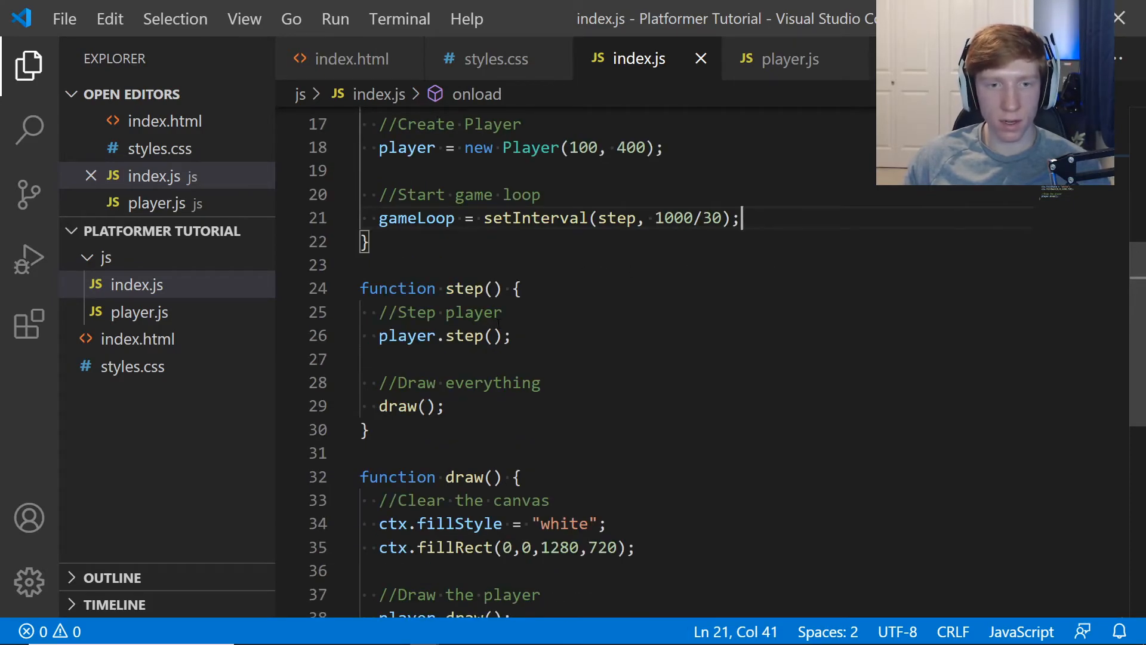
scroll(down, 3)
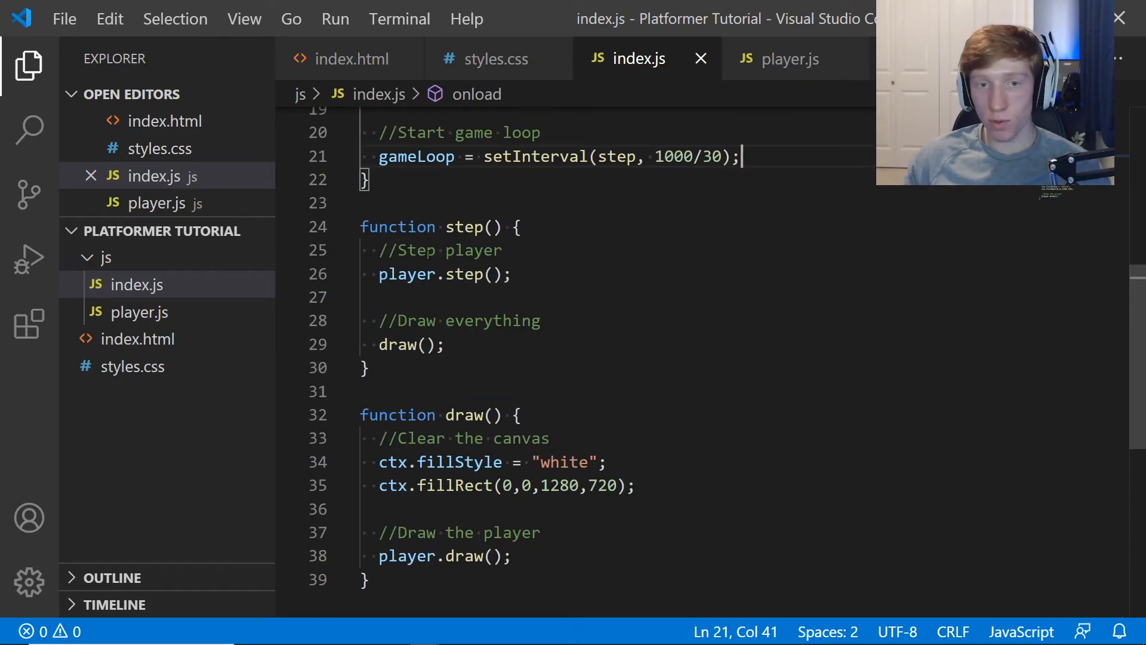
scroll(down, 3)
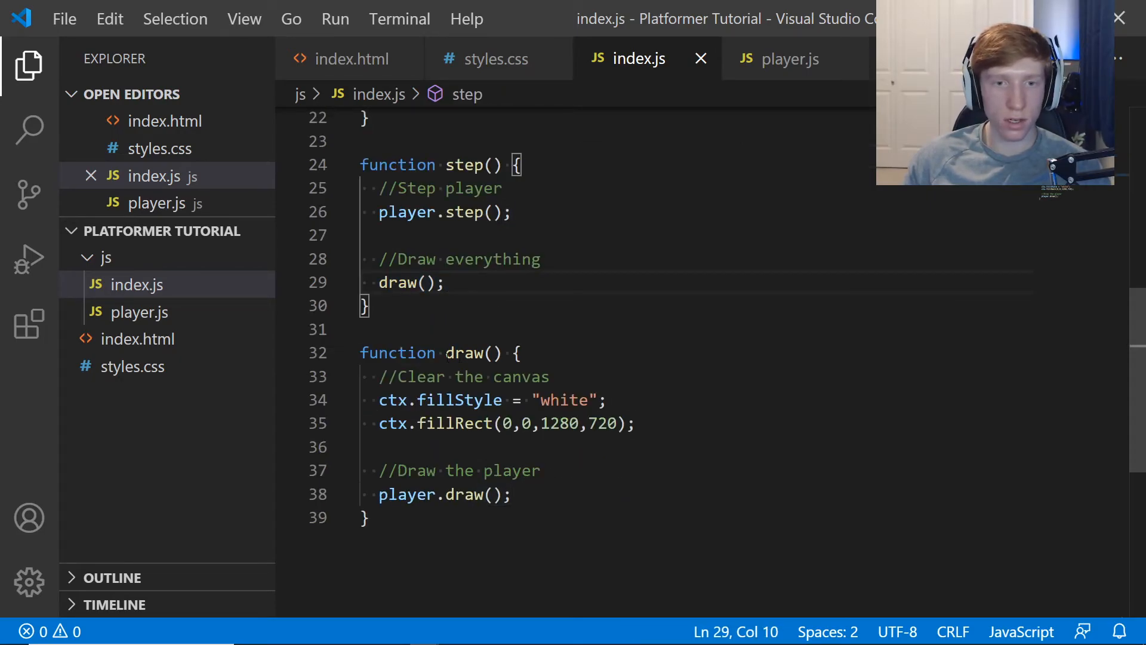
double_click(464, 353)
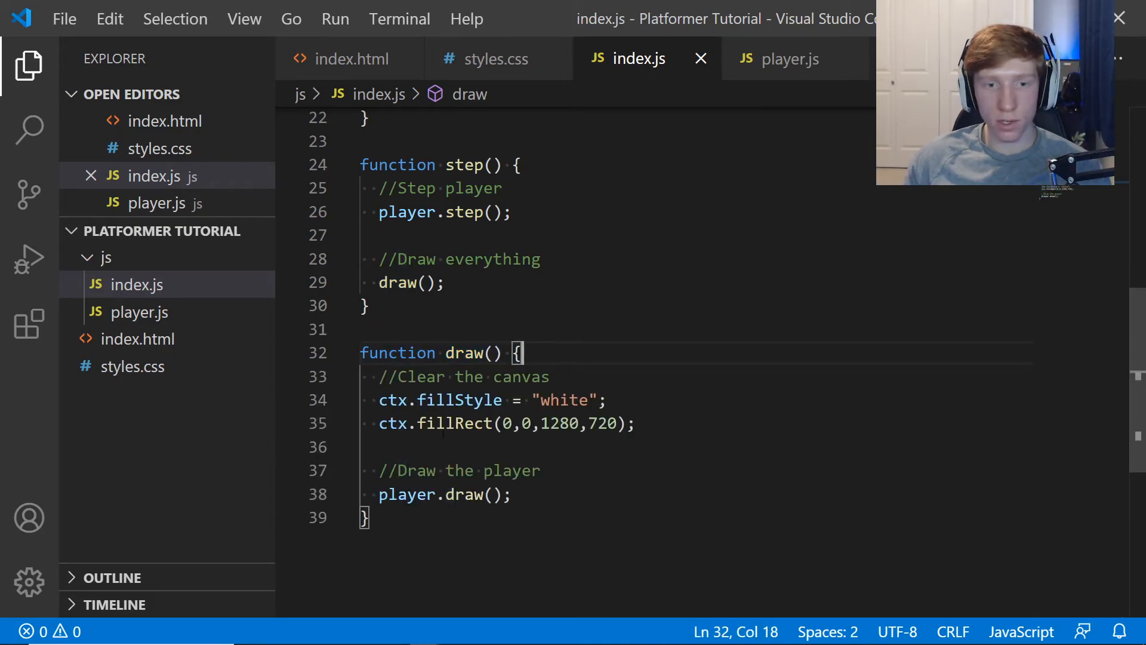
click(513, 495)
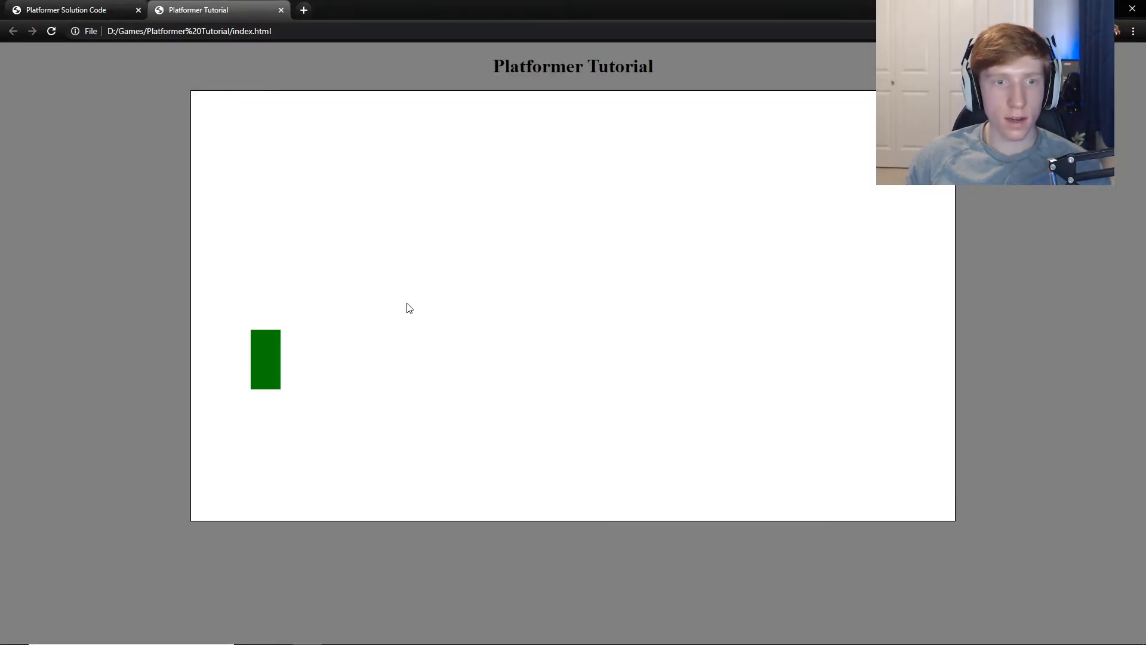
mouse_move(379, 385)
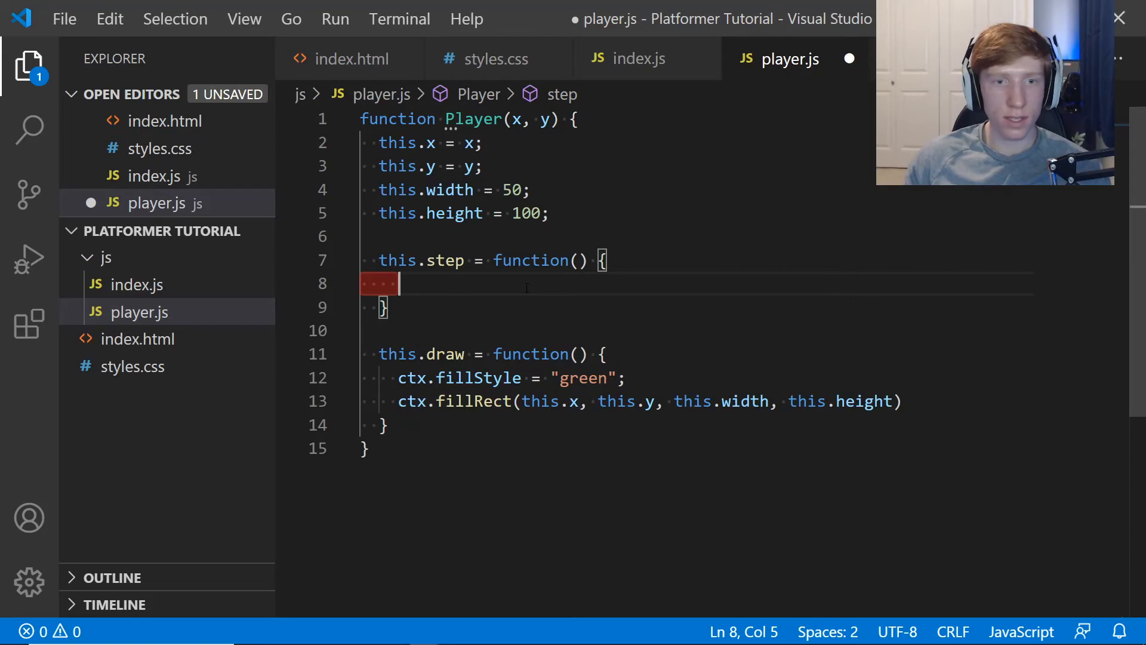
Add 'this.x ++;' inside the player's step function in player.js.
text(this.x)
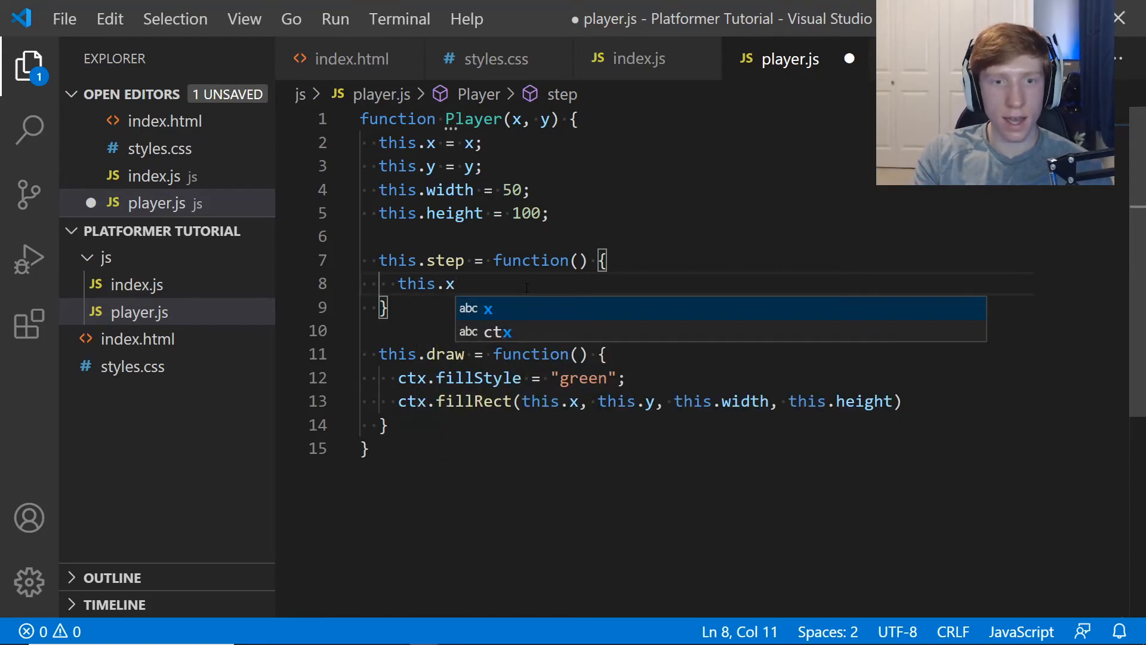
text(++;)
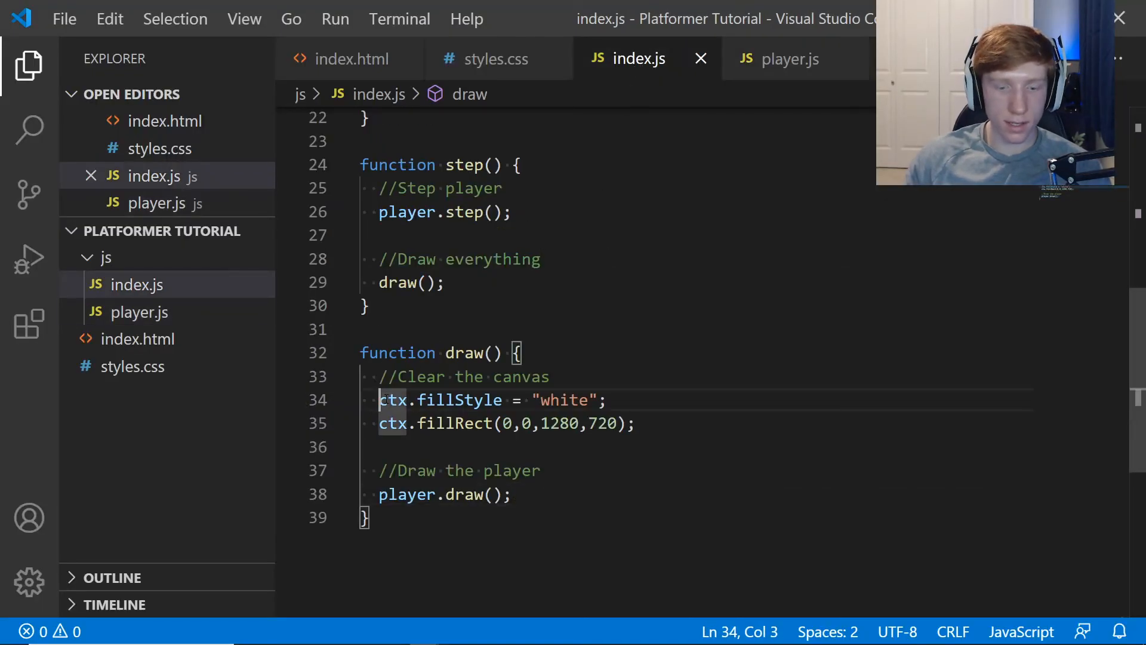
key(Ctrl+/)
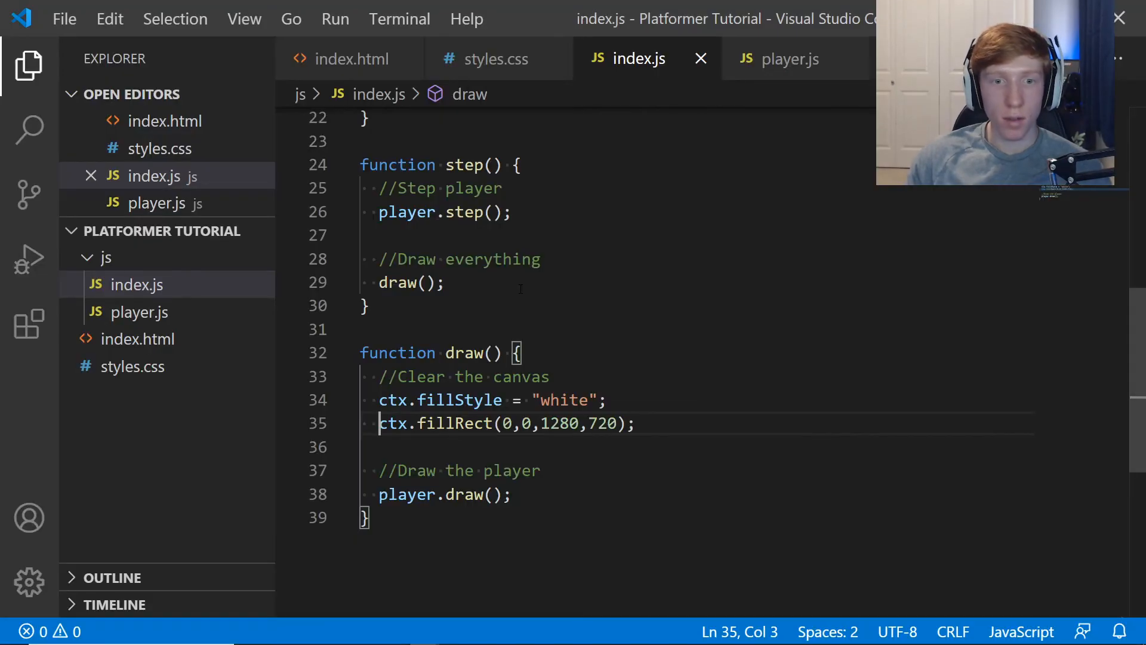
Delete the 'this.x ++' line from player.js's step method, then view styles.css.
click(790, 58)
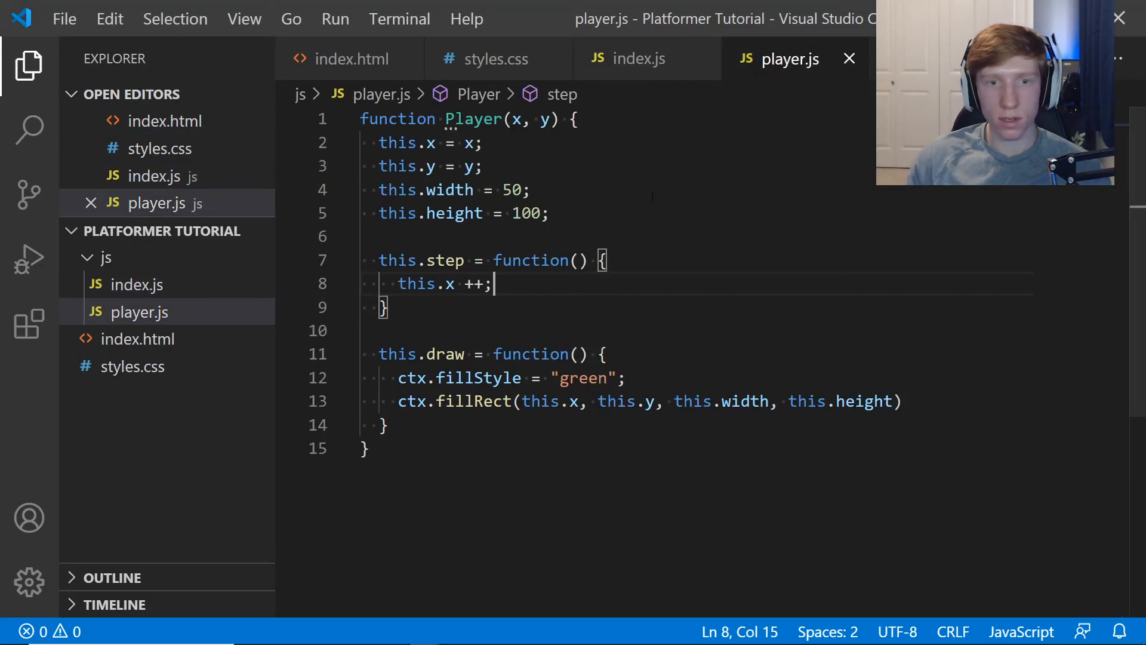
key(Backspace)
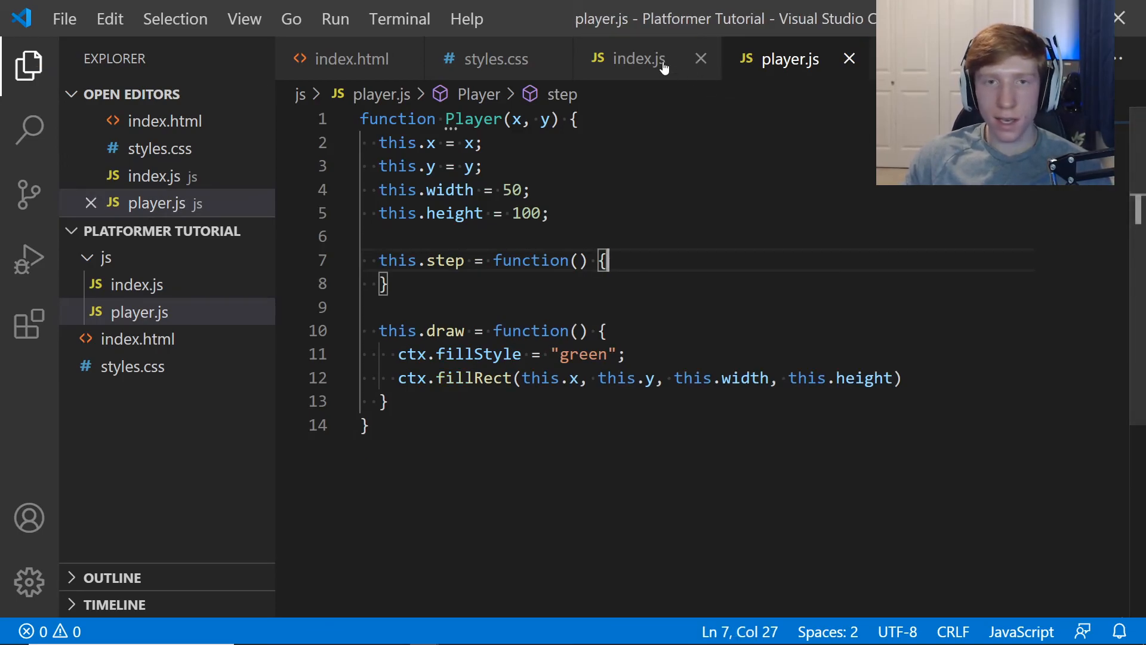
click(496, 59)
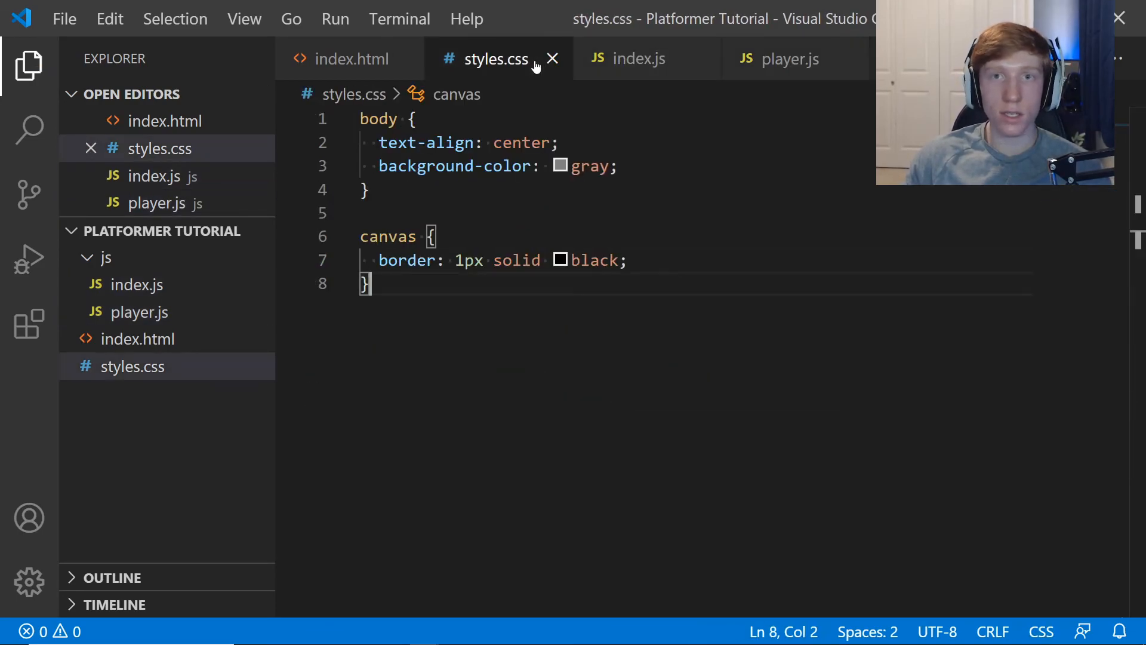